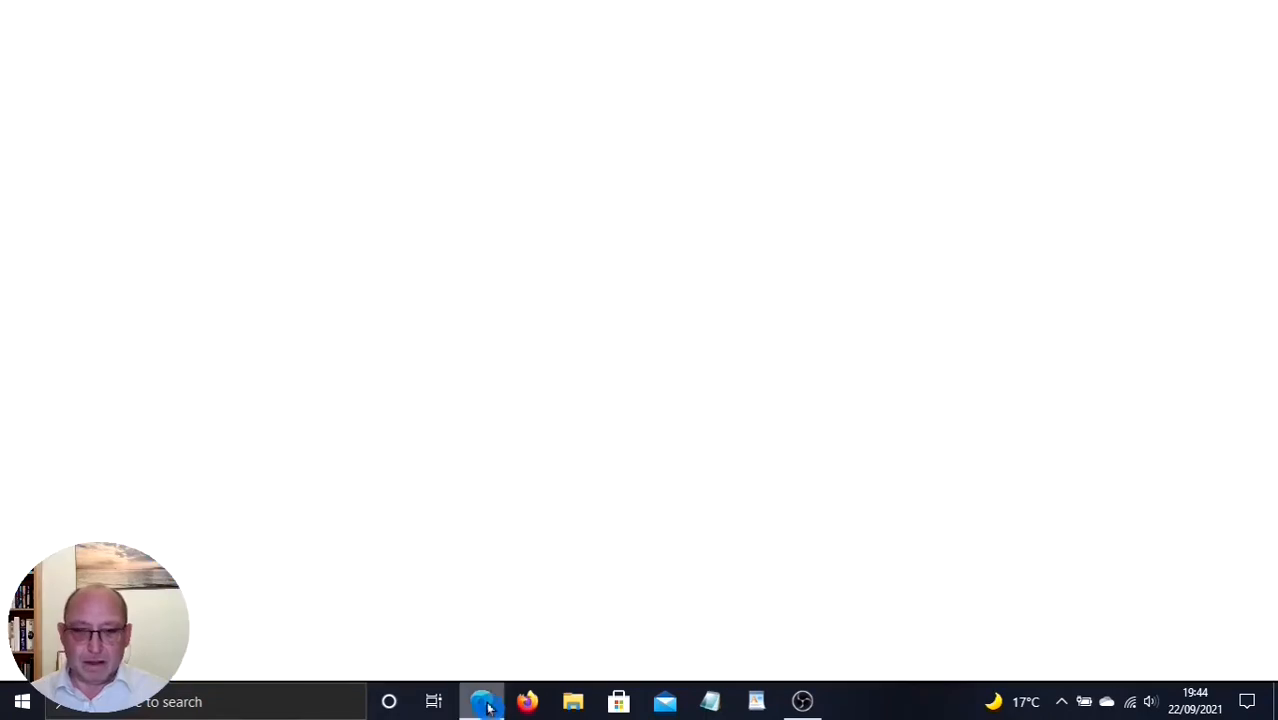
# Step: Launch Edge on the DuckDuckGo page and bring up the Settings and more menu
pyautogui.click(484, 700)
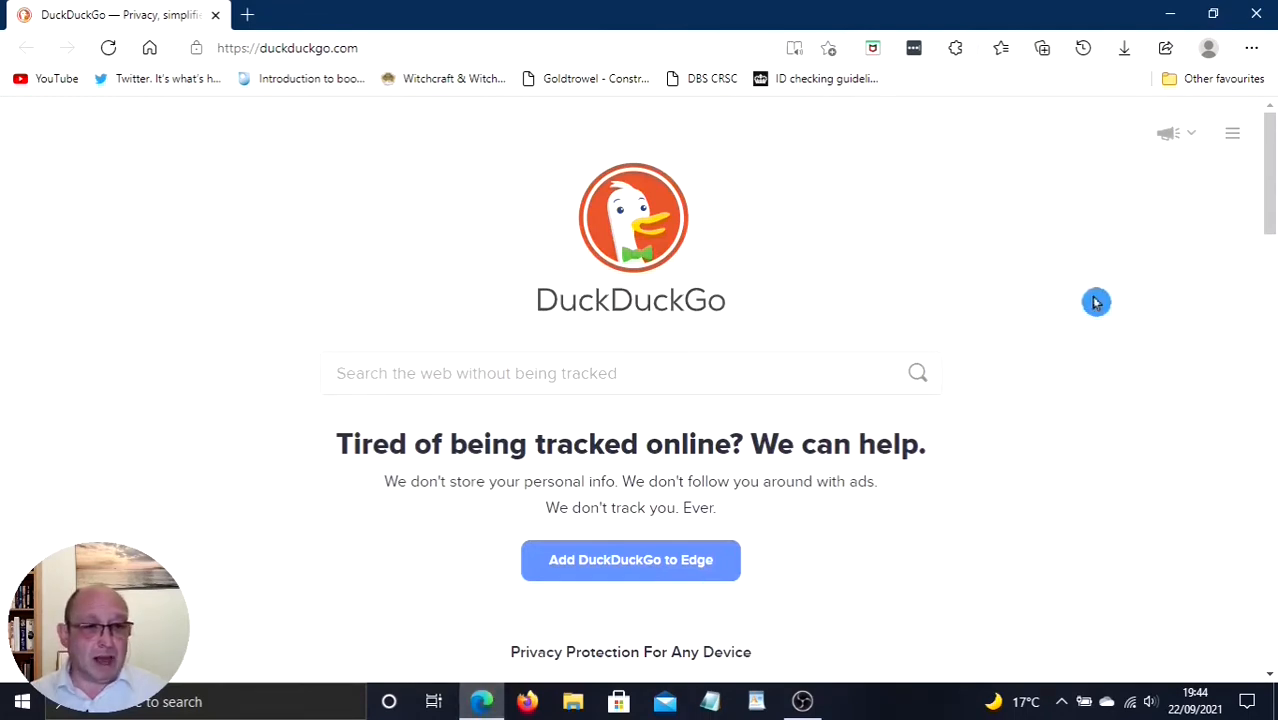
pyautogui.moveTo(1252, 164)
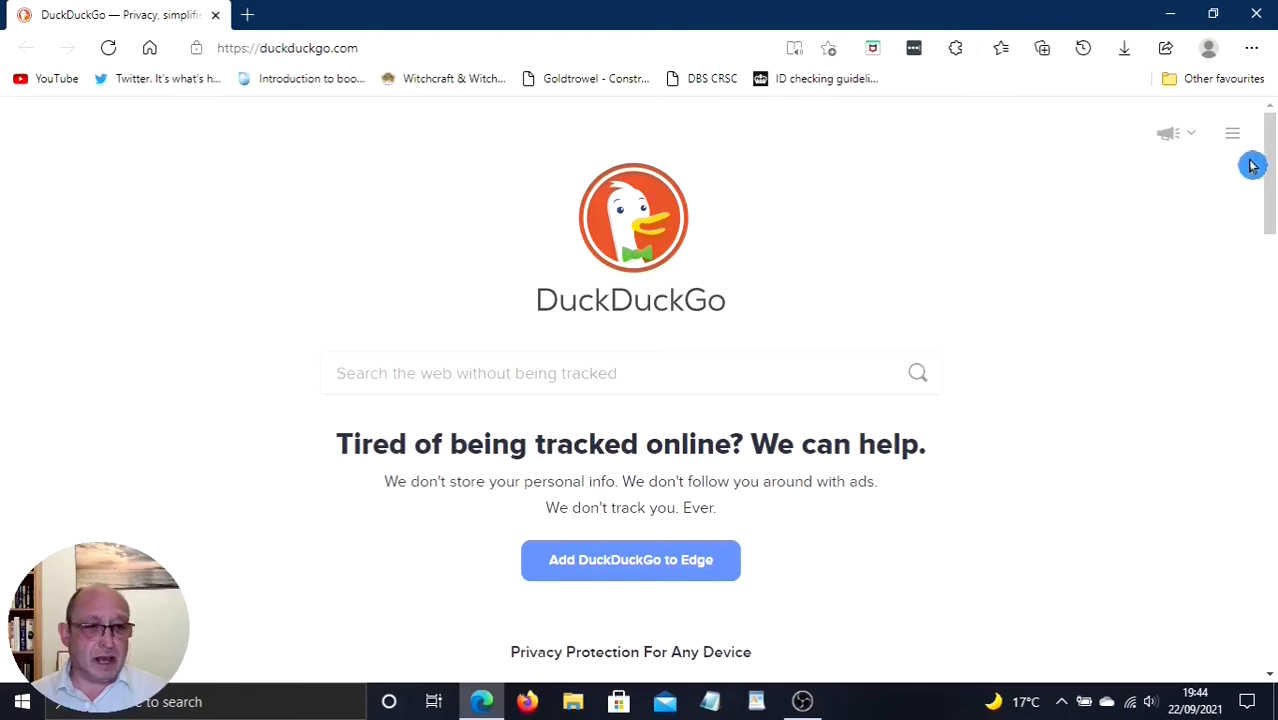
pyautogui.moveTo(1252, 48)
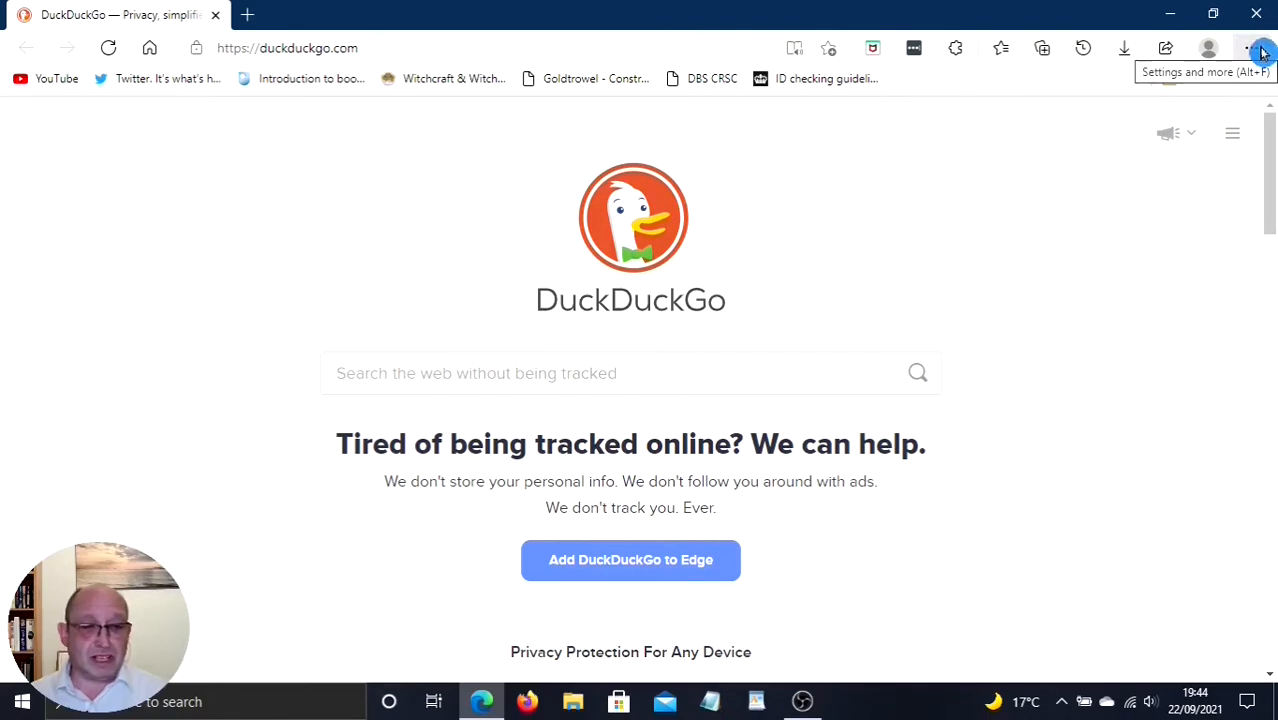
pyautogui.click(1248, 48)
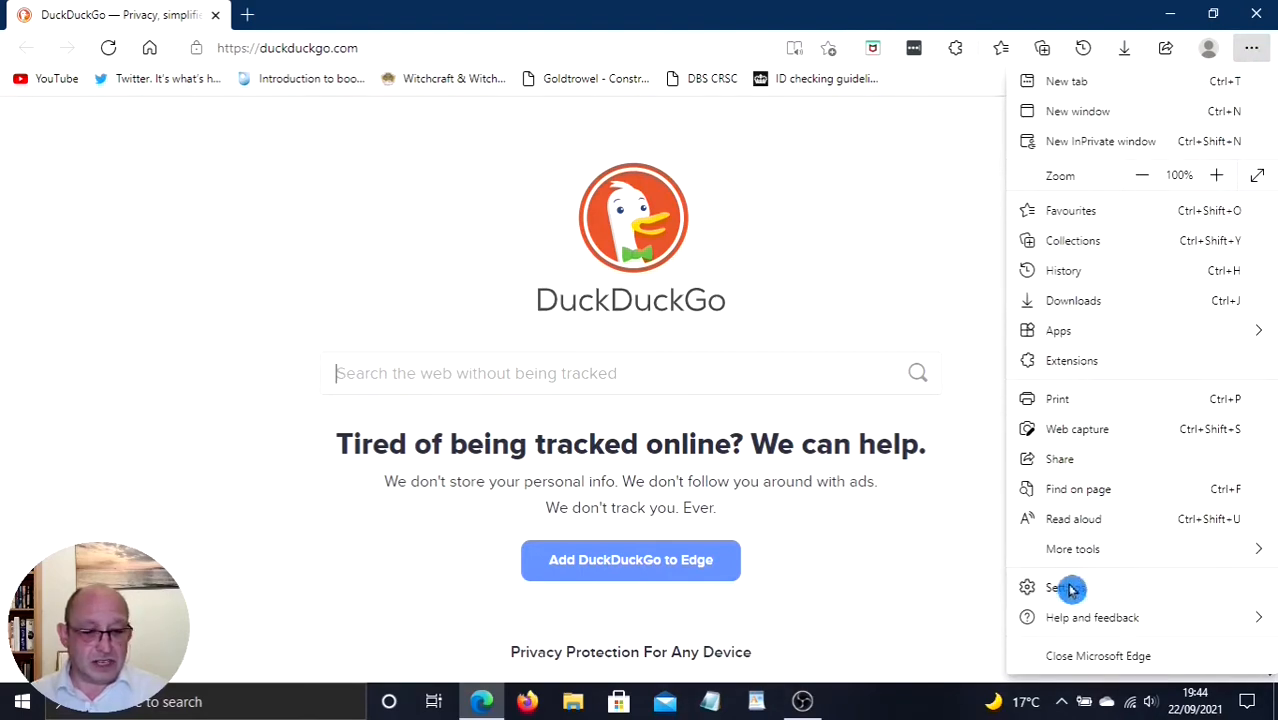
# Step: Choose Settings so the profile settings page loads in a new tab
pyautogui.click(1058, 588)
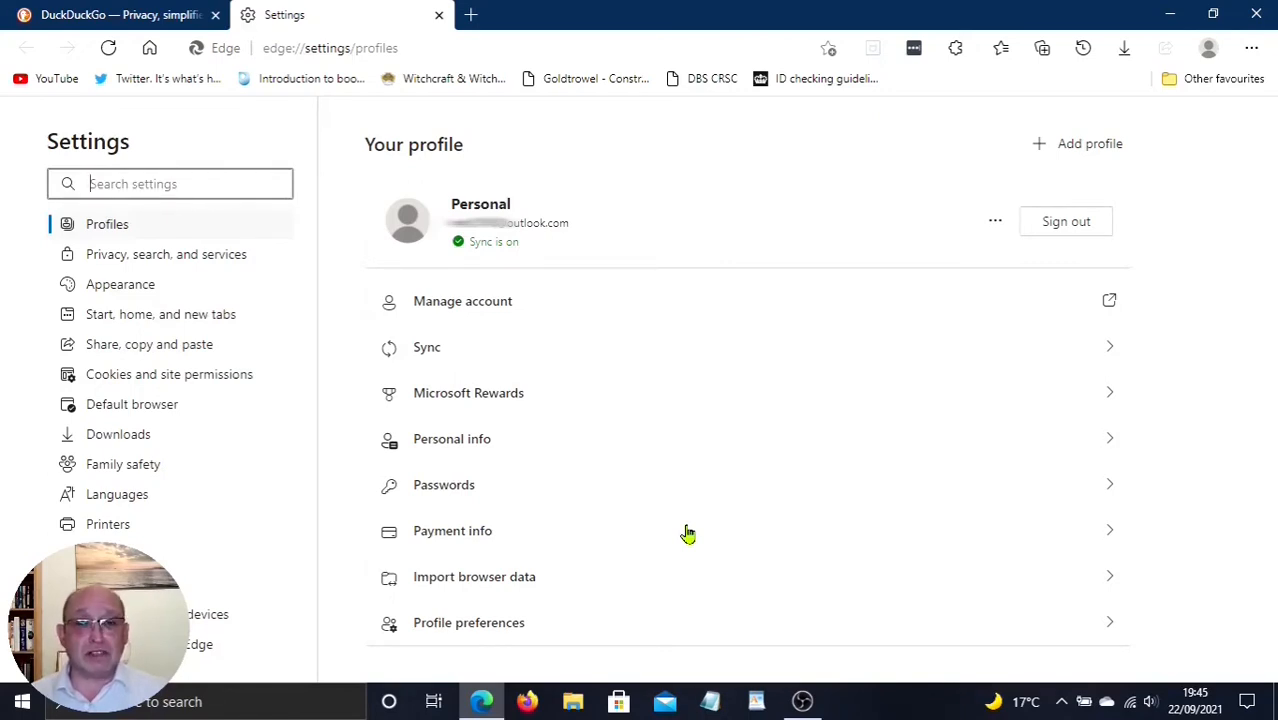
pyautogui.moveTo(822, 452)
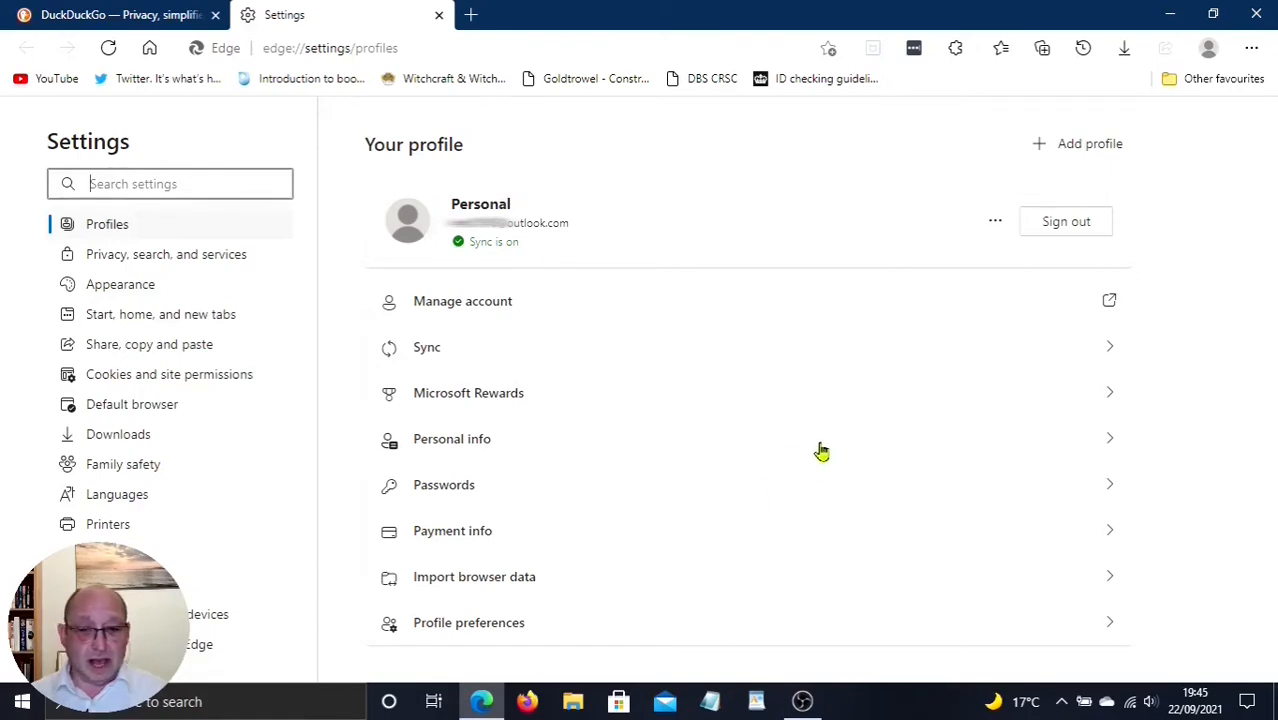
pyautogui.moveTo(1000, 248)
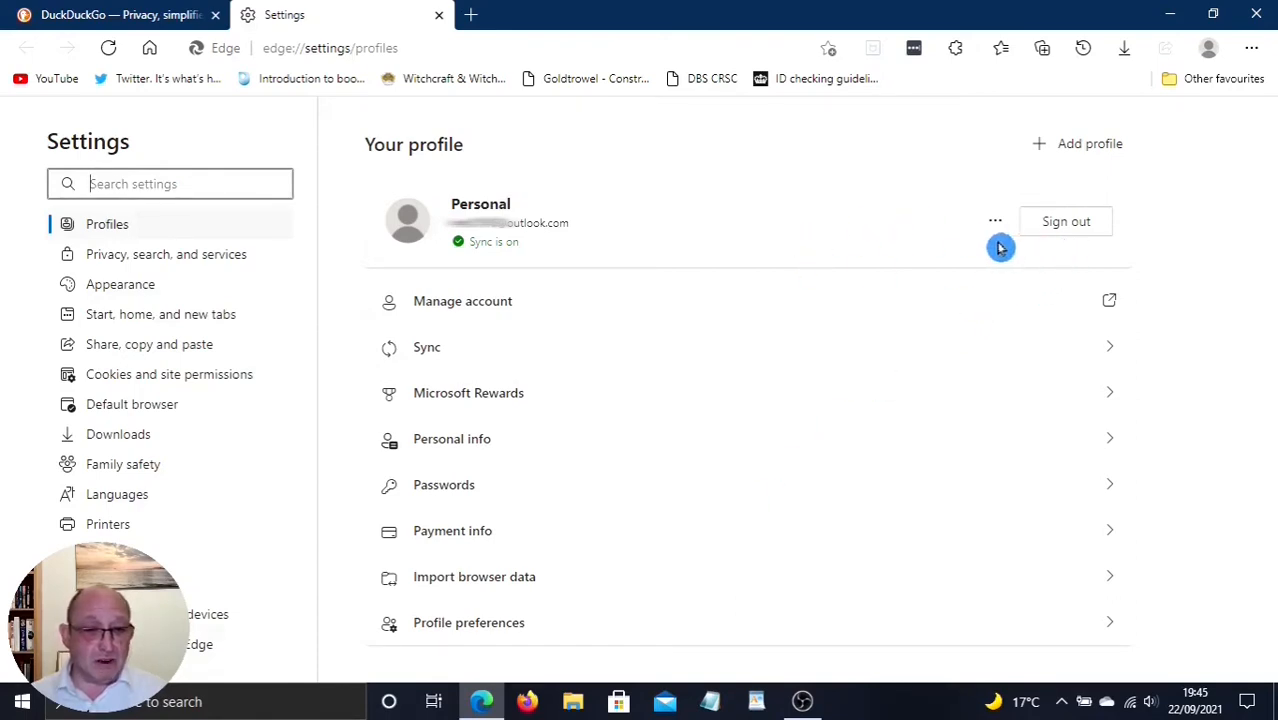
pyautogui.moveTo(1056, 264)
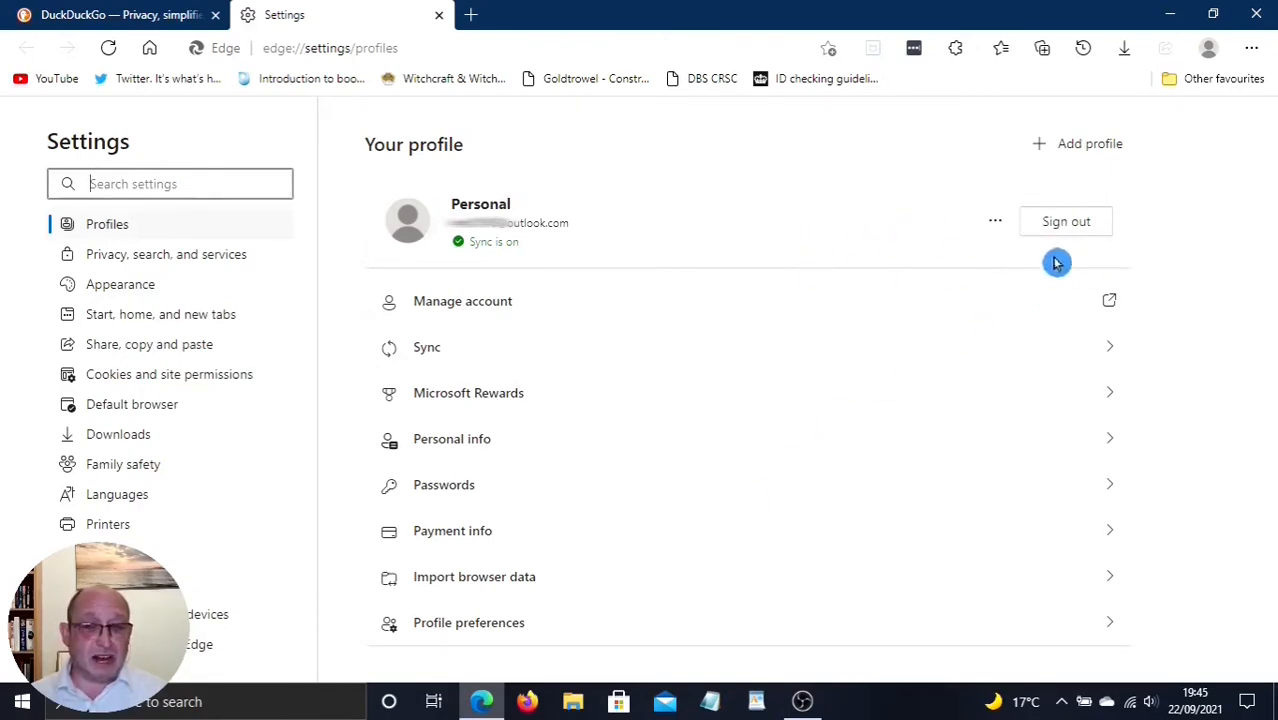
pyautogui.moveTo(956, 328)
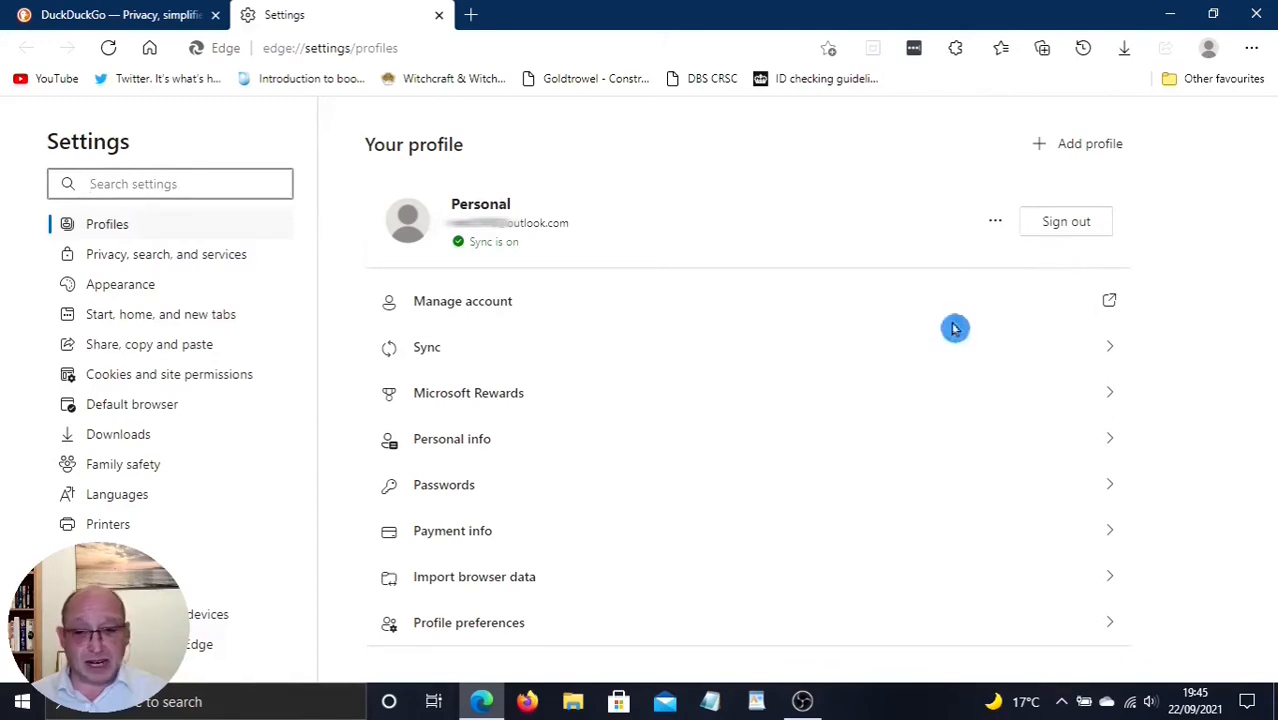
pyautogui.moveTo(480, 448)
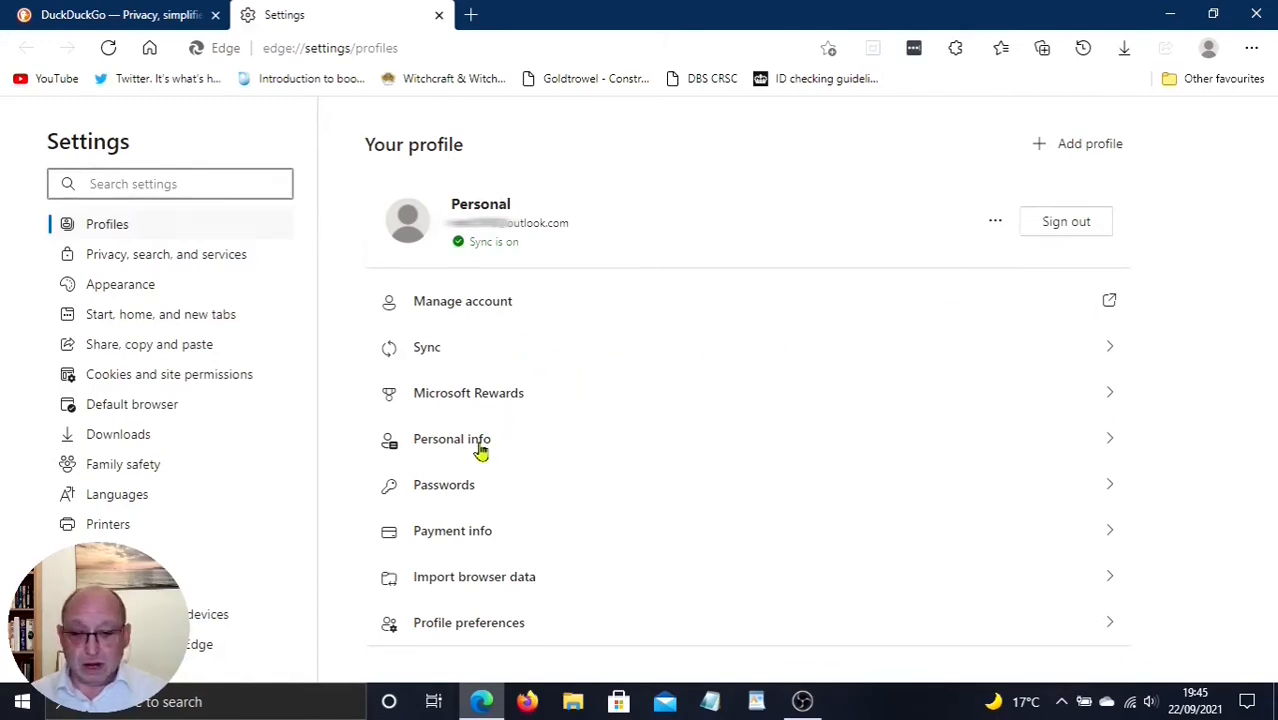
pyautogui.moveTo(344, 490)
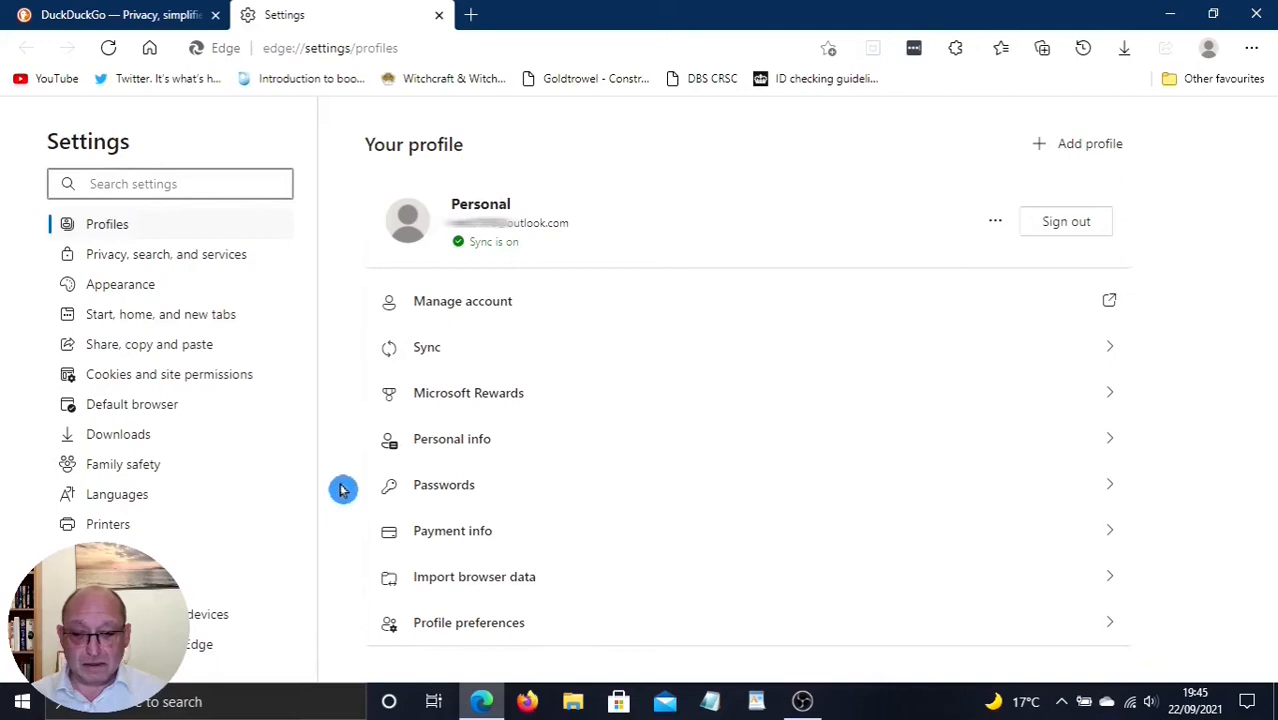
# Step: Go to the Passwords settings and switch on 'Offer to save passwords'
pyautogui.click(444, 484)
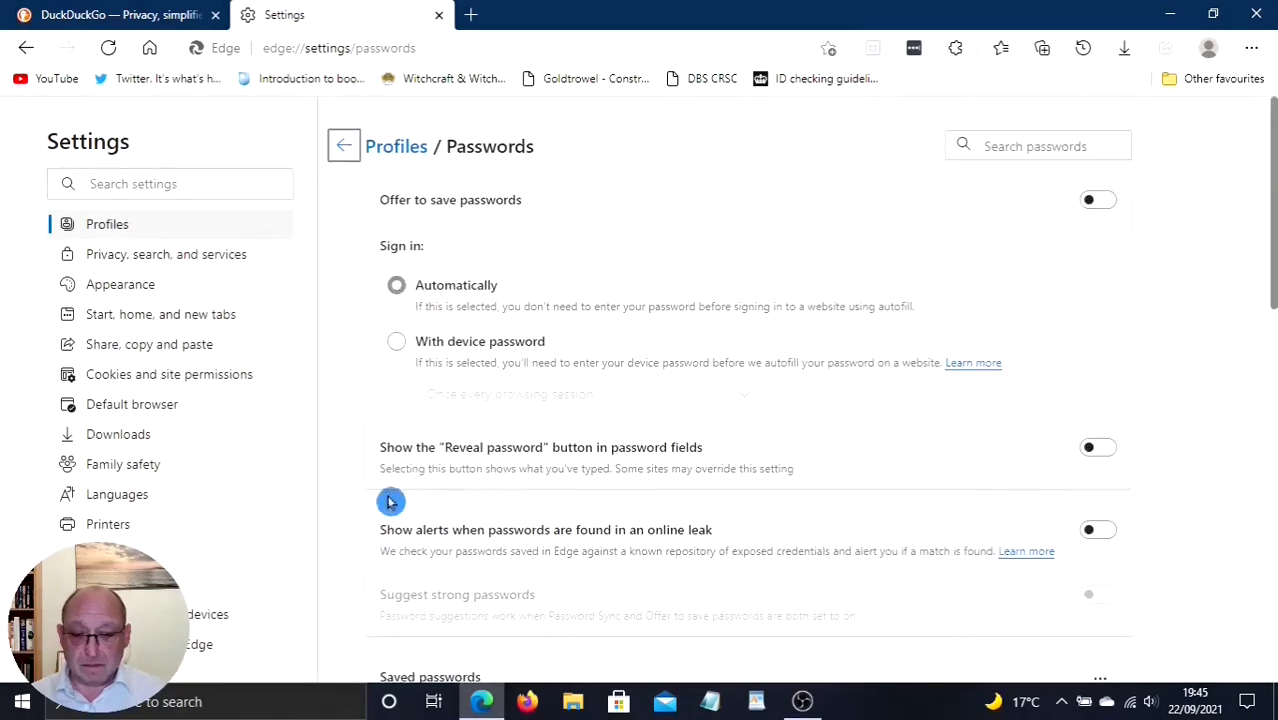
pyautogui.moveTo(344, 224)
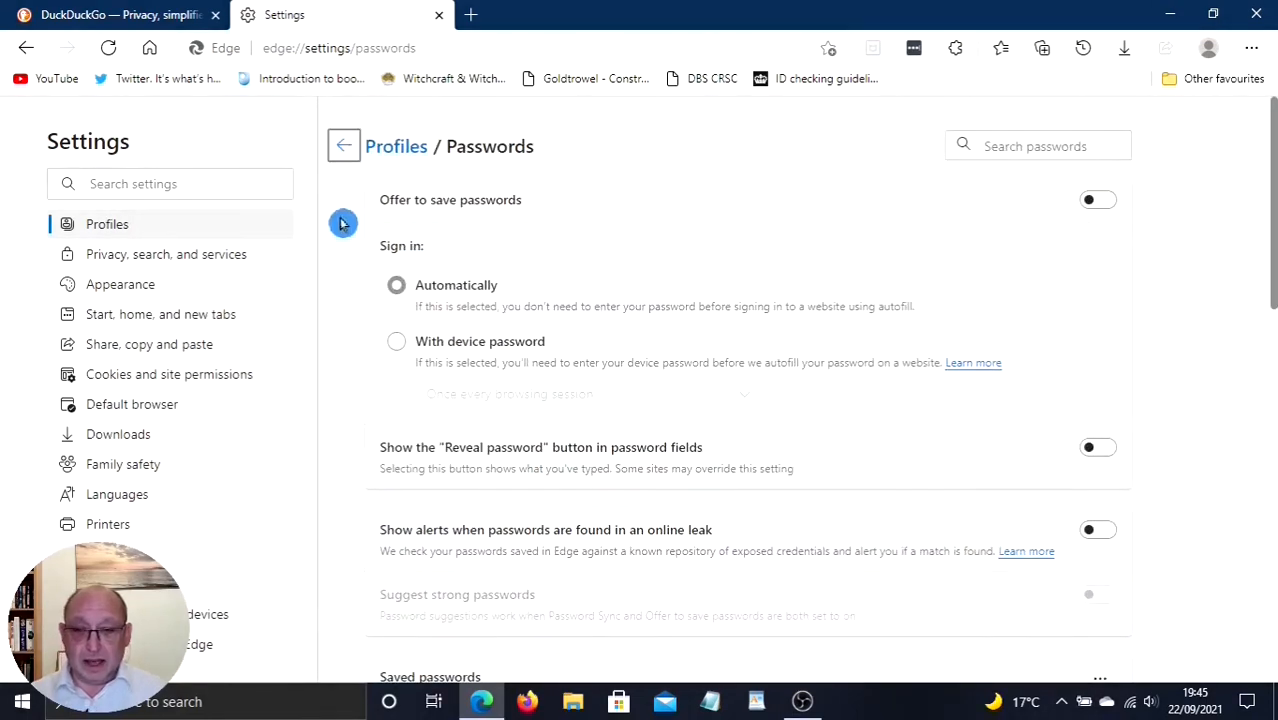
pyautogui.moveTo(352, 204)
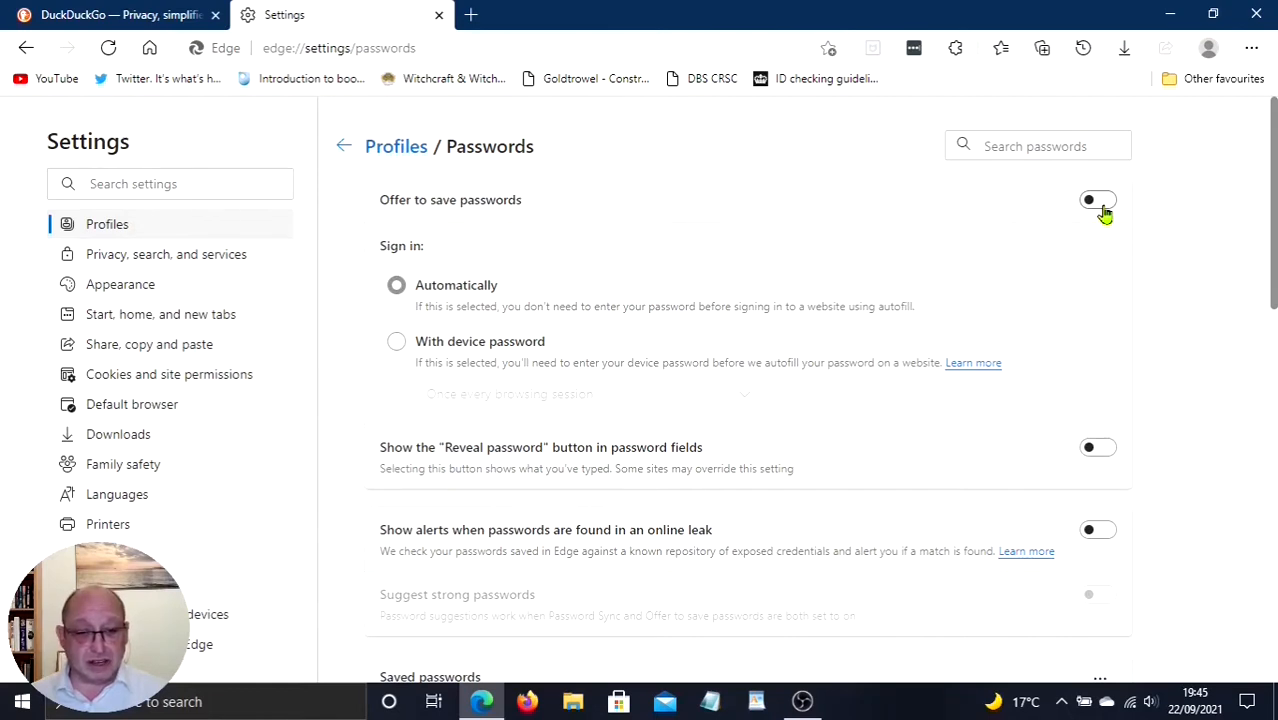
pyautogui.click(1096, 200)
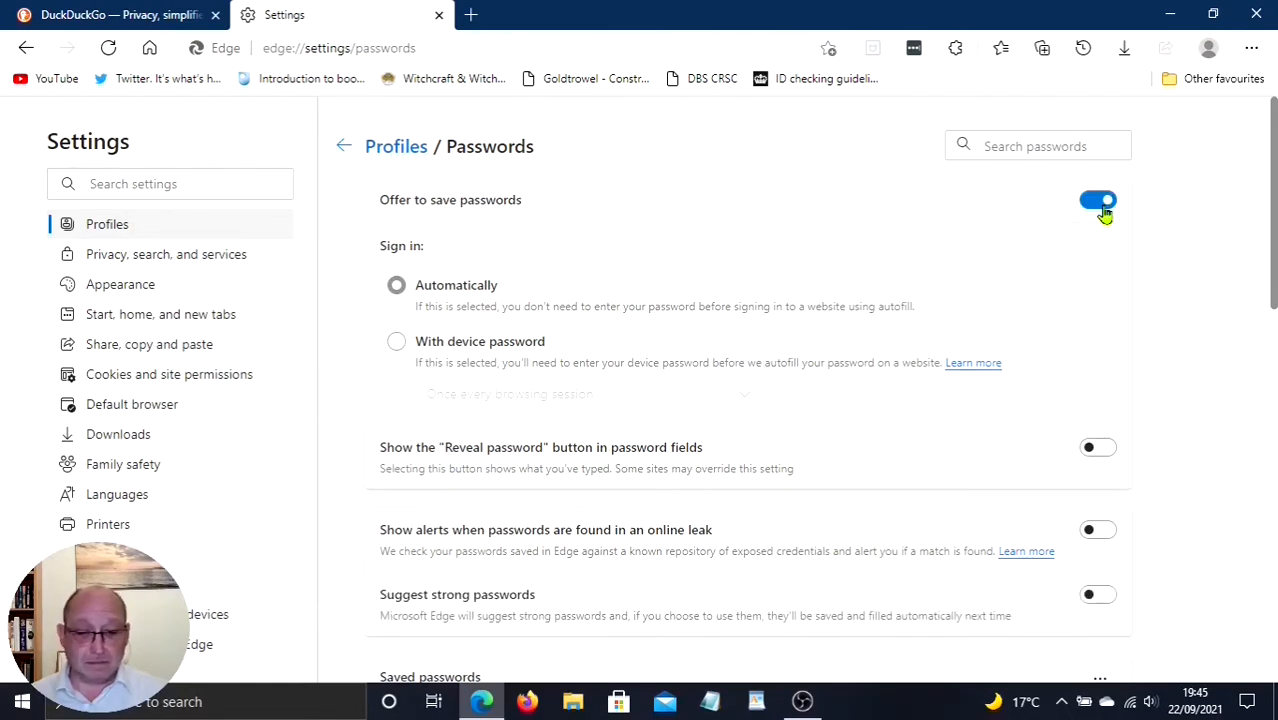
pyautogui.moveTo(348, 314)
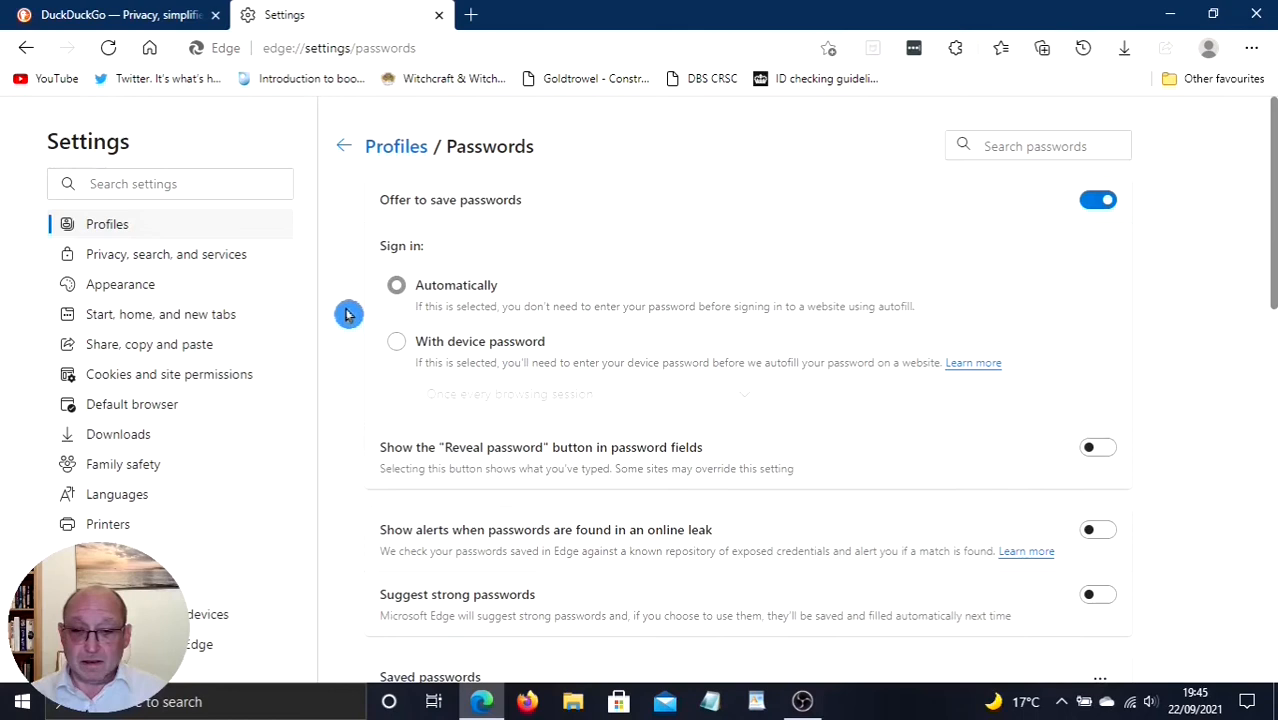
pyautogui.moveTo(352, 286)
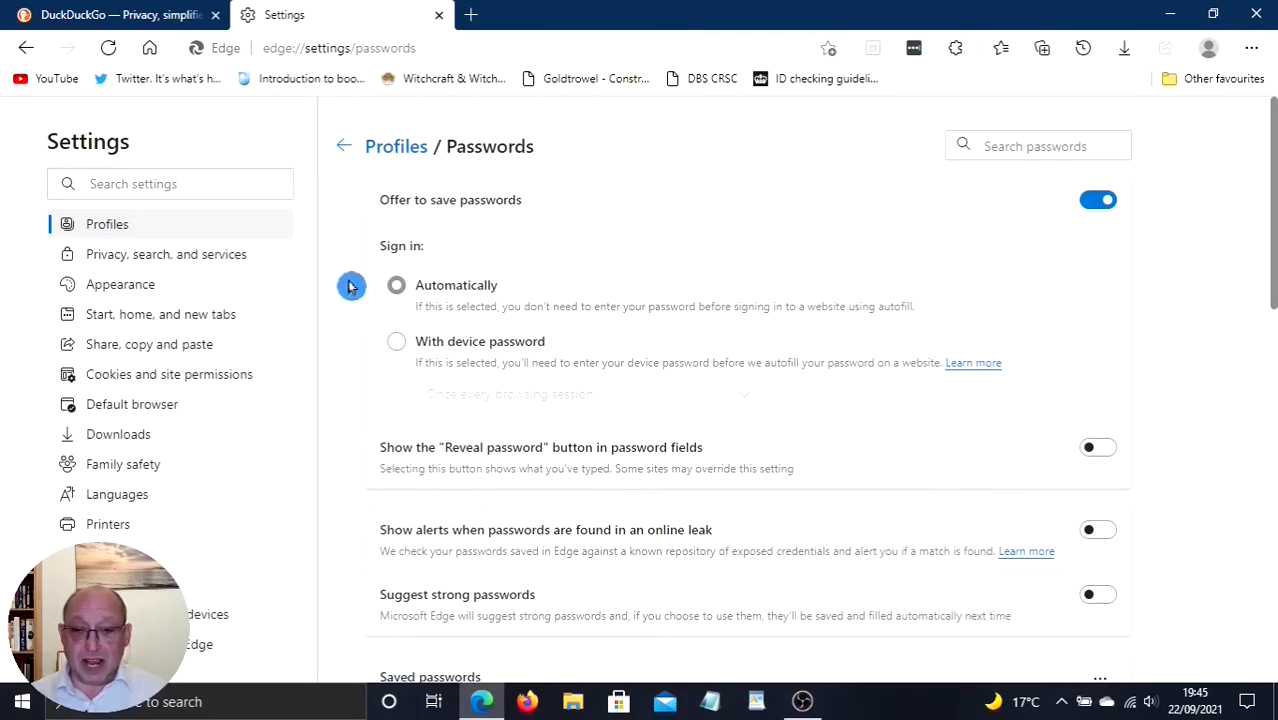
pyautogui.moveTo(344, 290)
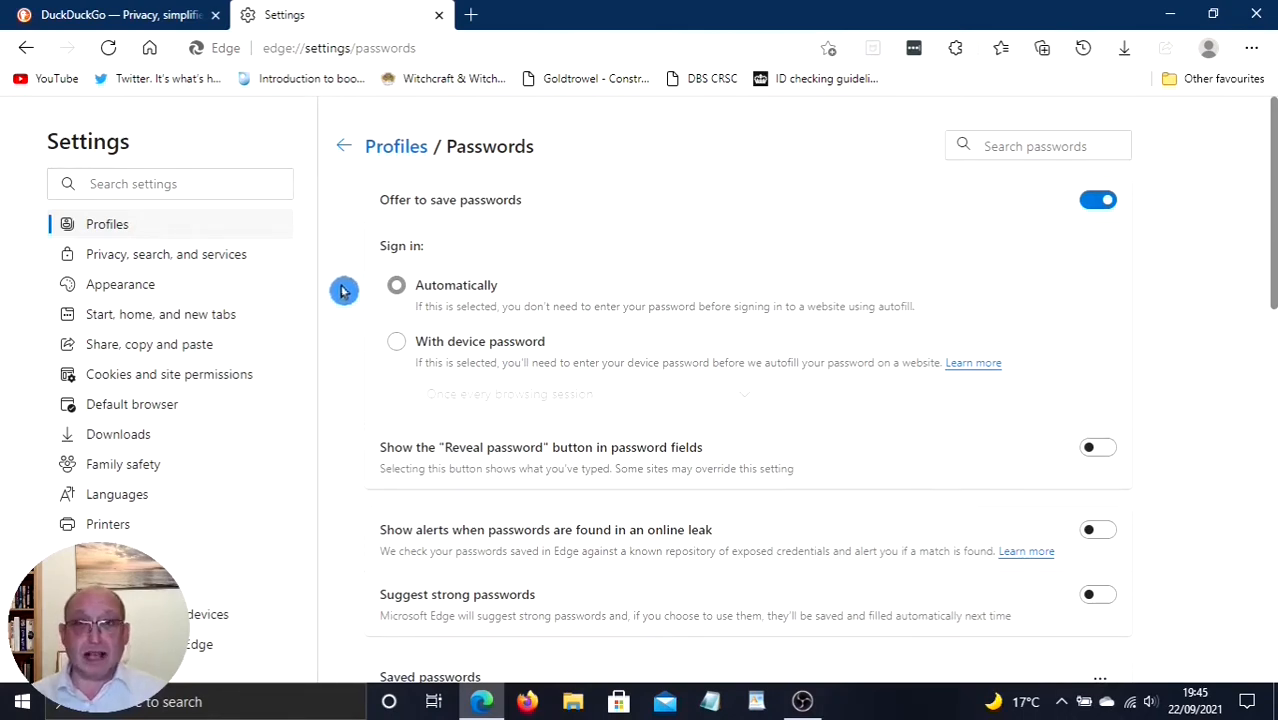
pyautogui.moveTo(364, 350)
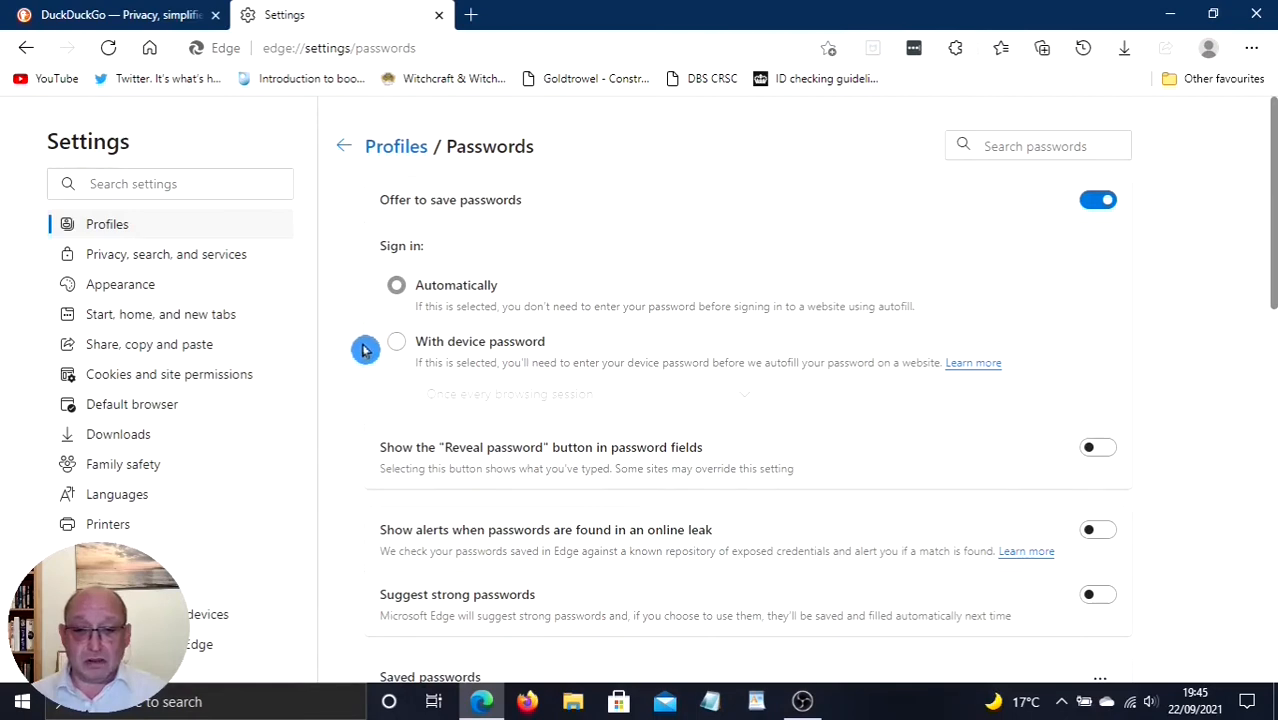
pyautogui.moveTo(350, 284)
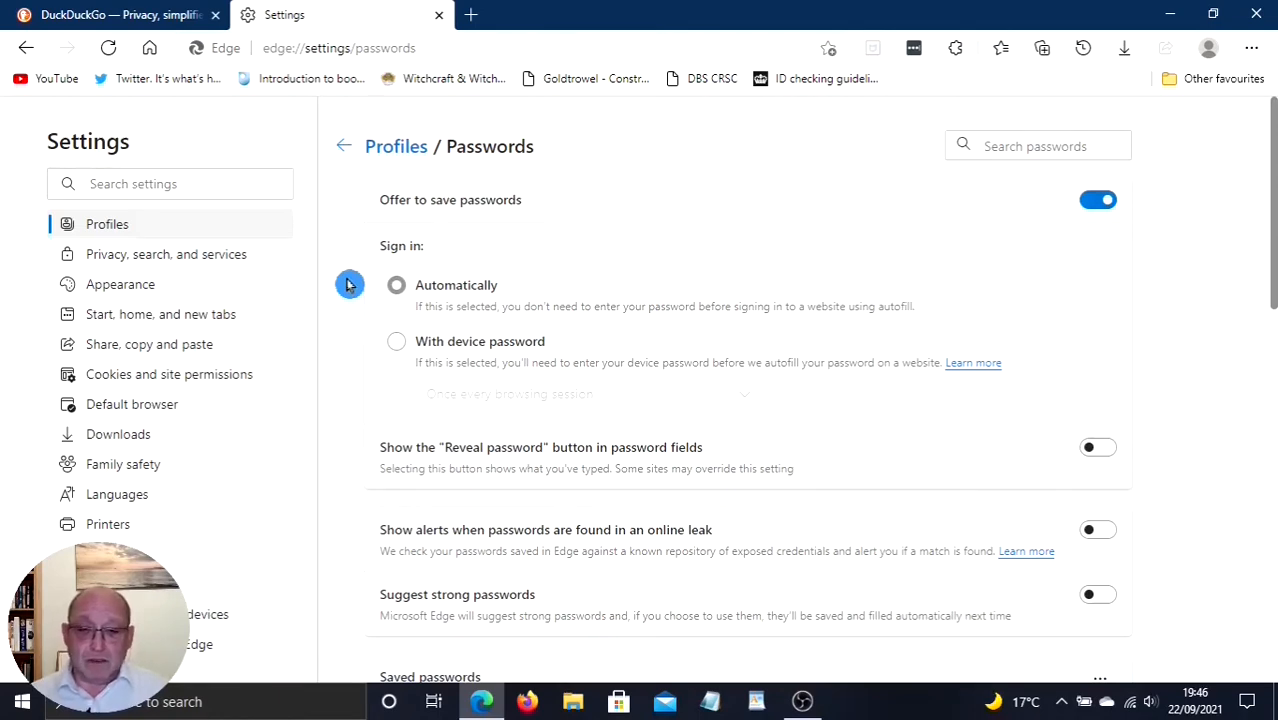
pyautogui.moveTo(346, 340)
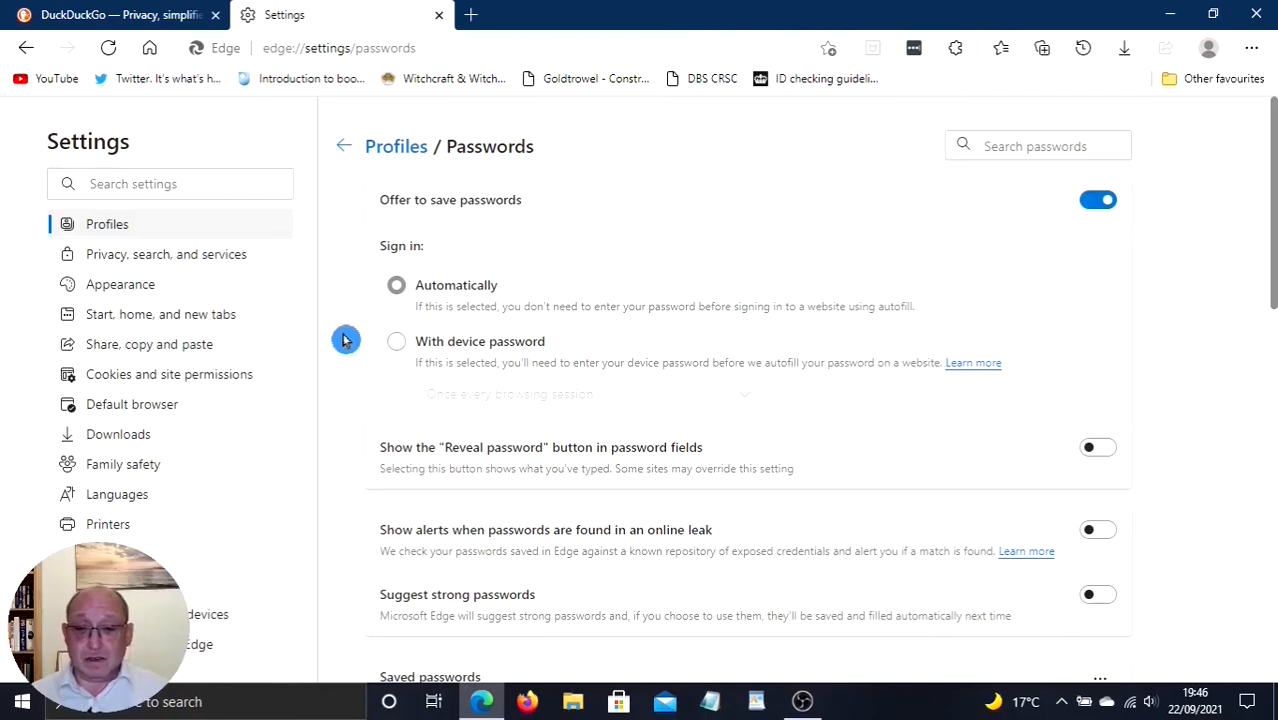
# Step: Require the device password before autofill, verified with the PIN, once per browsing session
pyautogui.click(396, 340)
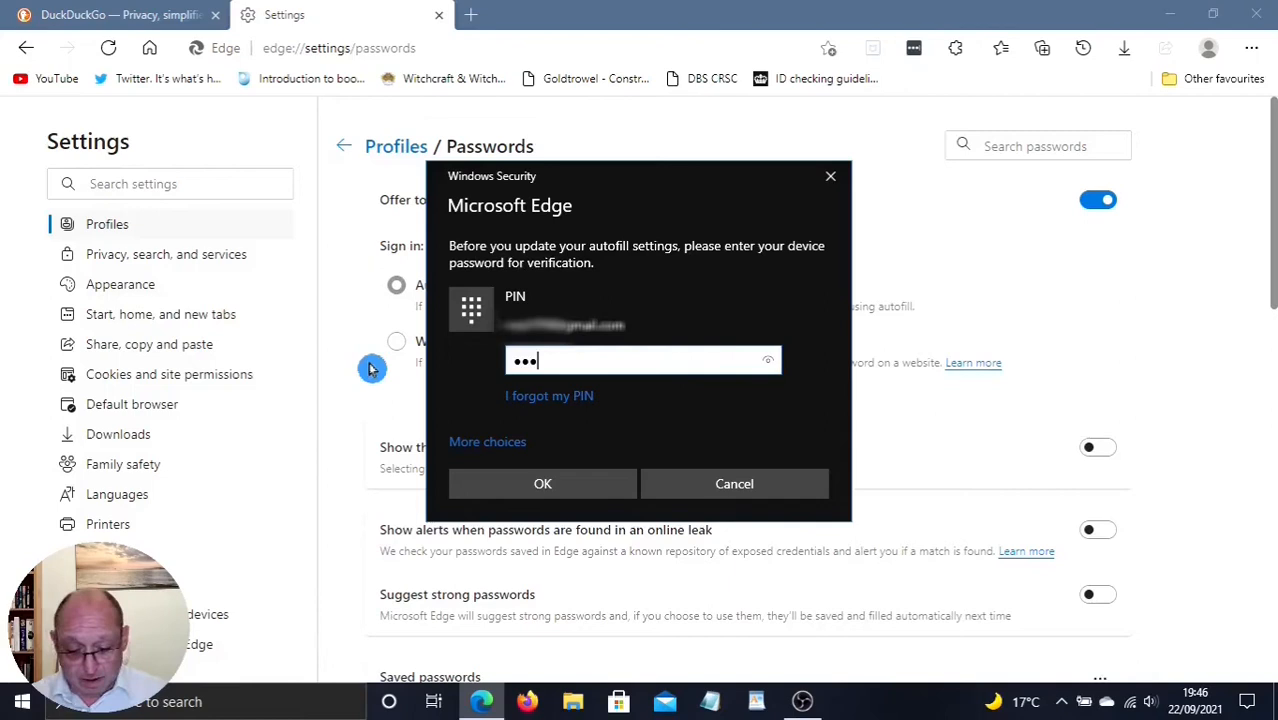
pyautogui.write('••••••')
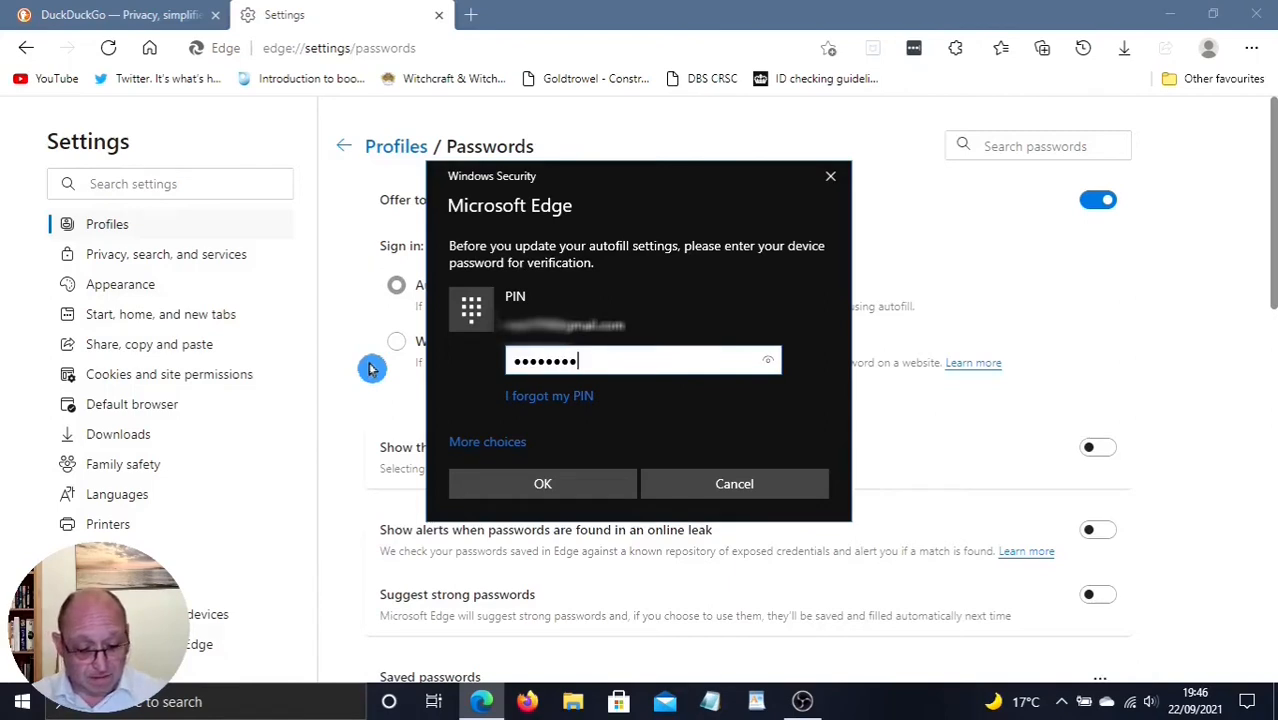
pyautogui.click(542, 482)
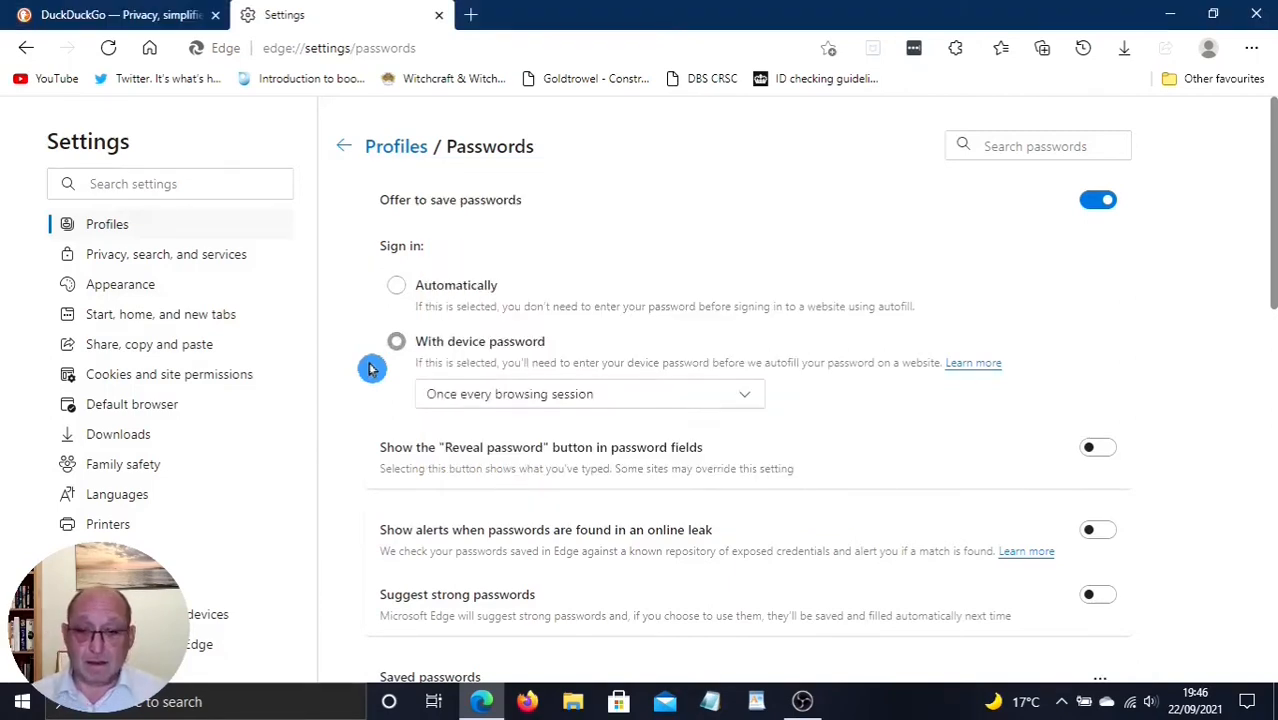
pyautogui.moveTo(342, 380)
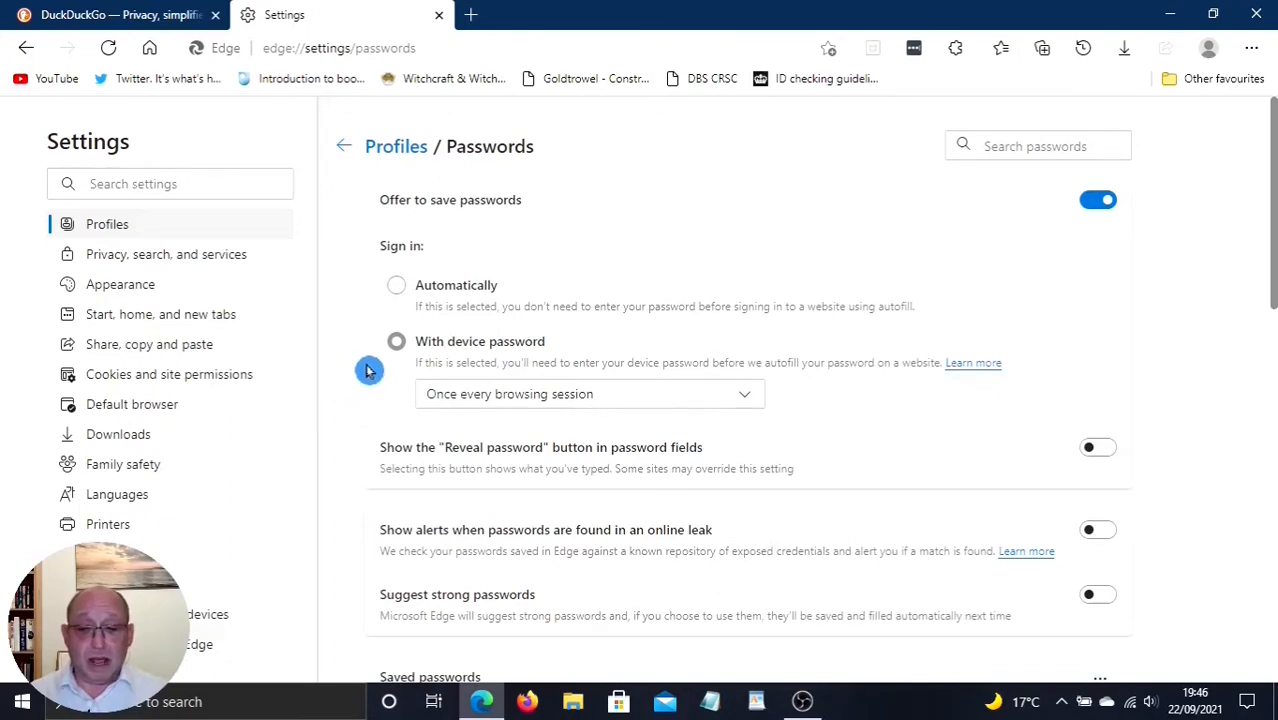
pyautogui.moveTo(788, 384)
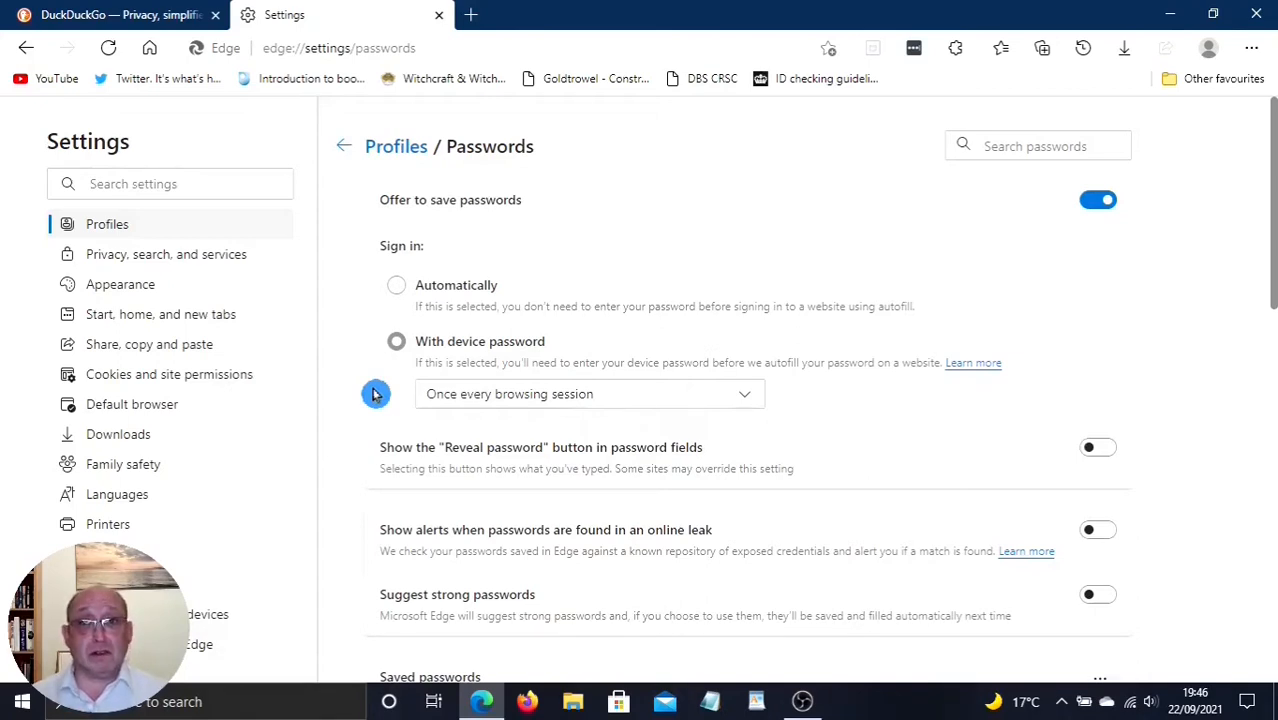
pyautogui.moveTo(668, 386)
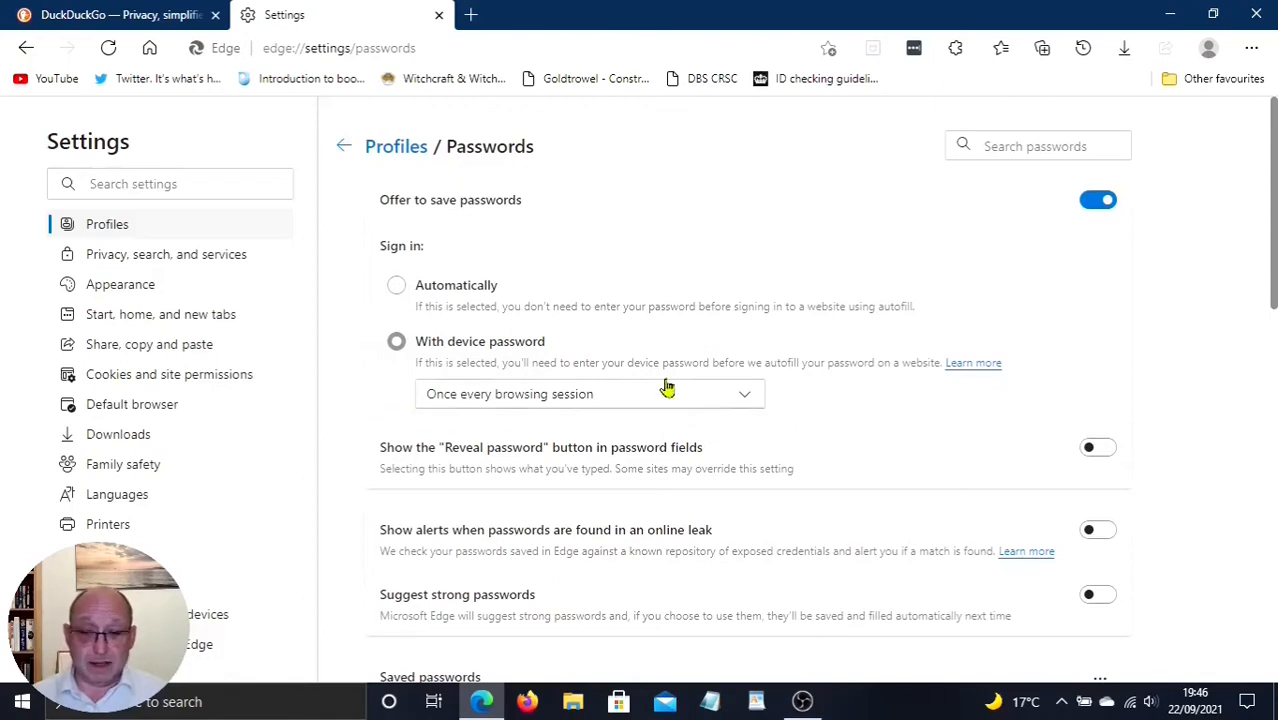
pyautogui.moveTo(744, 402)
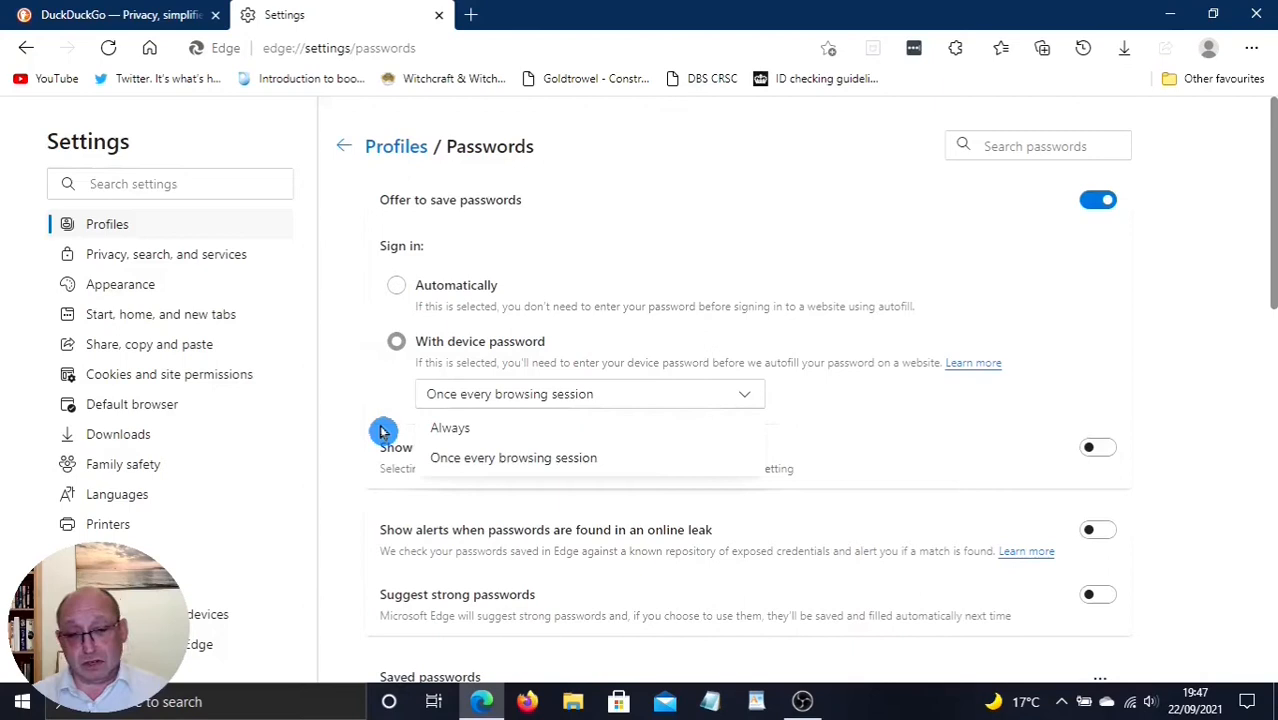
pyautogui.moveTo(356, 292)
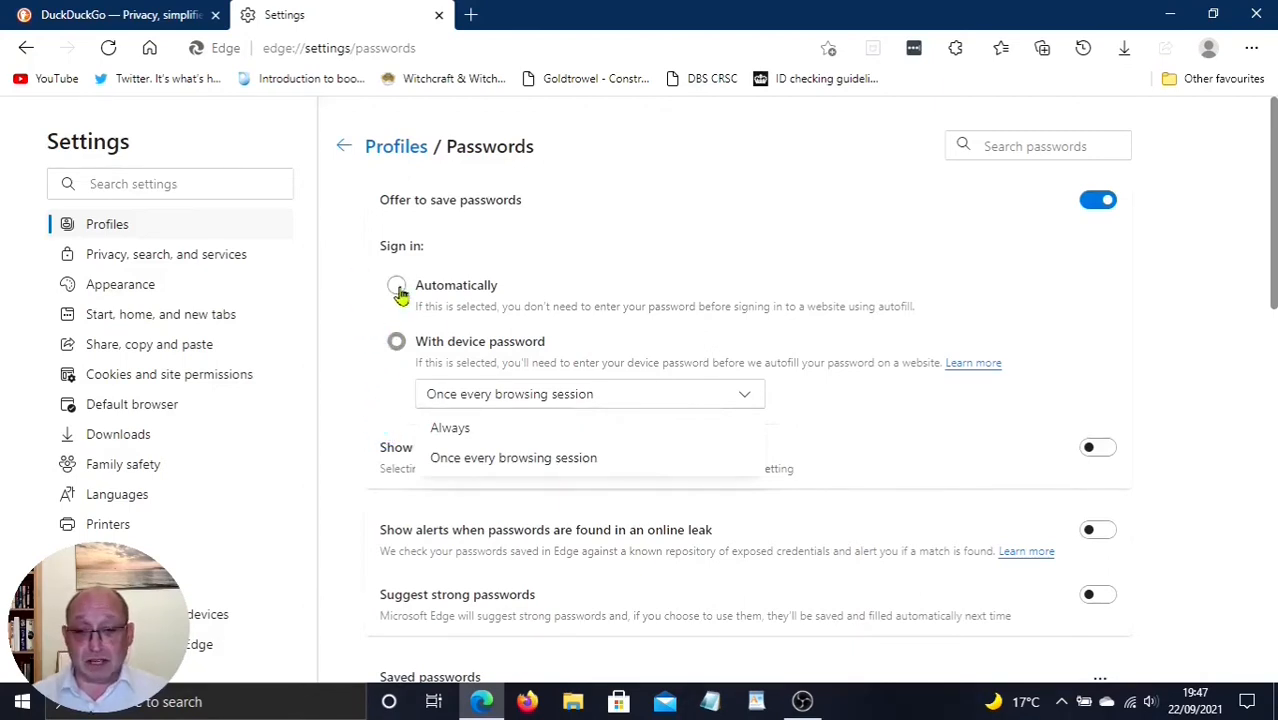
# Step: Switch sign-in back to filling saved passwords automatically without the device password
pyautogui.click(396, 288)
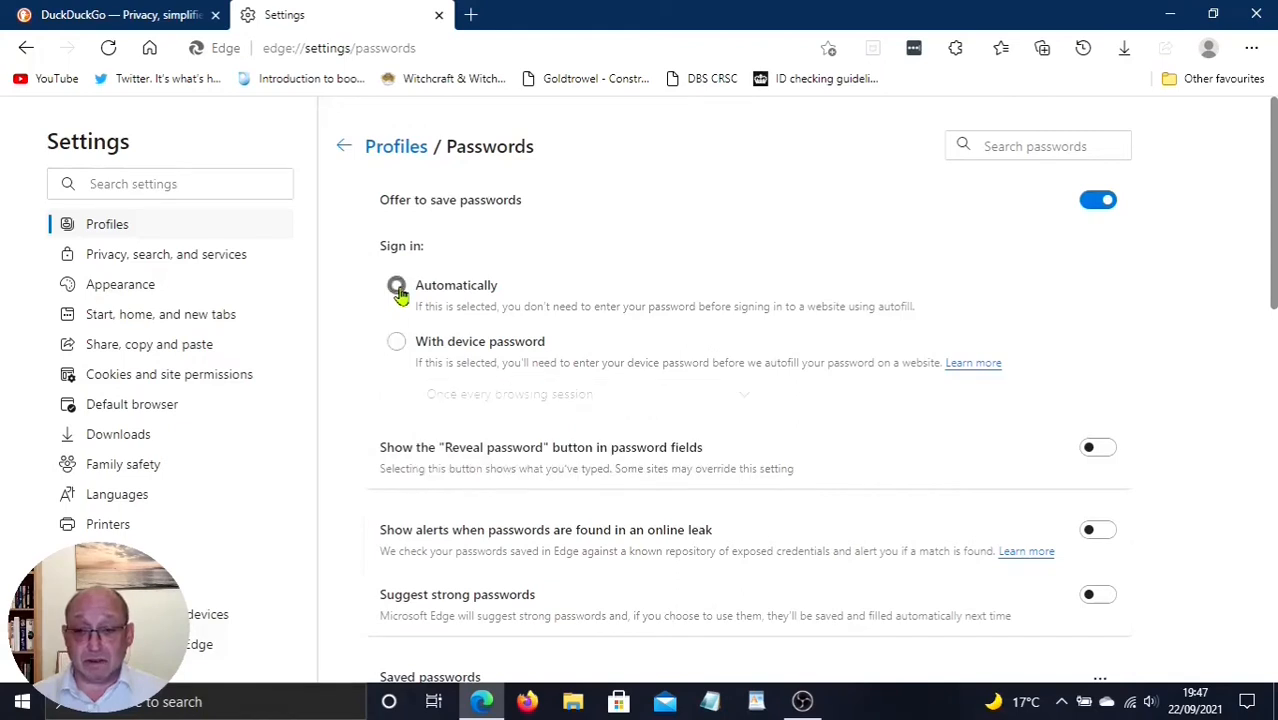
pyautogui.moveTo(348, 350)
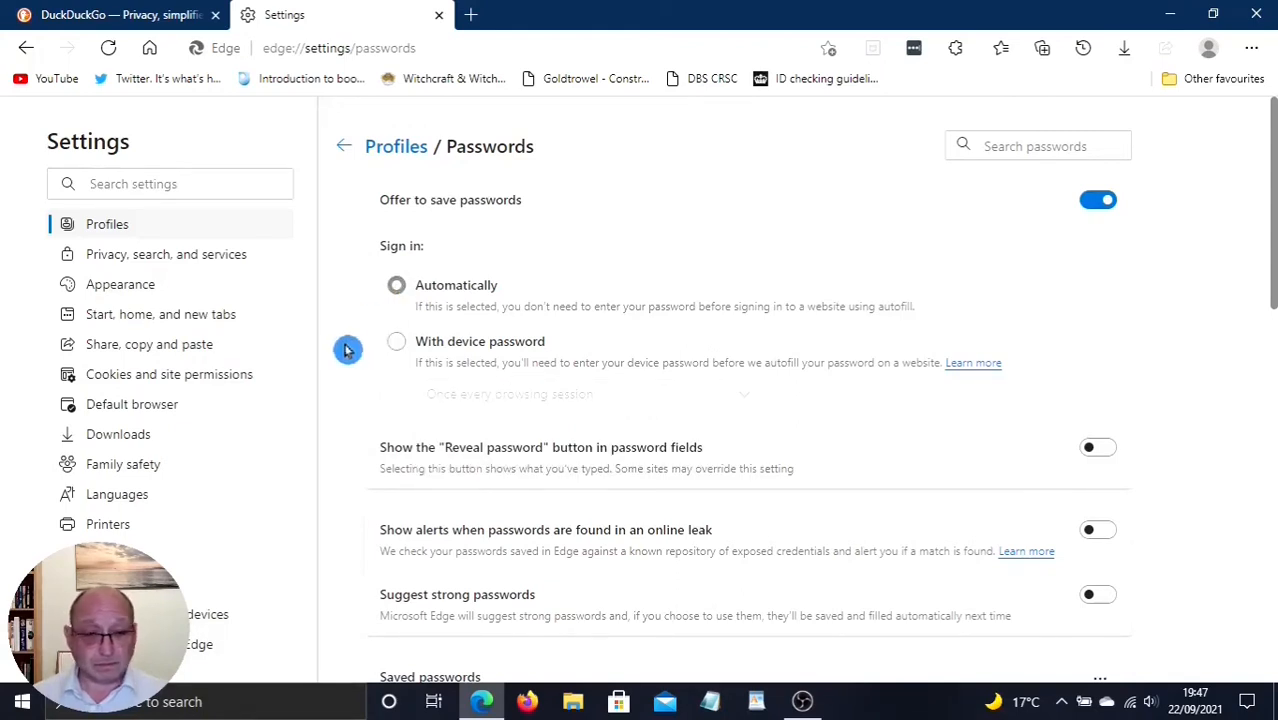
pyautogui.moveTo(344, 458)
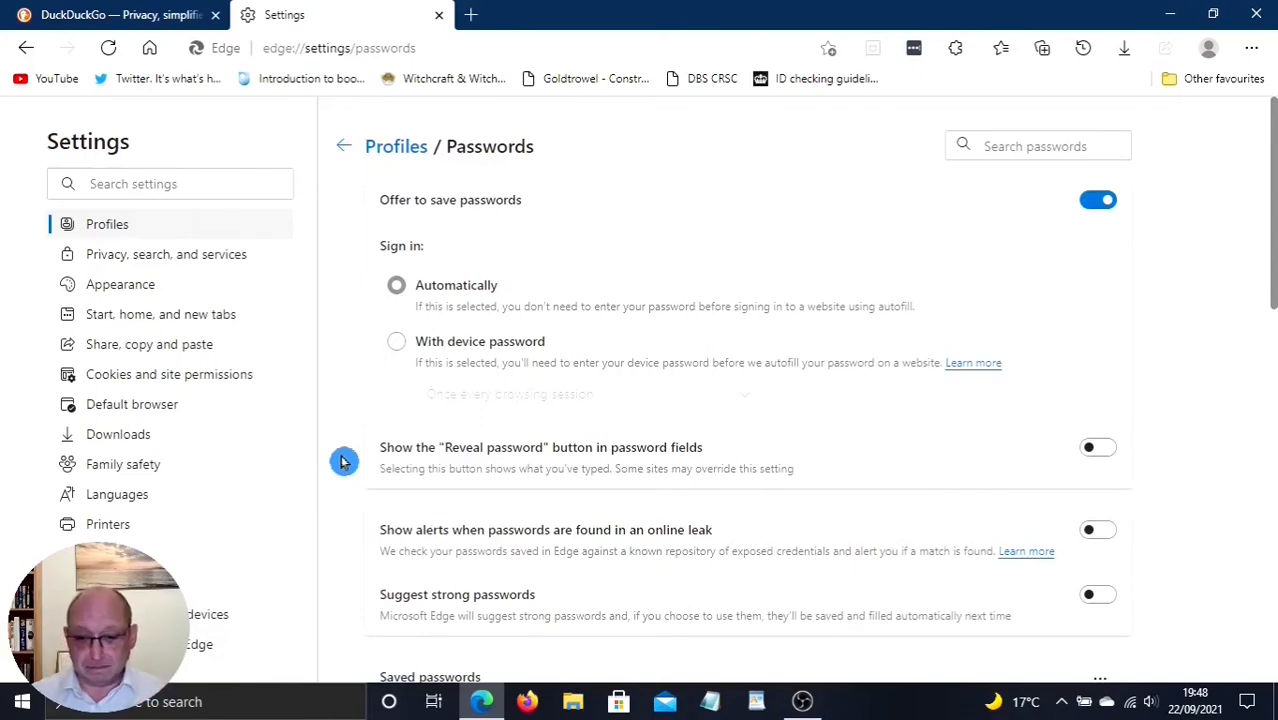
pyautogui.moveTo(346, 552)
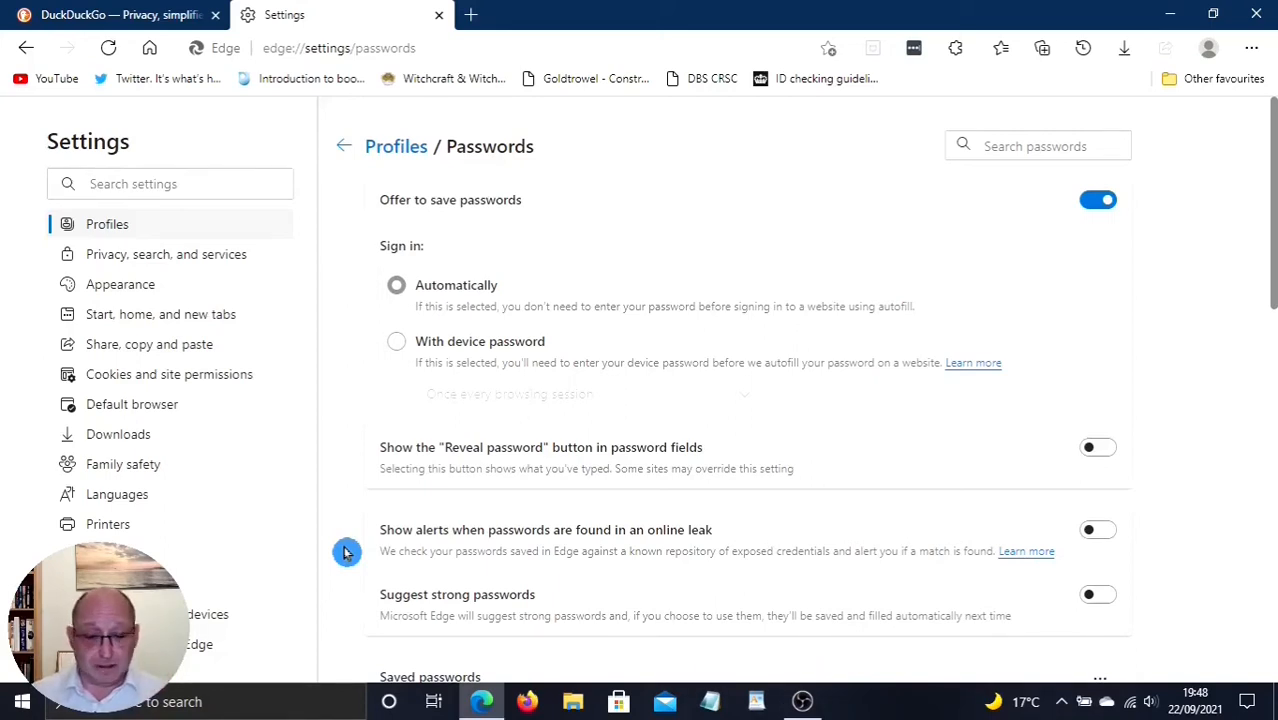
# Step: Switch on alerts for passwords found in an online leak, revealing one leaked password
pyautogui.scroll(-3)
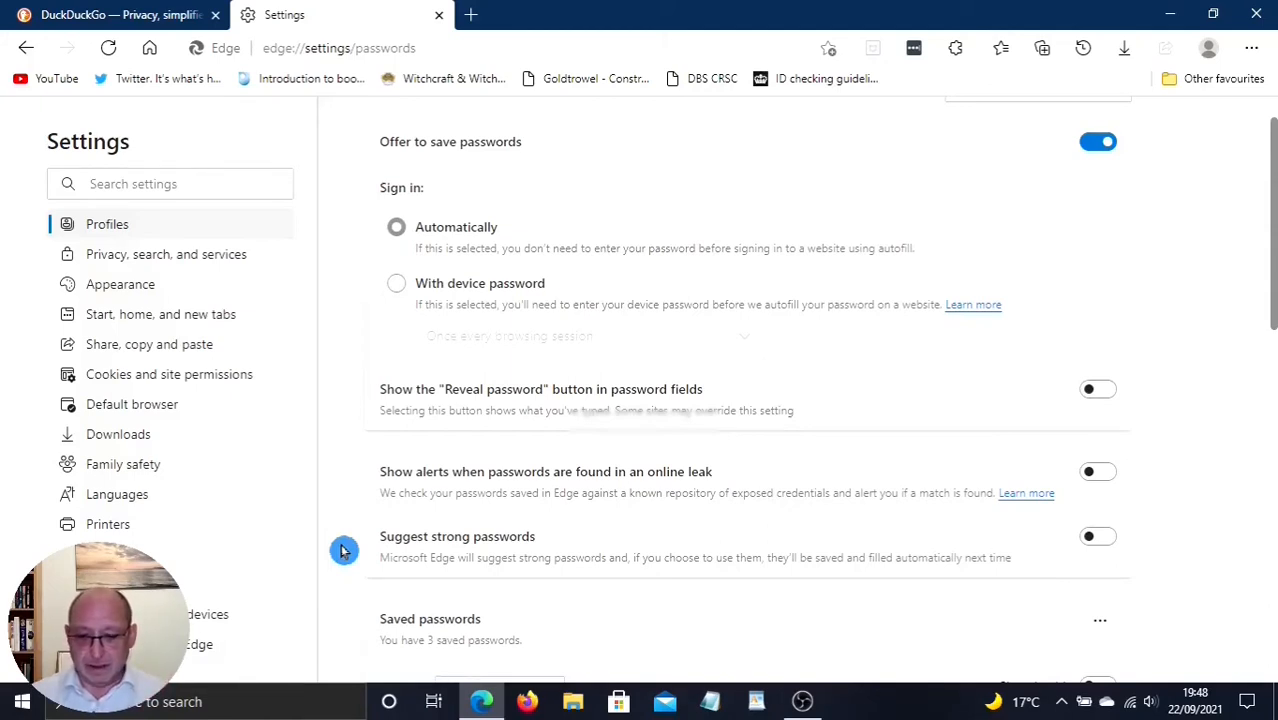
pyautogui.moveTo(620, 412)
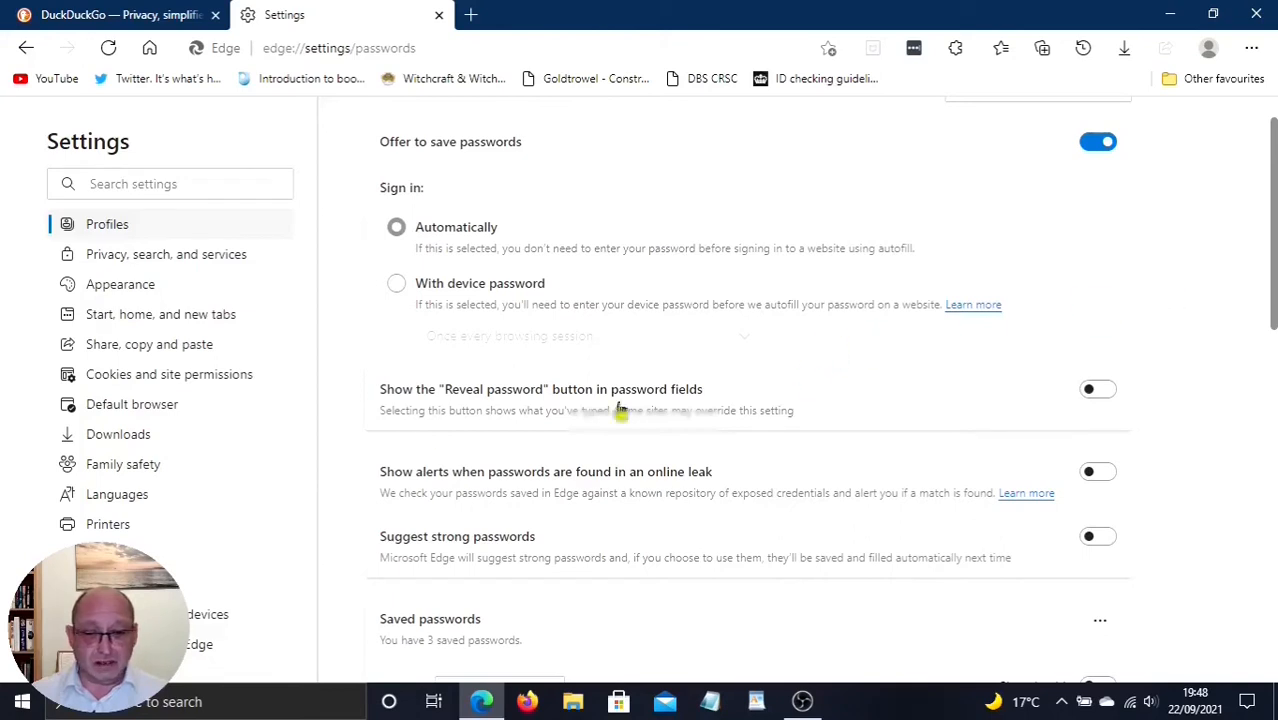
pyautogui.moveTo(1058, 422)
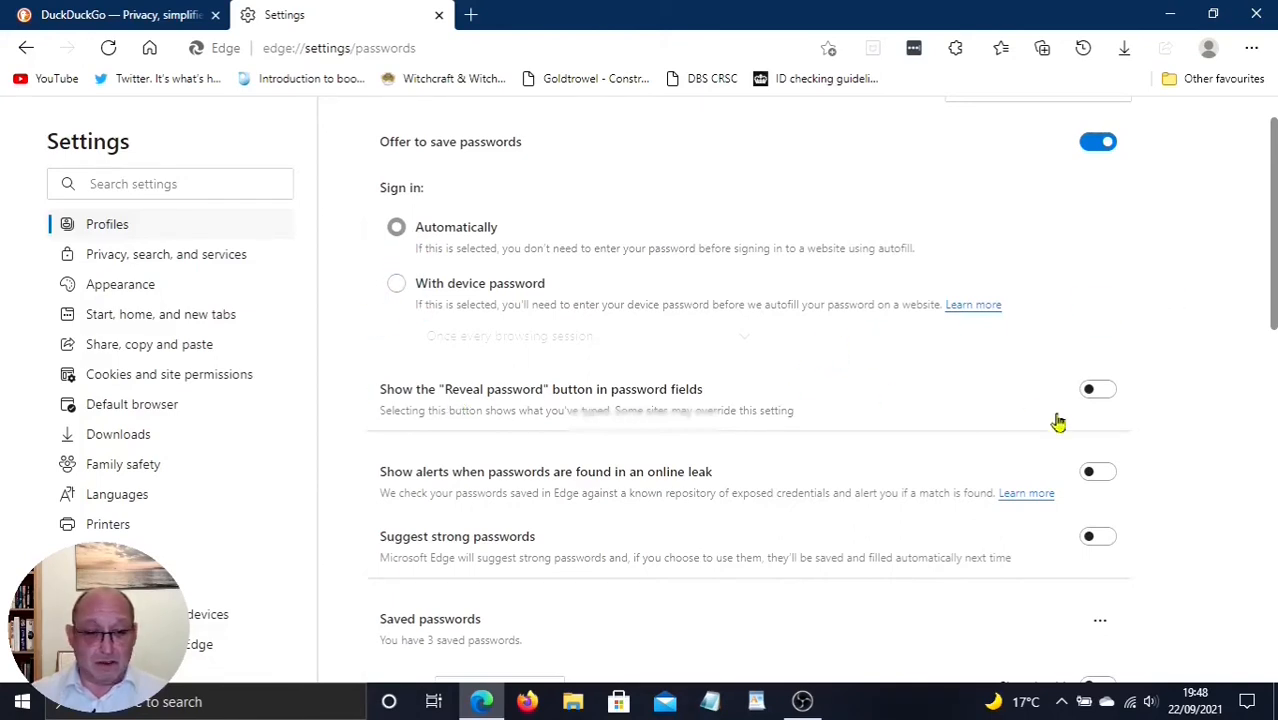
pyautogui.moveTo(952, 466)
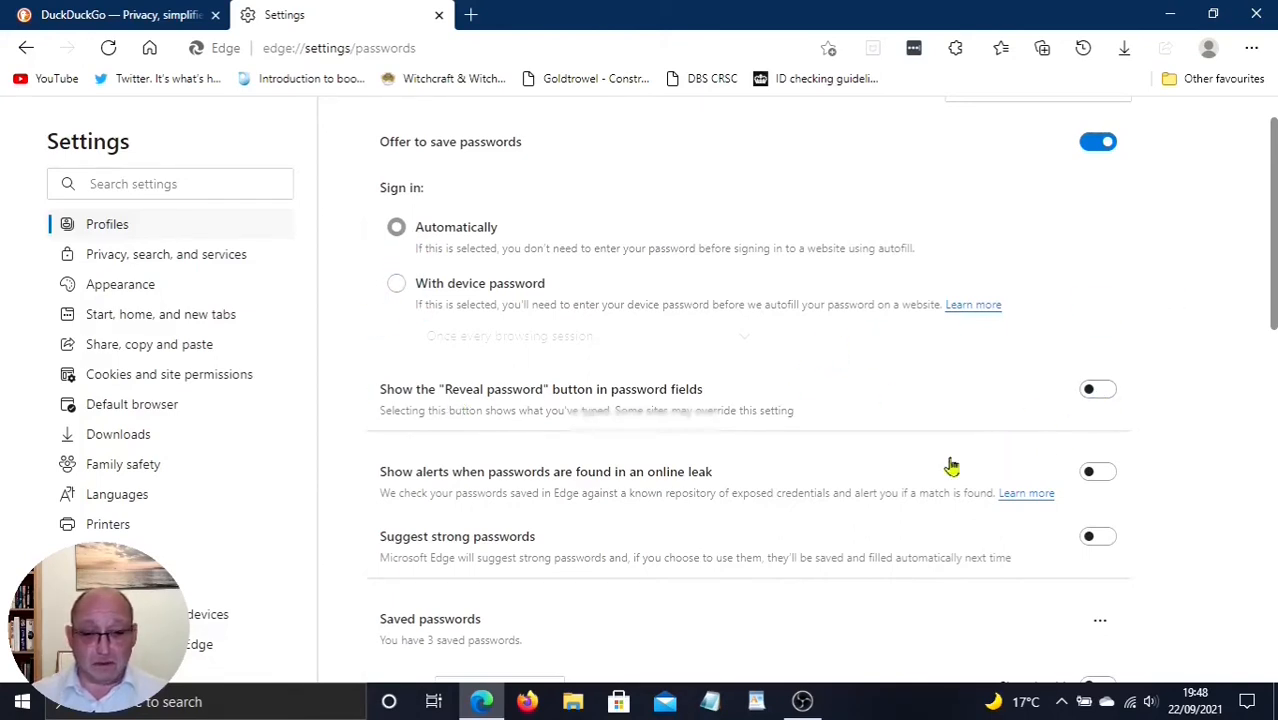
pyautogui.moveTo(1090, 404)
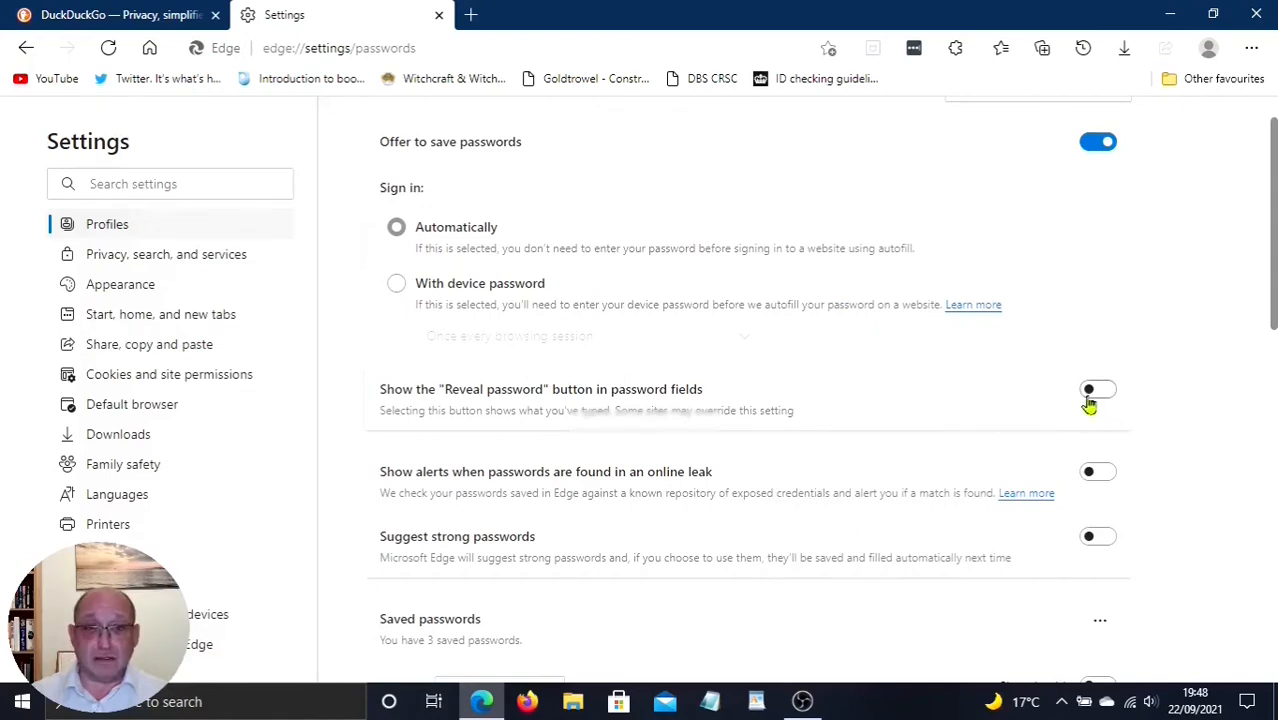
pyautogui.moveTo(1098, 472)
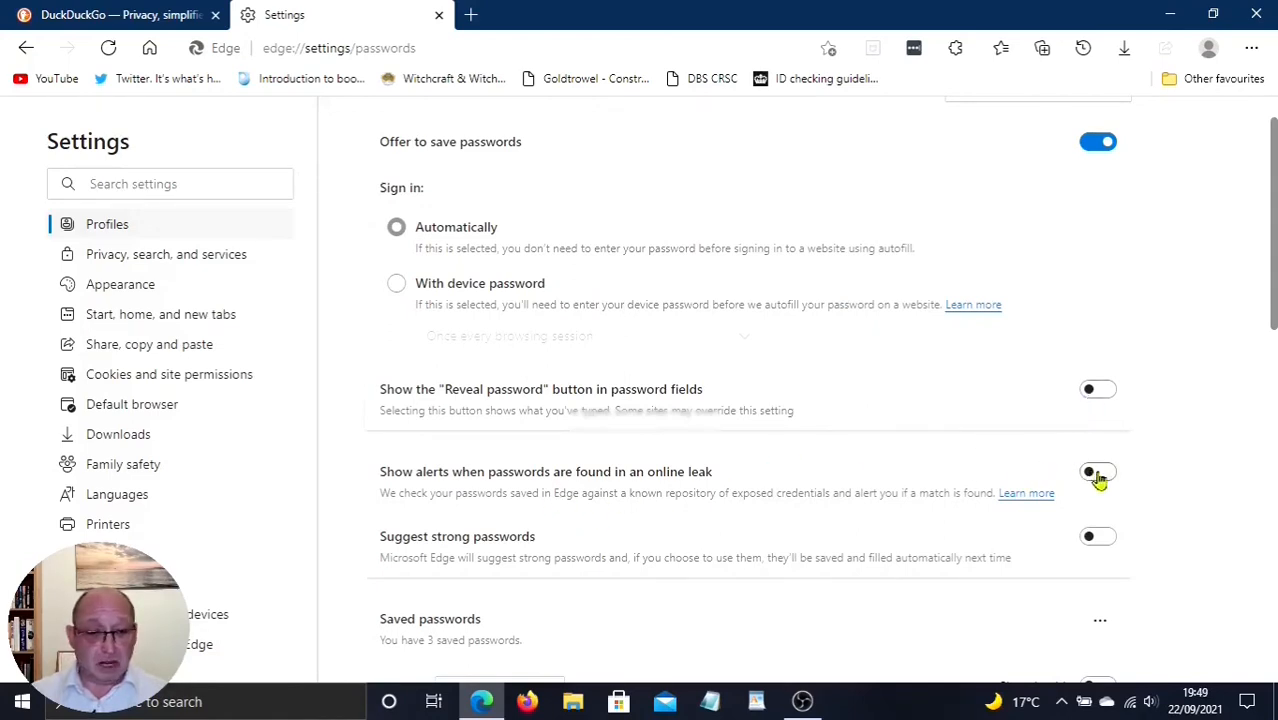
pyautogui.click(1096, 472)
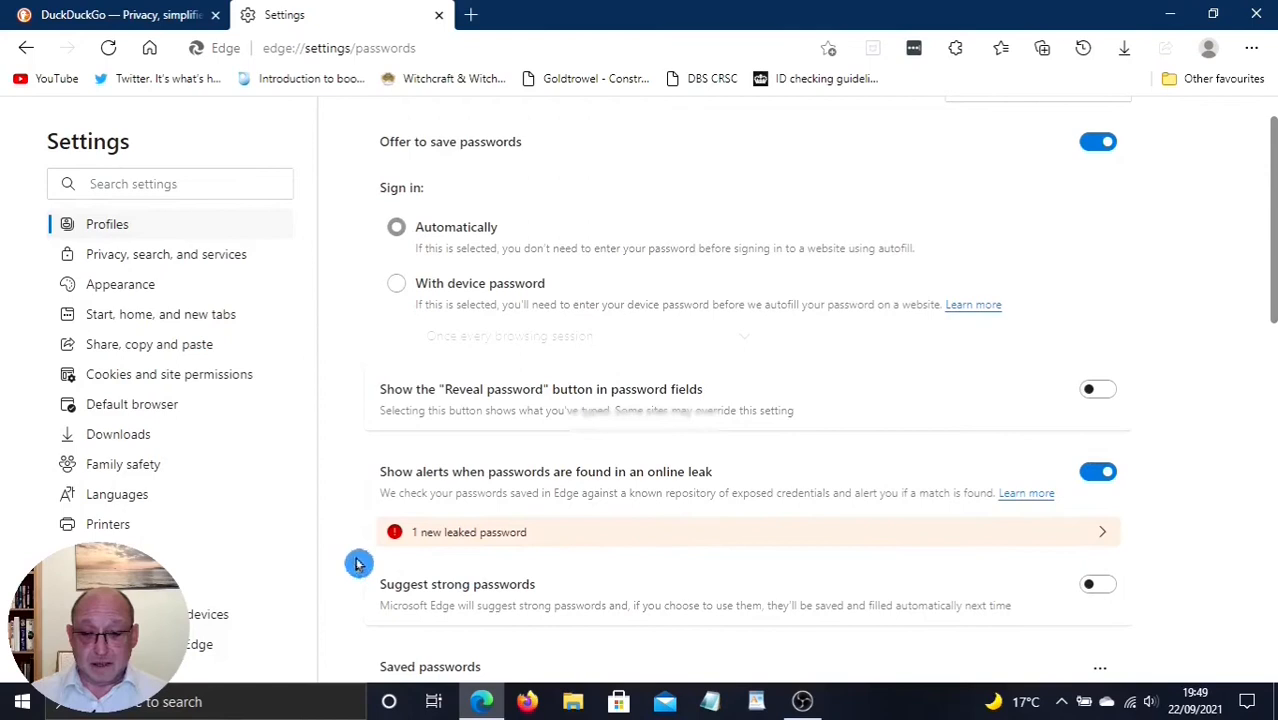
pyautogui.moveTo(346, 536)
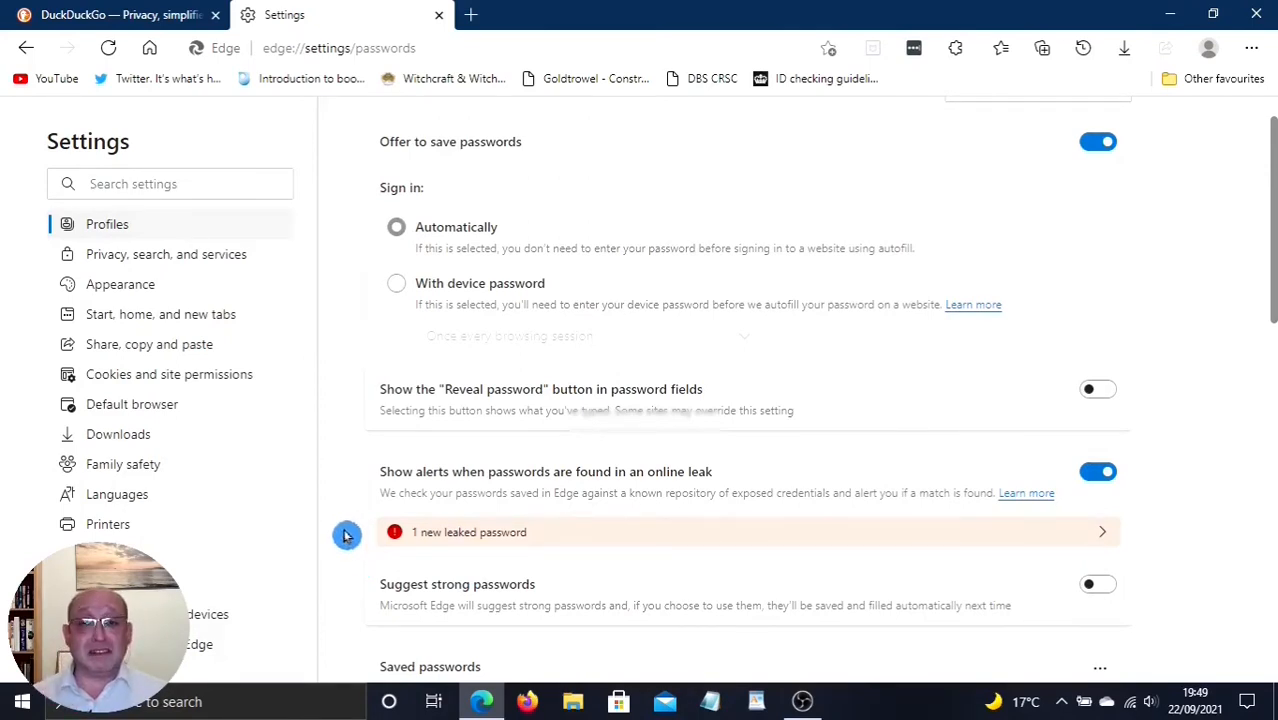
pyautogui.moveTo(1024, 532)
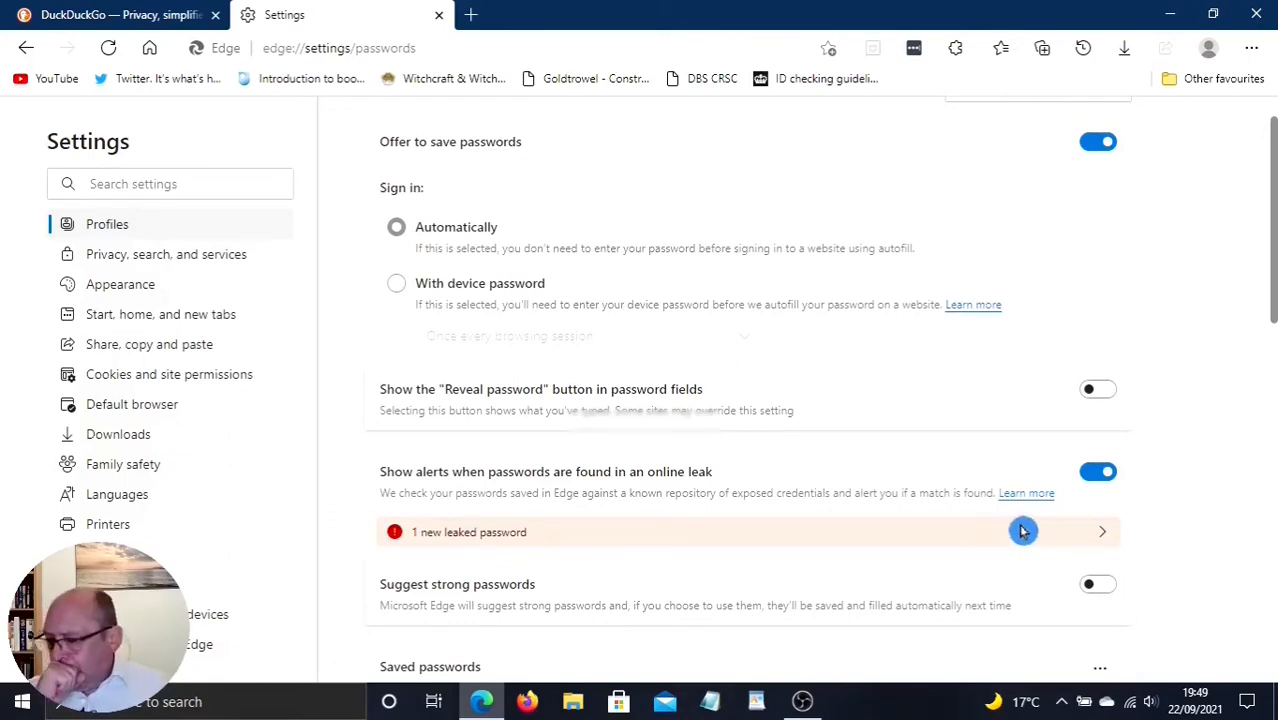
pyautogui.moveTo(1096, 544)
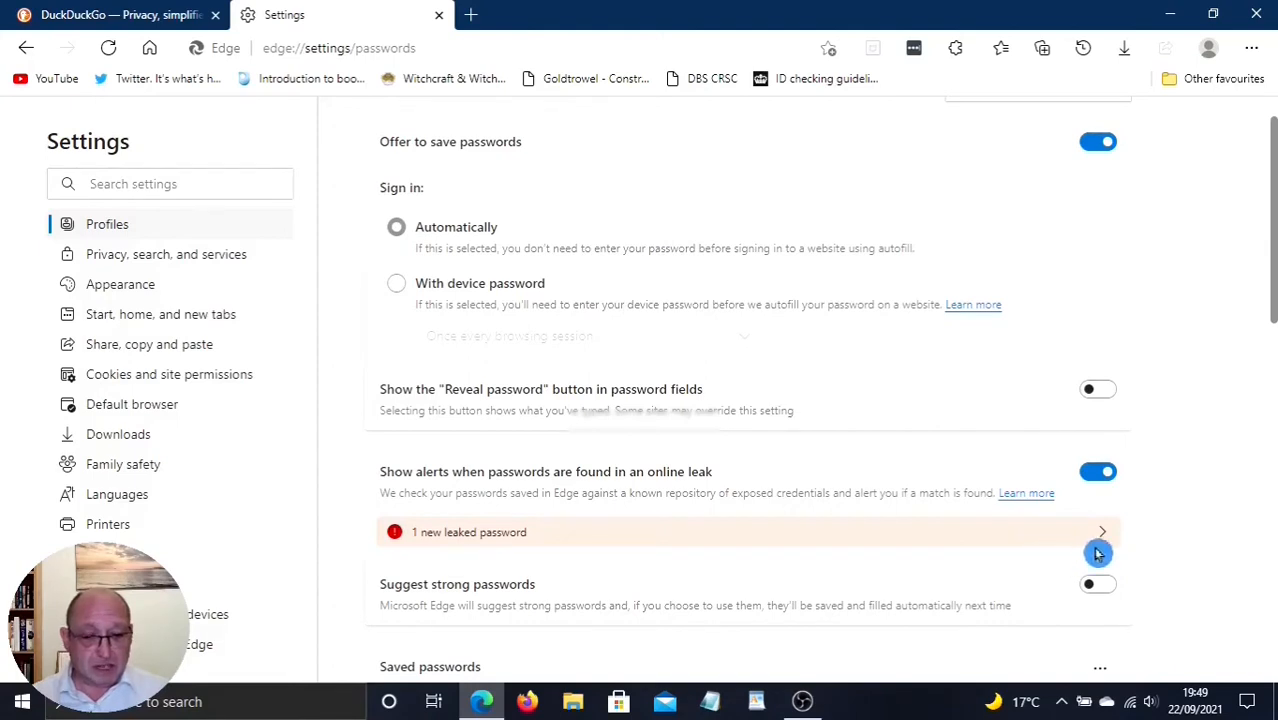
pyautogui.moveTo(1126, 540)
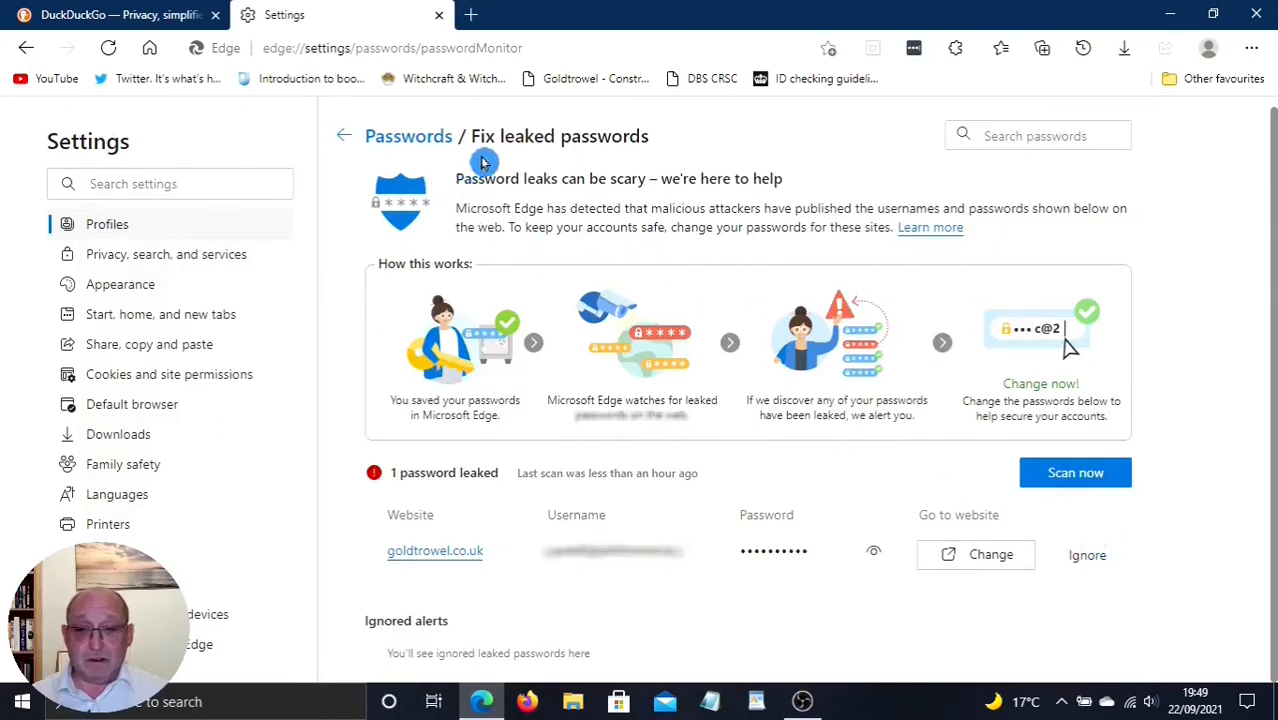
pyautogui.moveTo(544, 162)
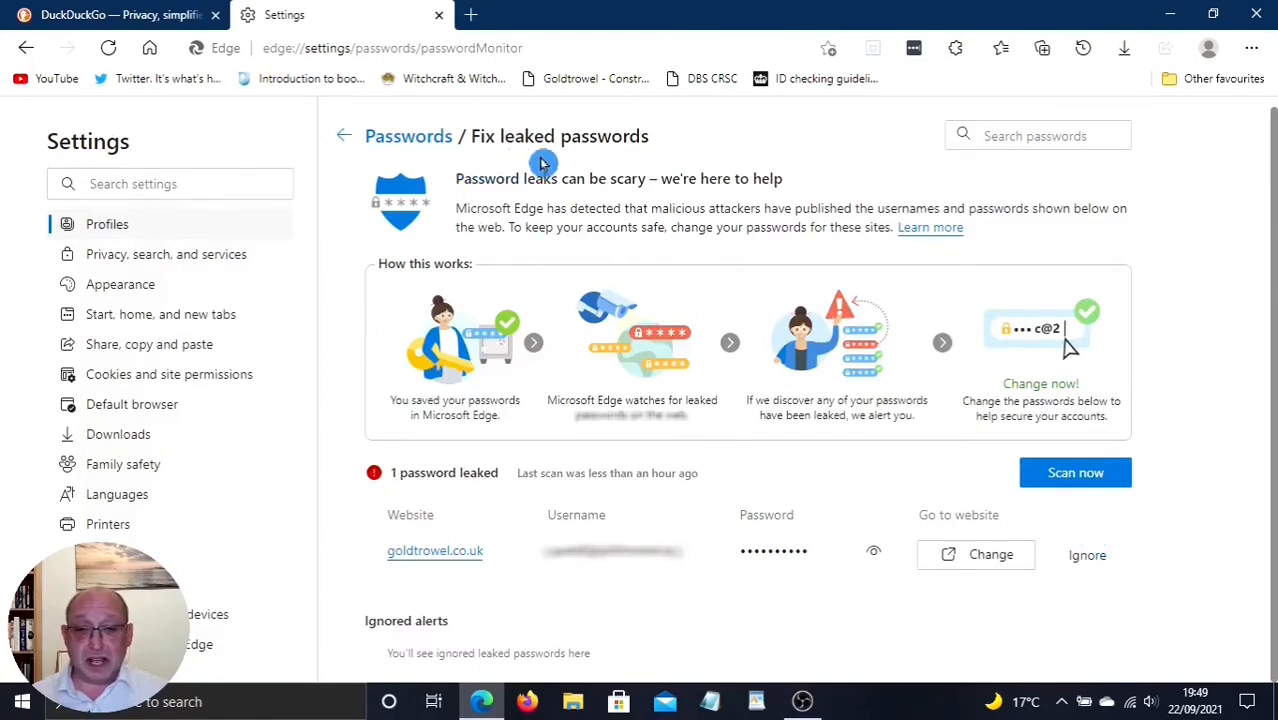
pyautogui.moveTo(584, 216)
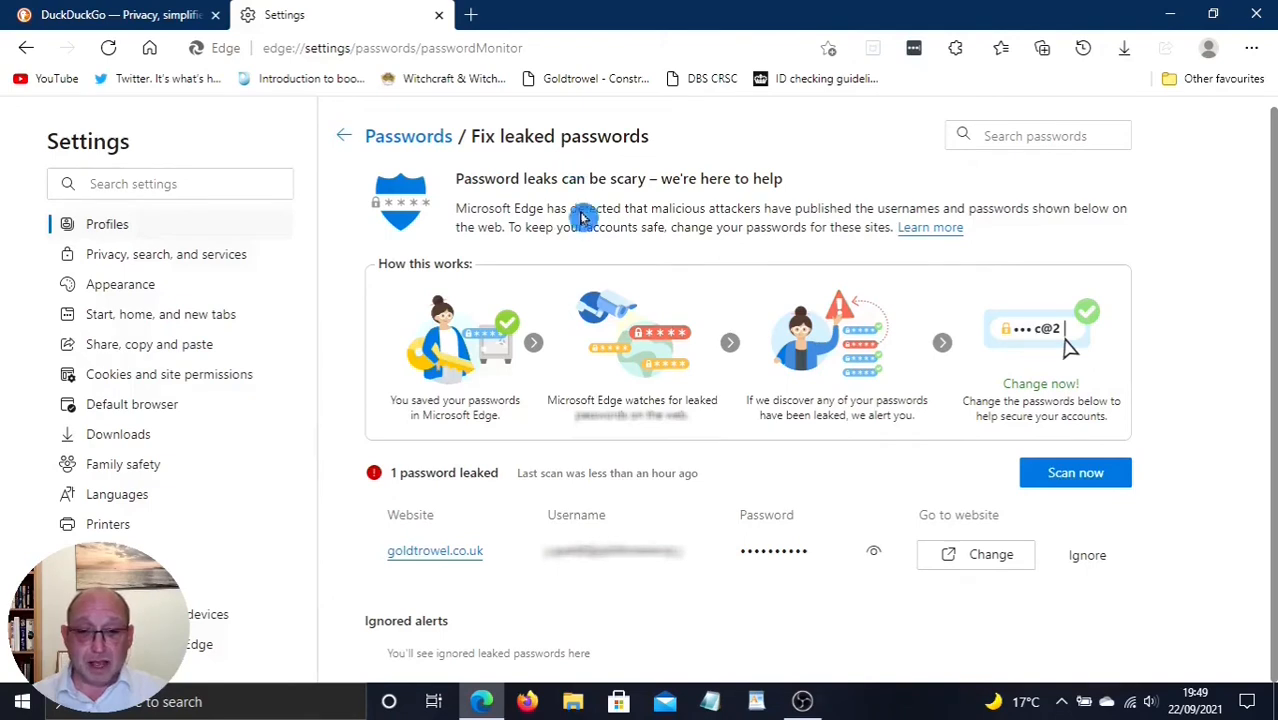
pyautogui.moveTo(796, 222)
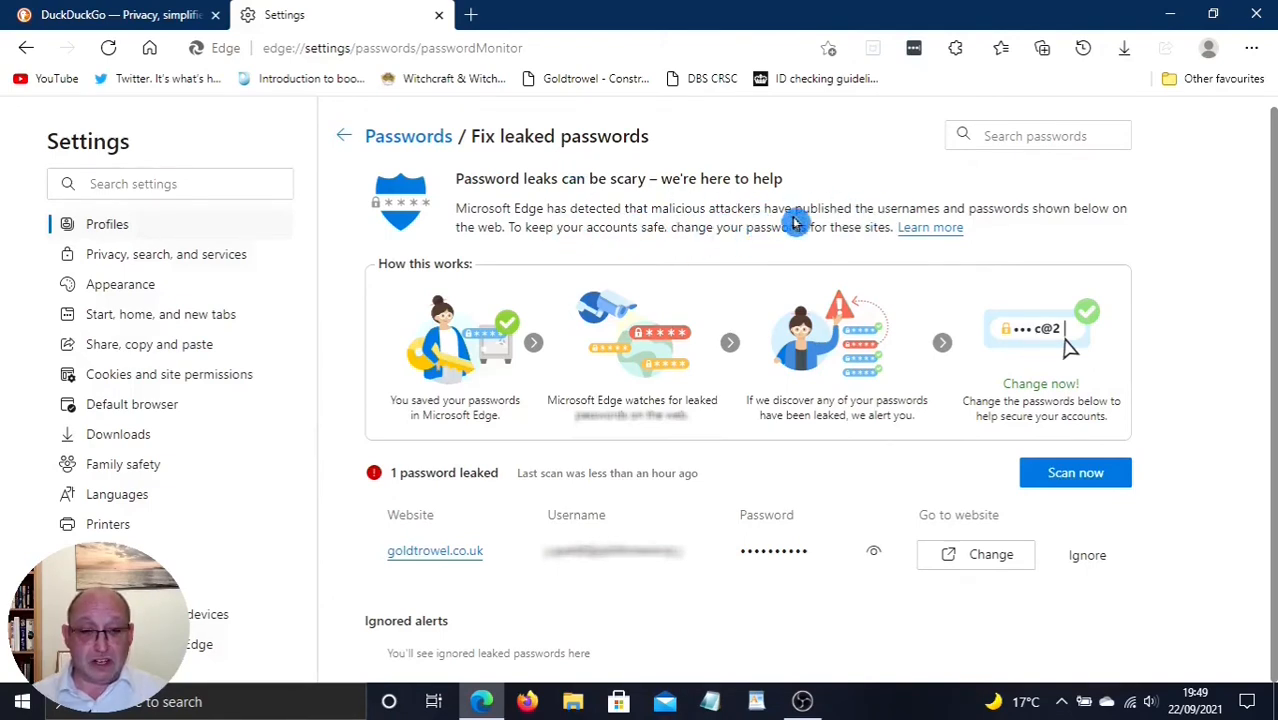
pyautogui.moveTo(840, 218)
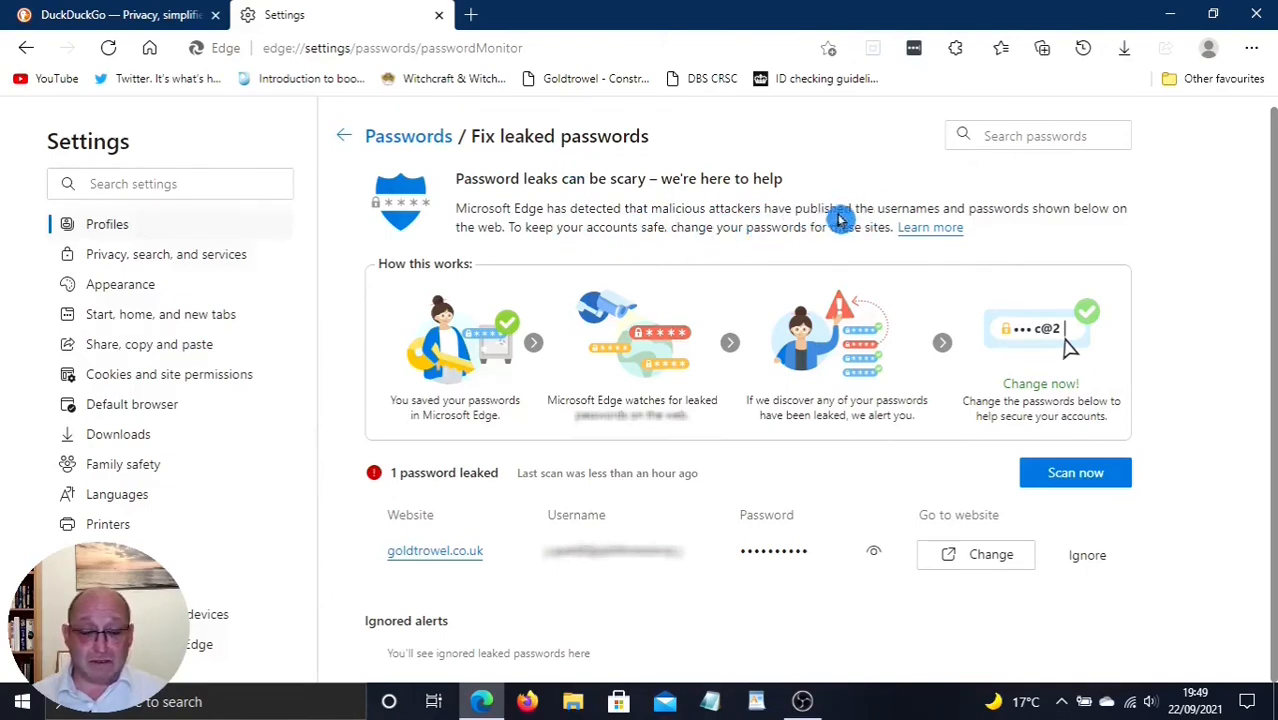
pyautogui.moveTo(352, 540)
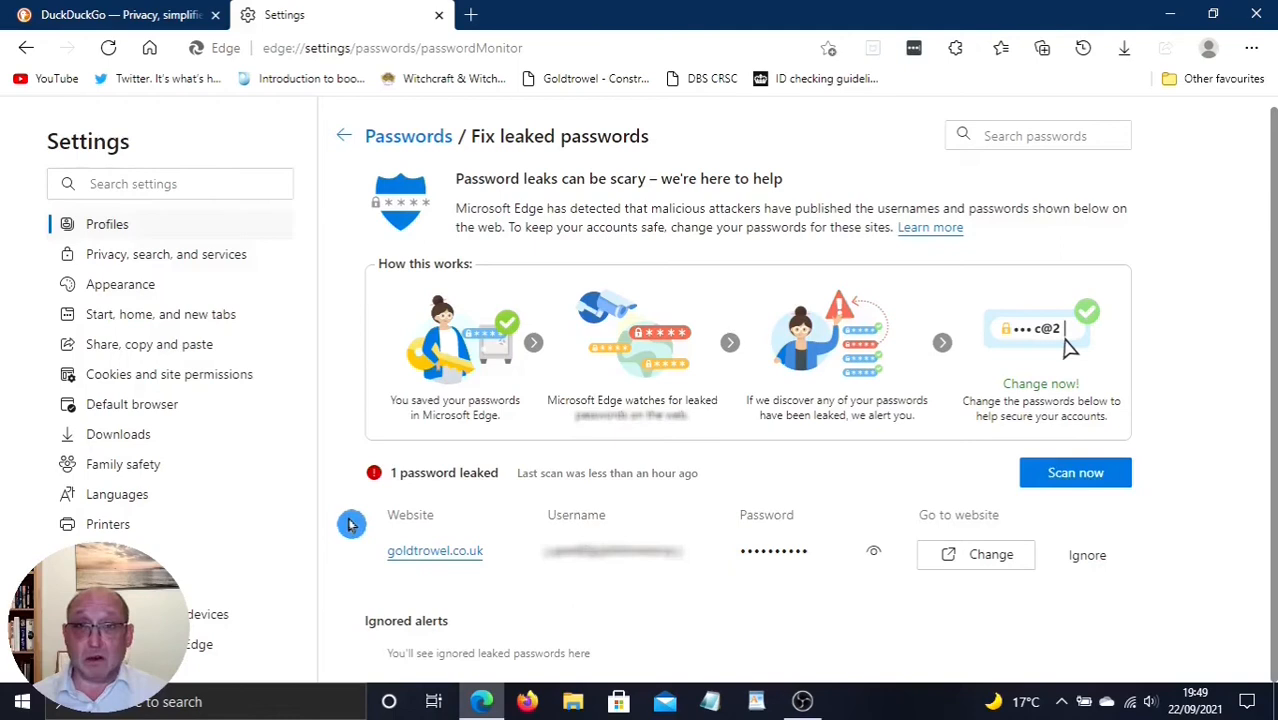
pyautogui.moveTo(906, 480)
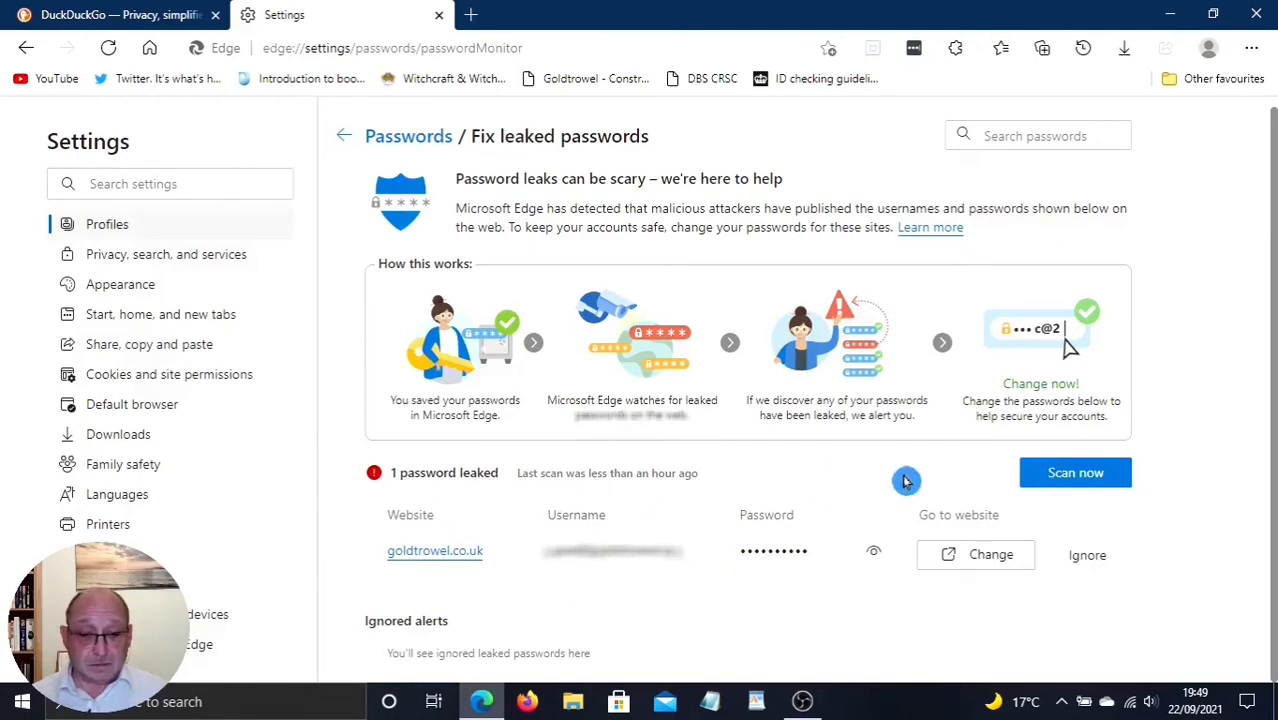
pyautogui.moveTo(984, 604)
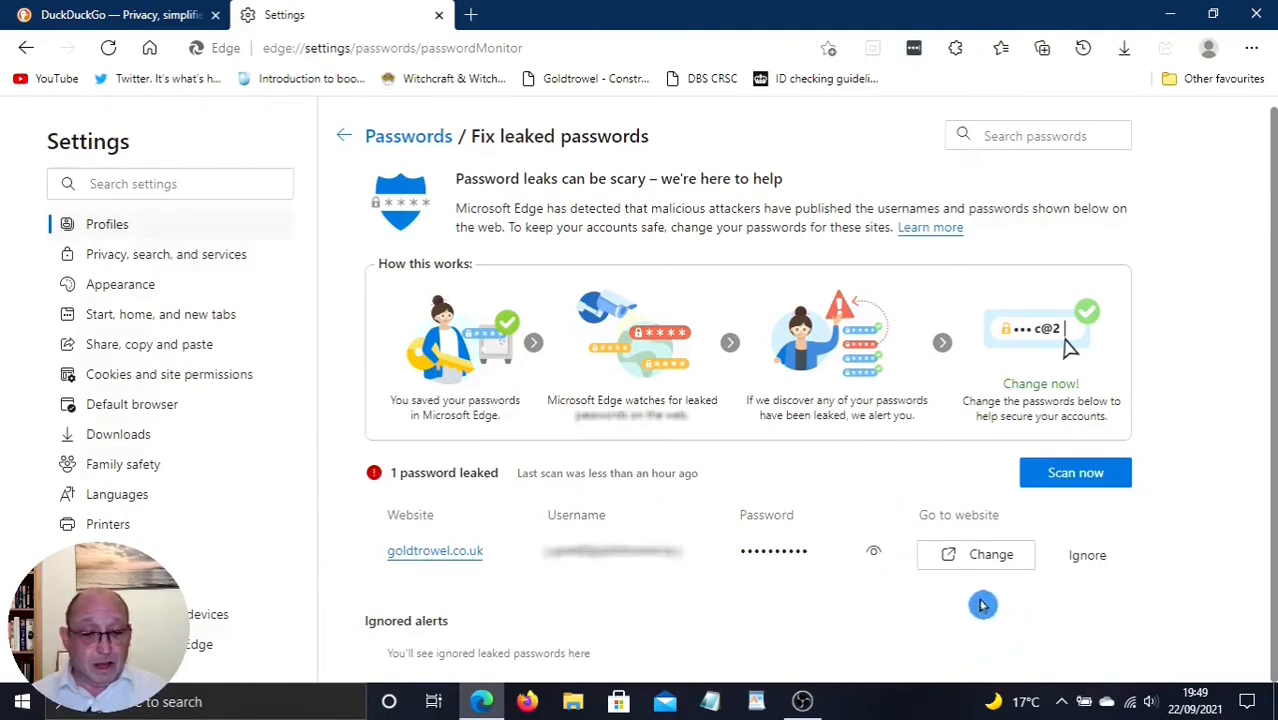
pyautogui.moveTo(984, 564)
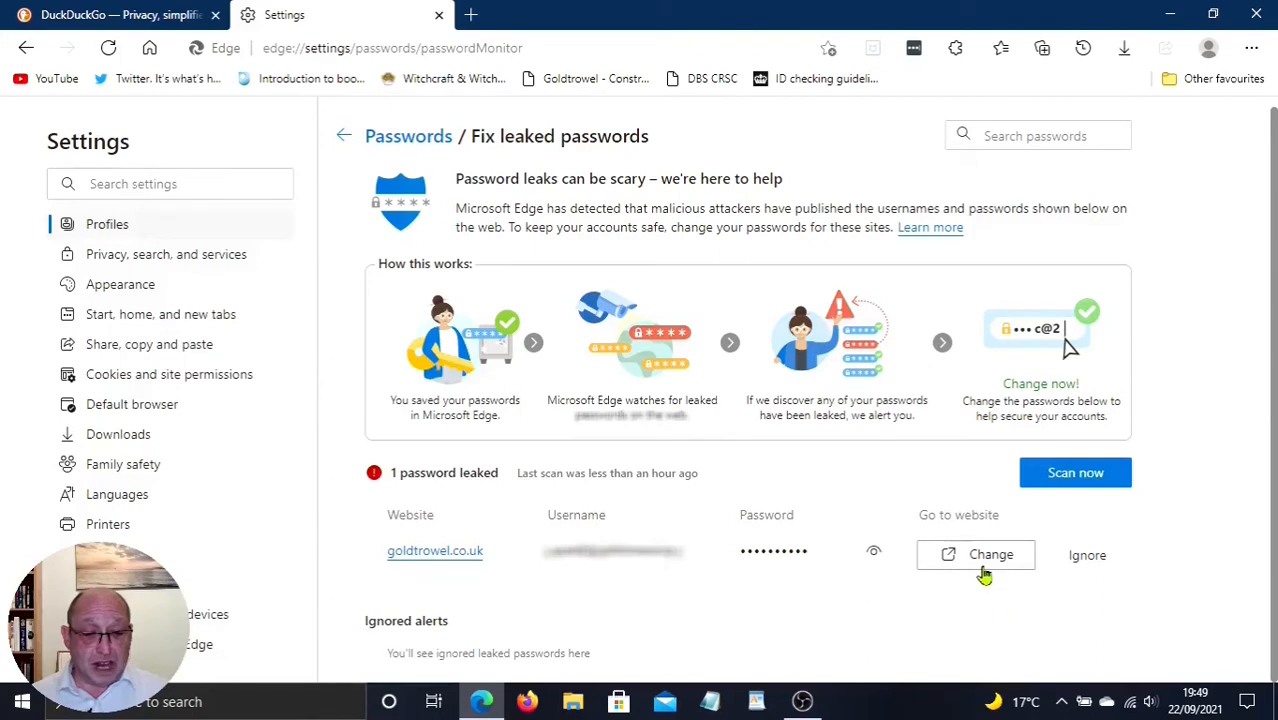
pyautogui.moveTo(984, 572)
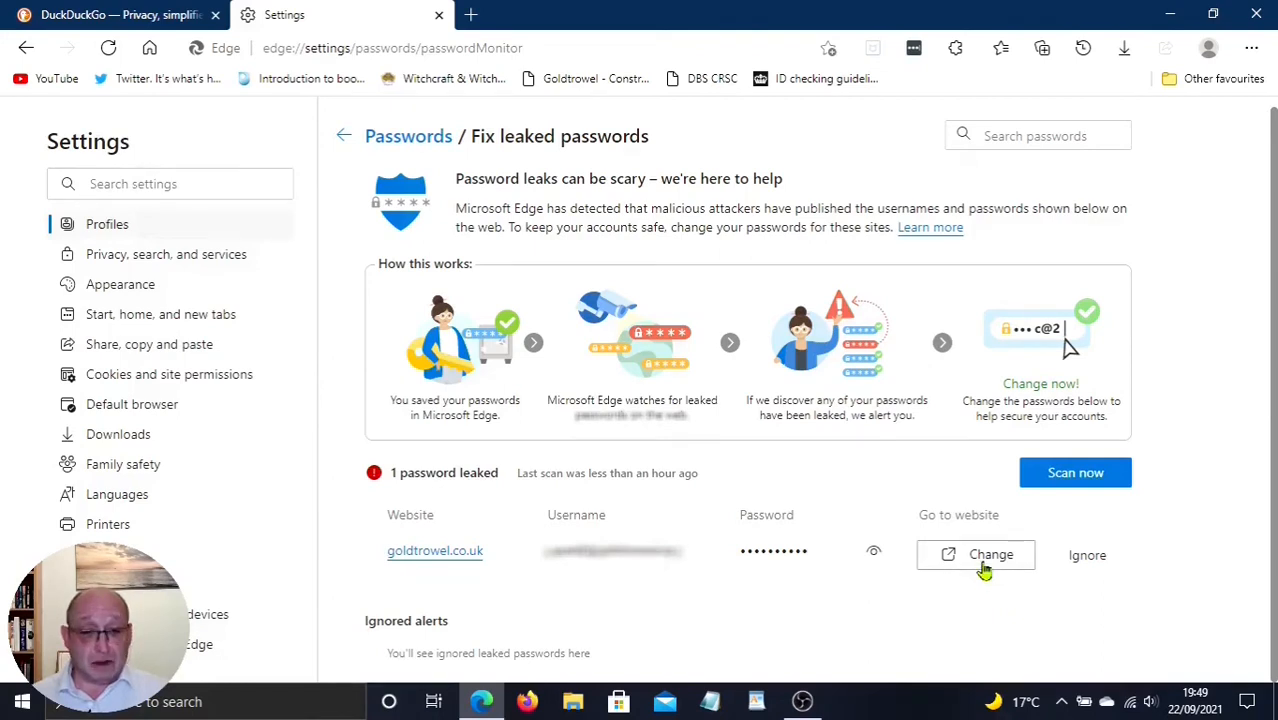
pyautogui.moveTo(790, 616)
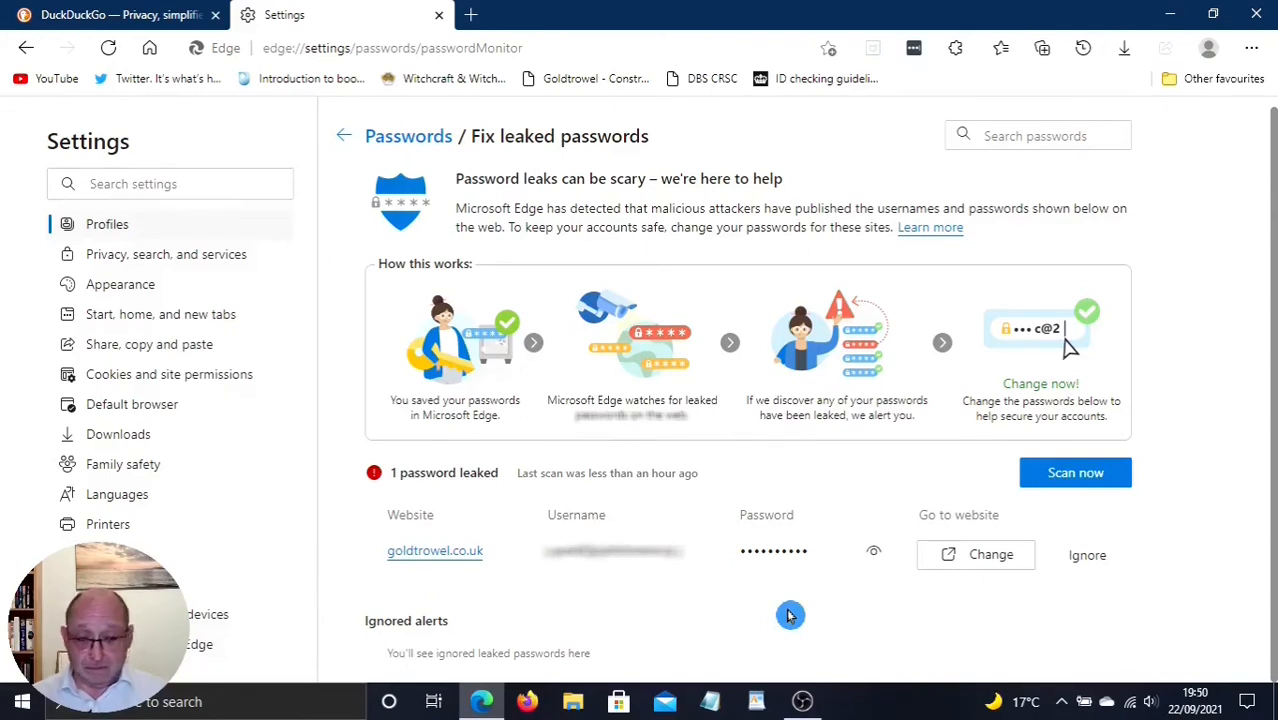
pyautogui.moveTo(344, 552)
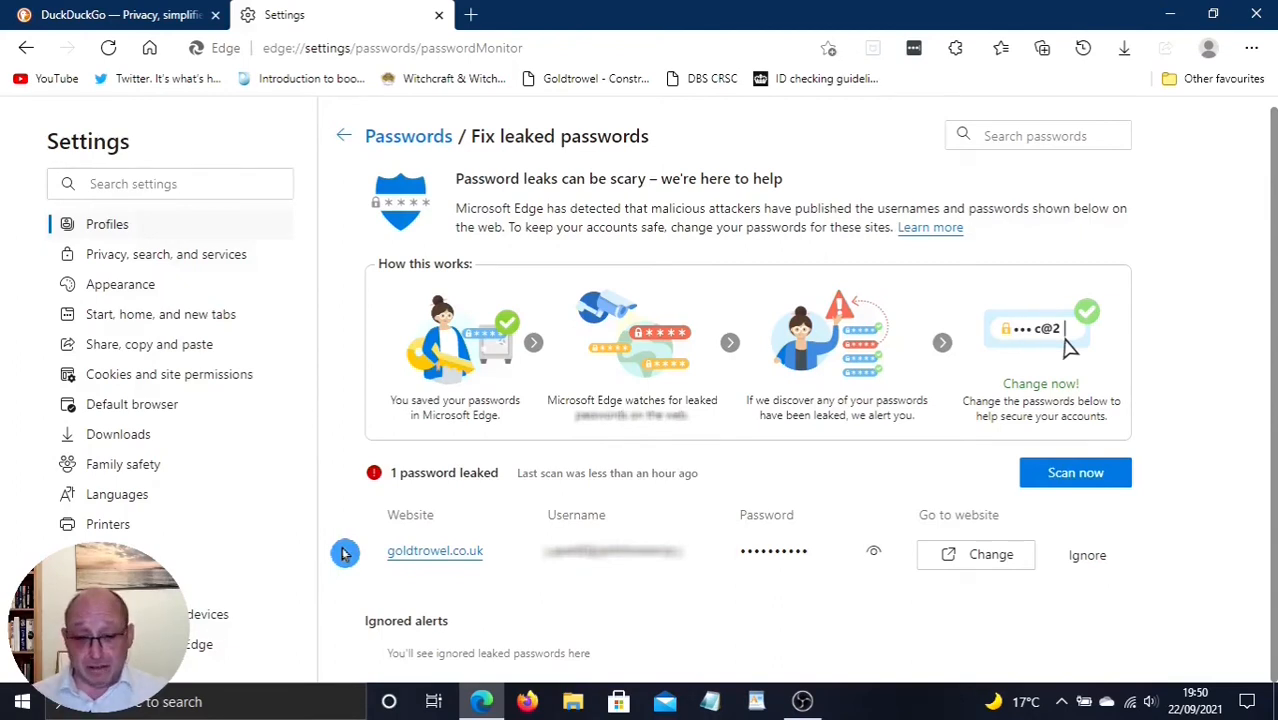
pyautogui.moveTo(336, 264)
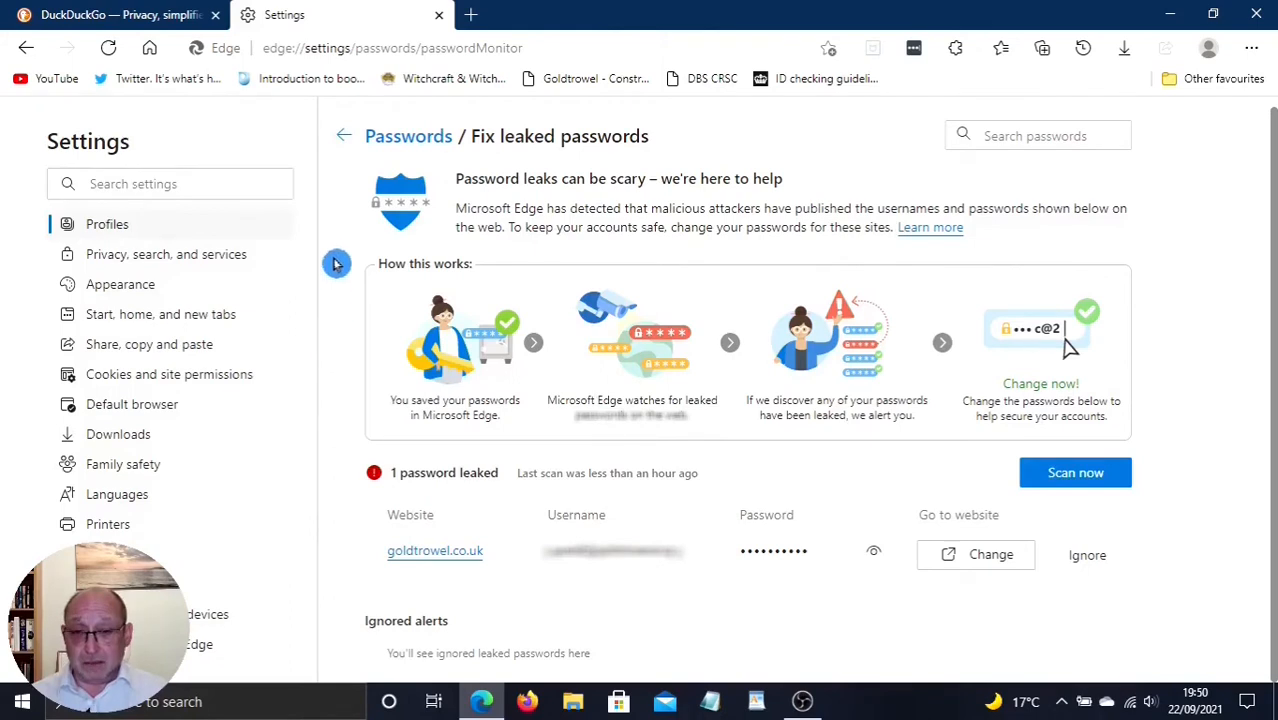
pyautogui.moveTo(348, 162)
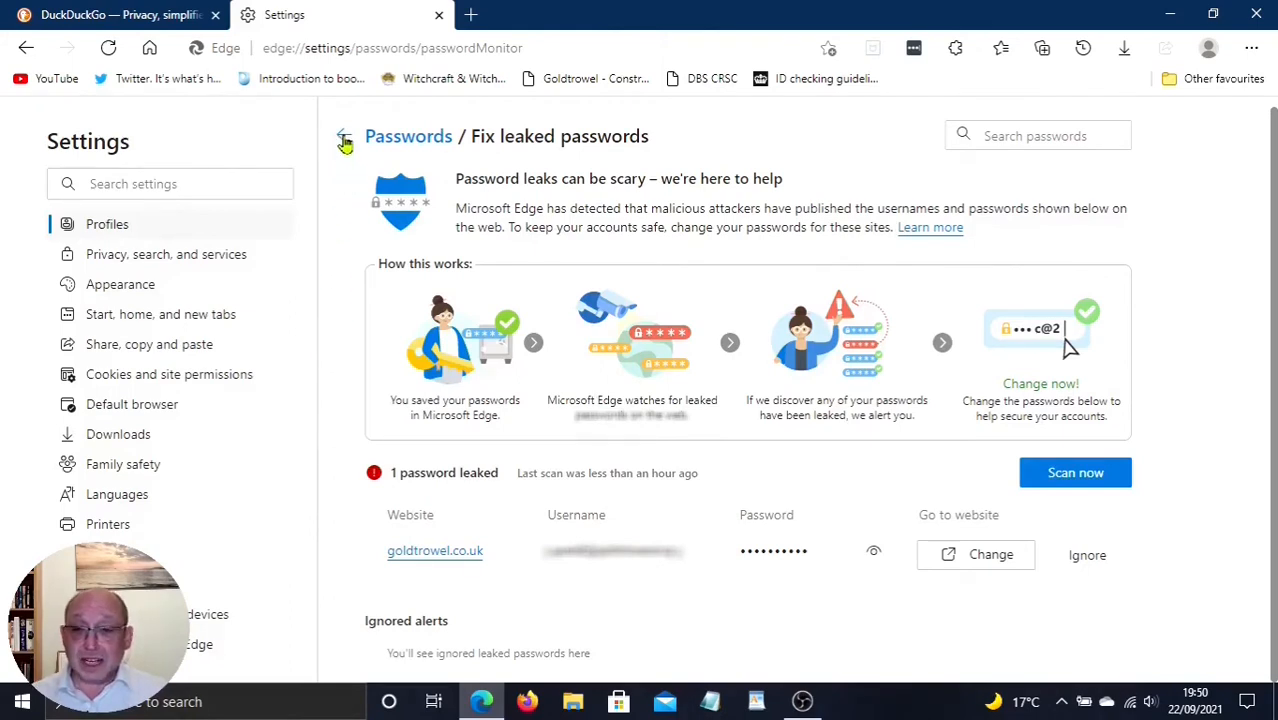
# Step: Switch on 'Suggest strong passwords' on the Passwords settings page
pyautogui.click(344, 140)
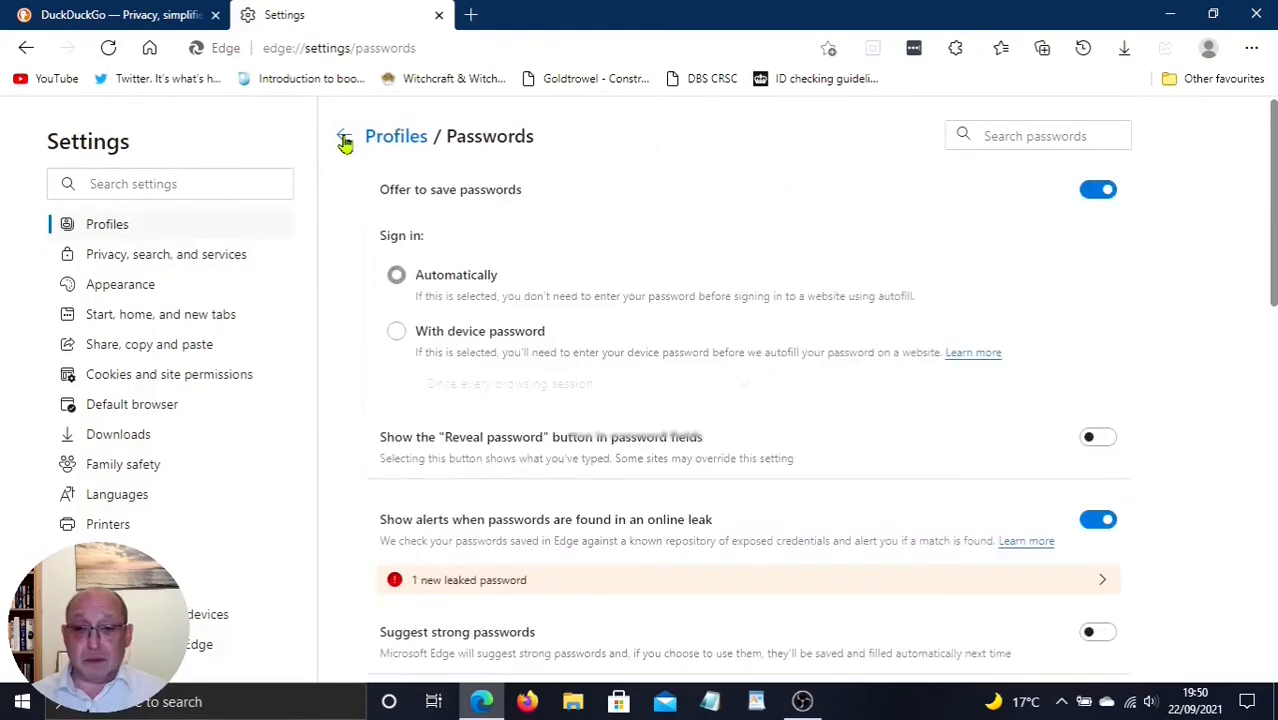
pyautogui.moveTo(1144, 338)
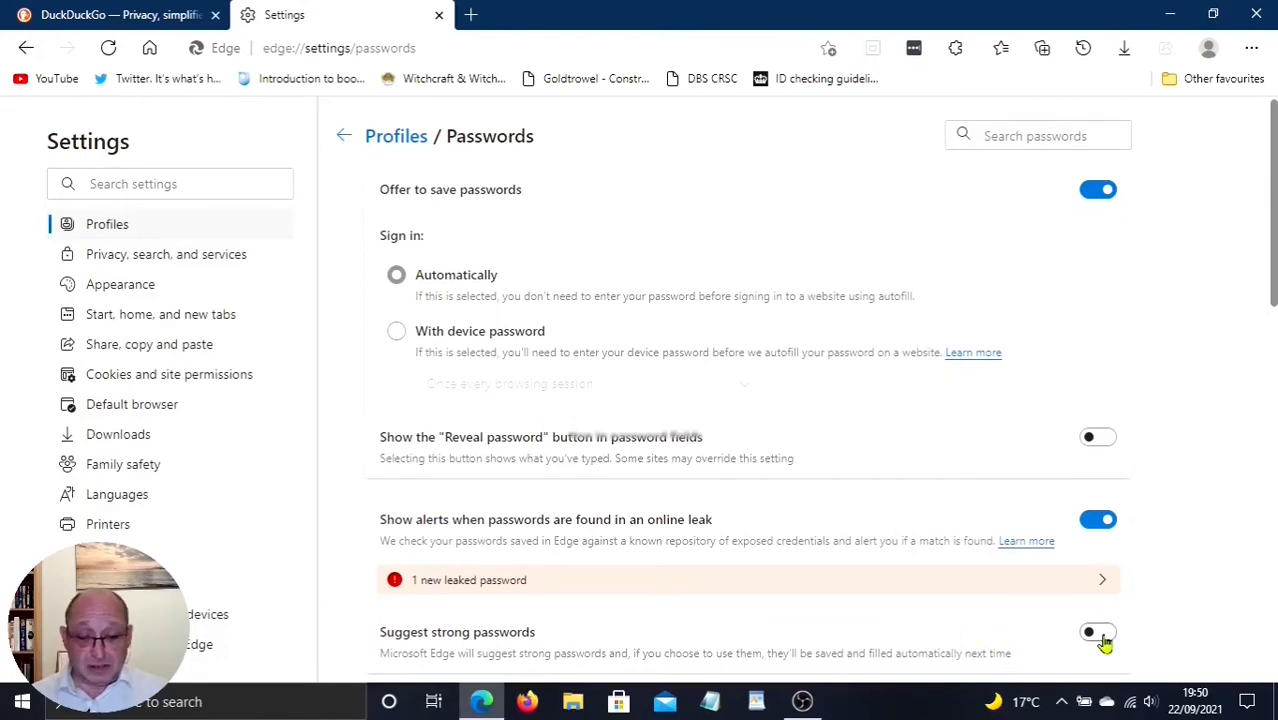
pyautogui.click(1096, 632)
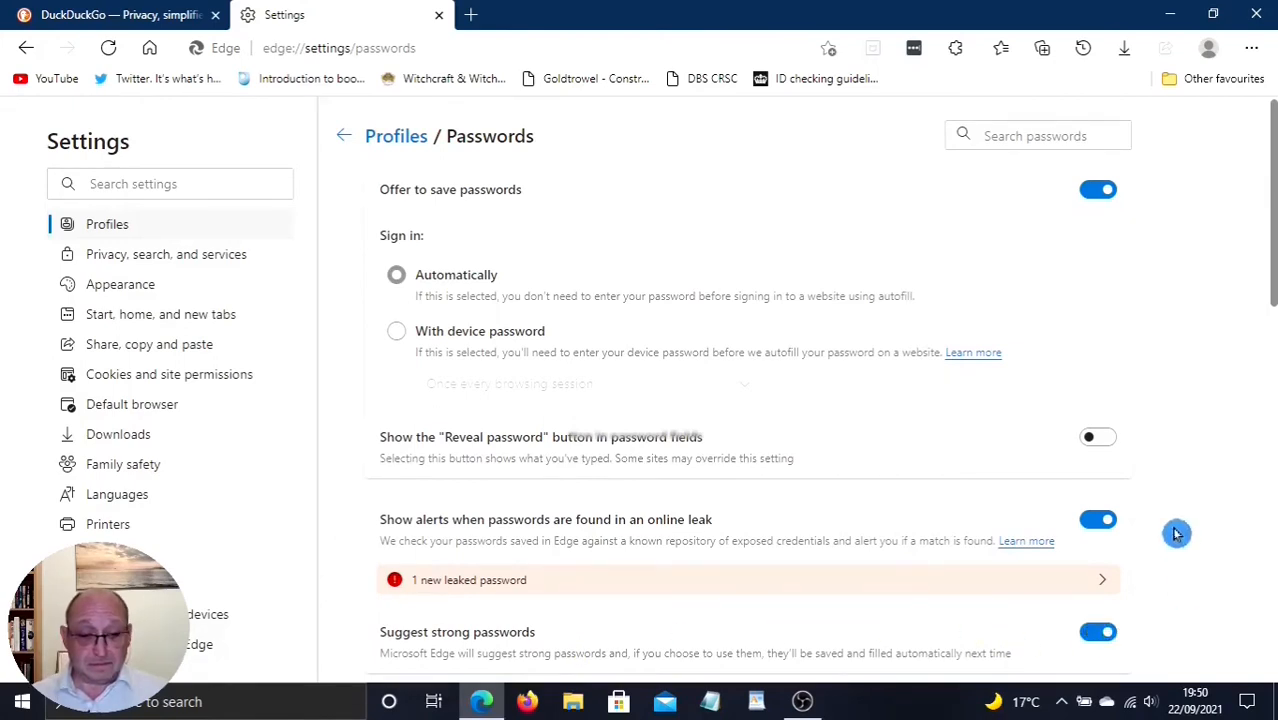
pyautogui.moveTo(1220, 320)
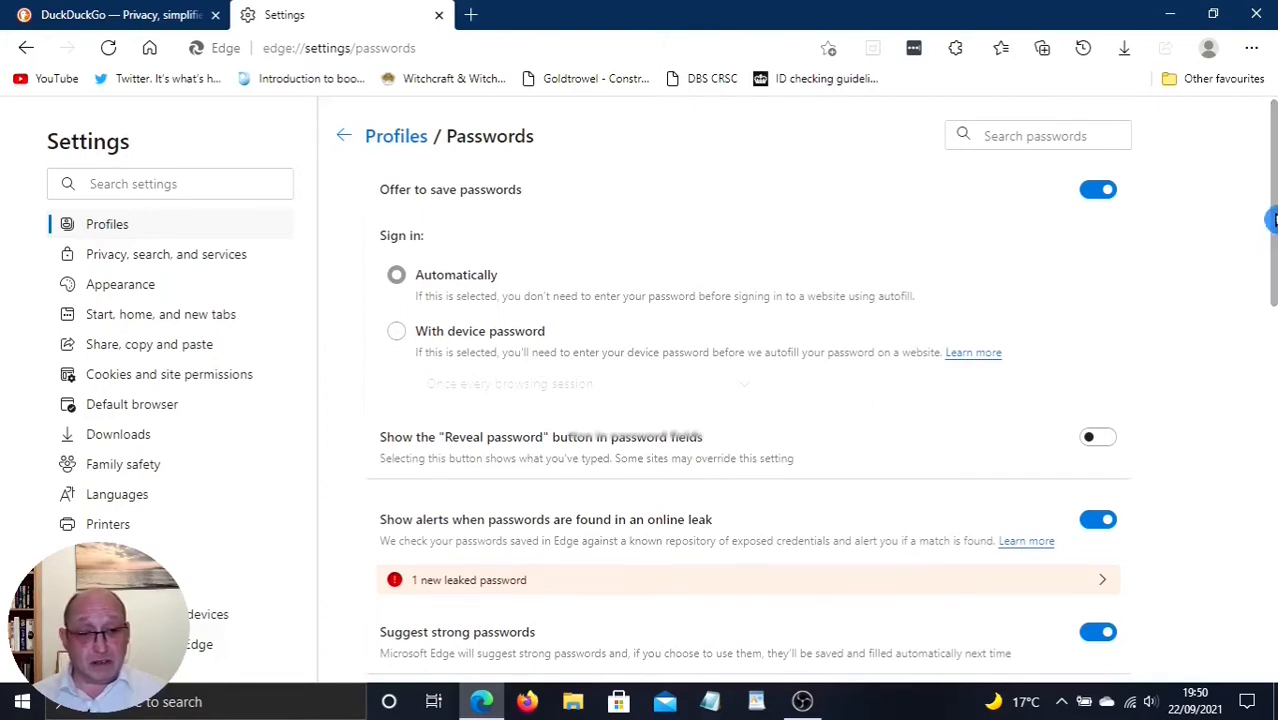
# Step: Switch on 'Show health' for the three saved passwords, revealing one leaked and one weak
pyautogui.scroll(-3)
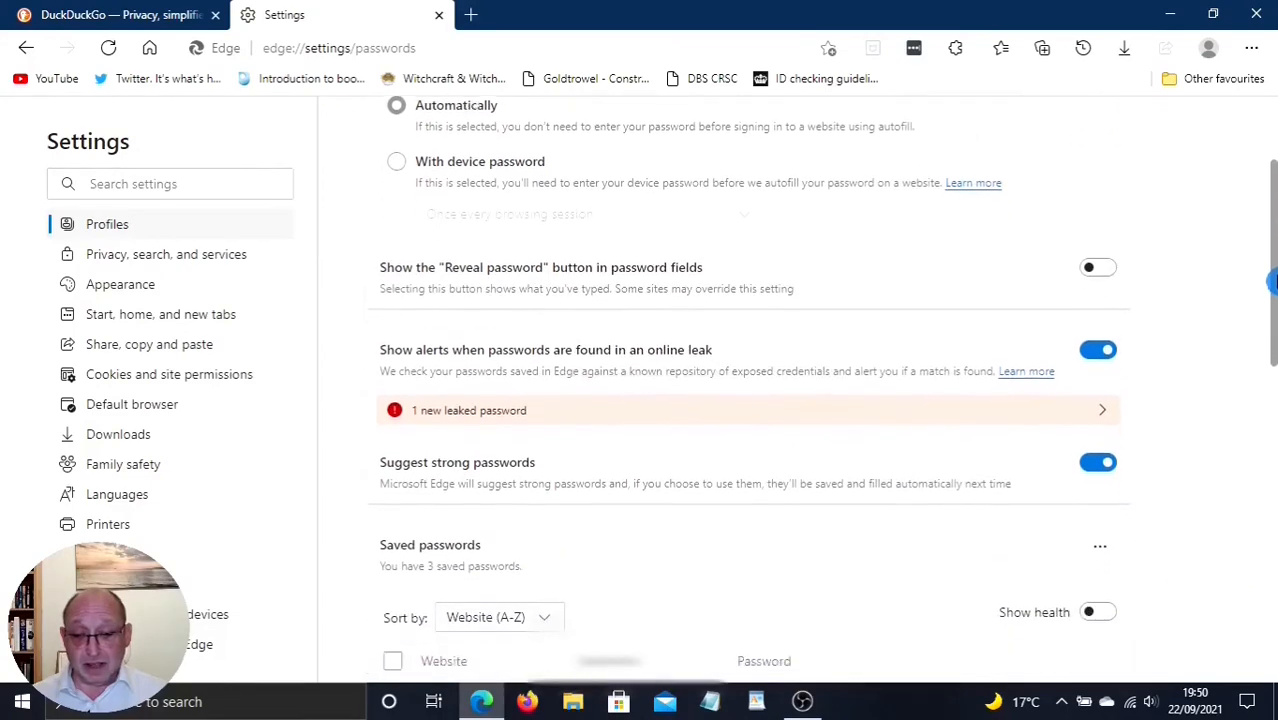
pyautogui.scroll(-3)
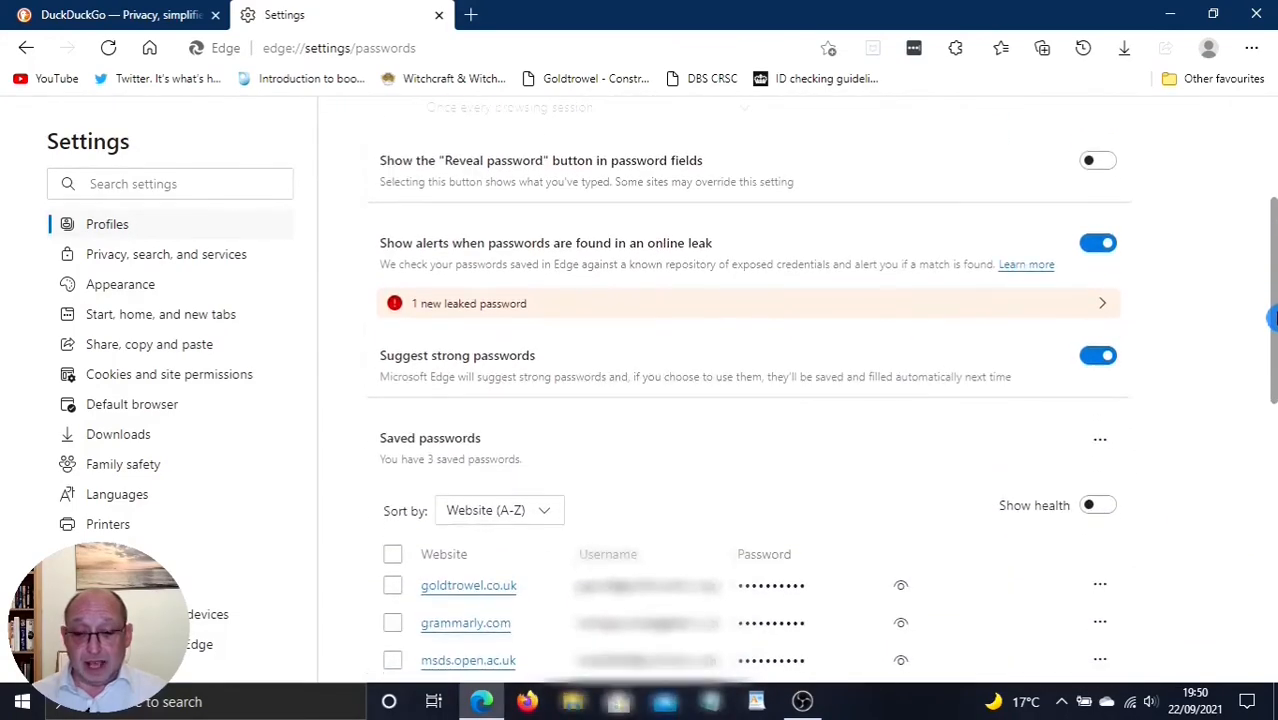
pyautogui.moveTo(492, 448)
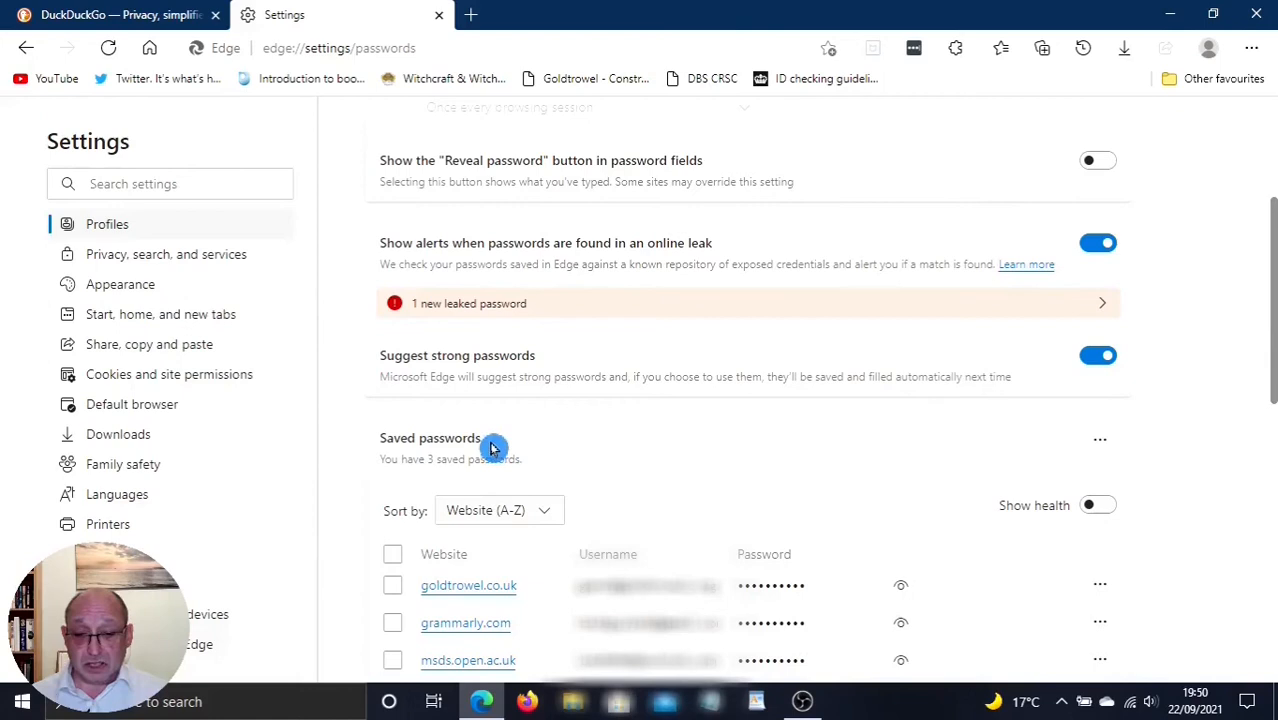
pyautogui.moveTo(608, 438)
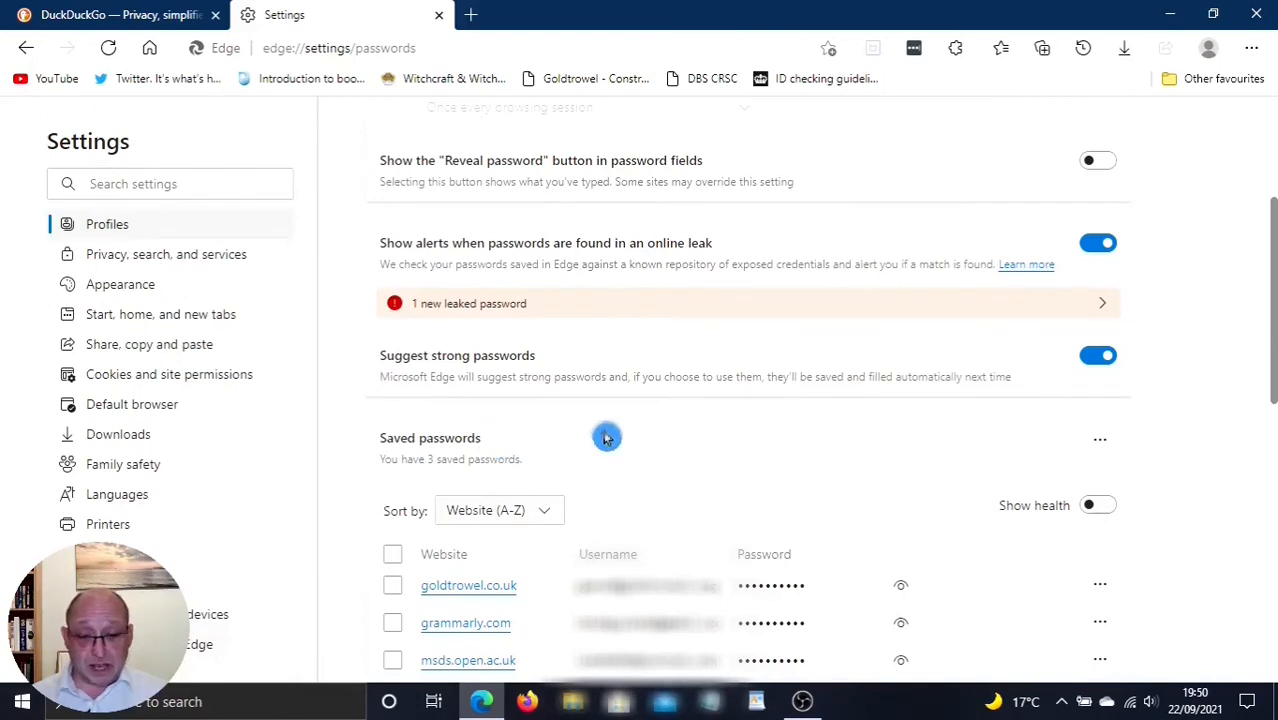
pyautogui.moveTo(644, 556)
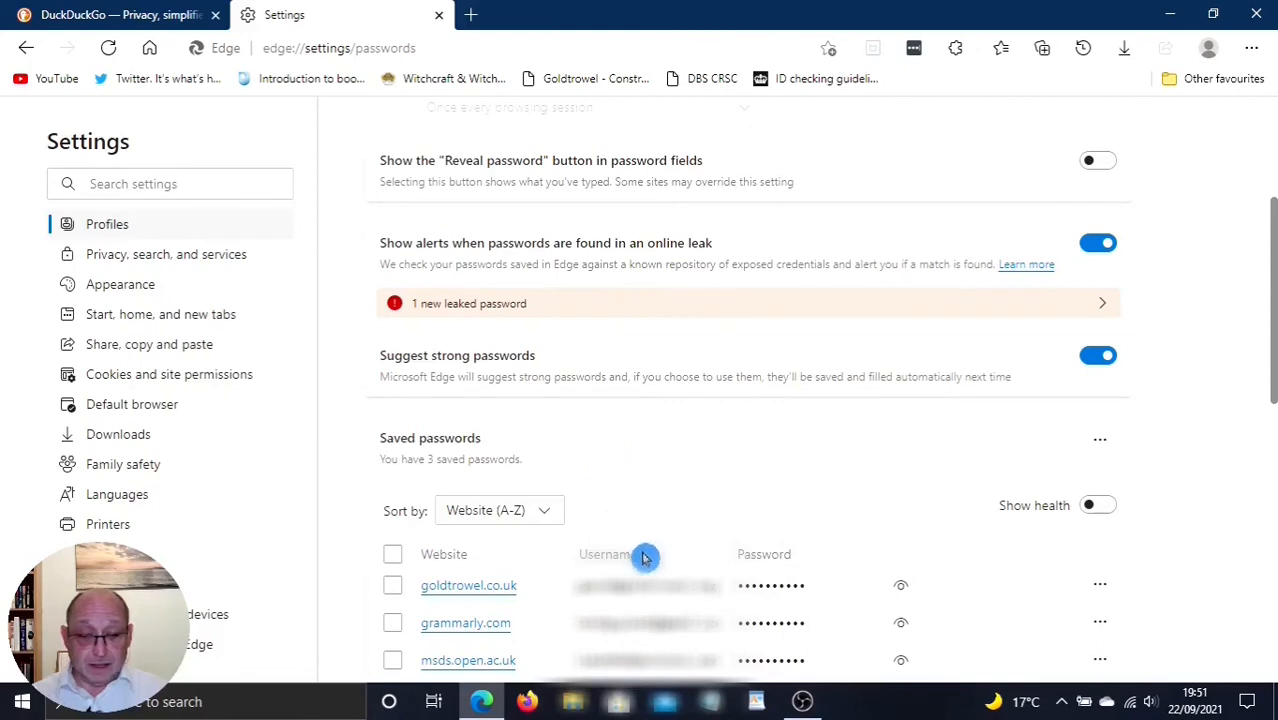
pyautogui.moveTo(1030, 528)
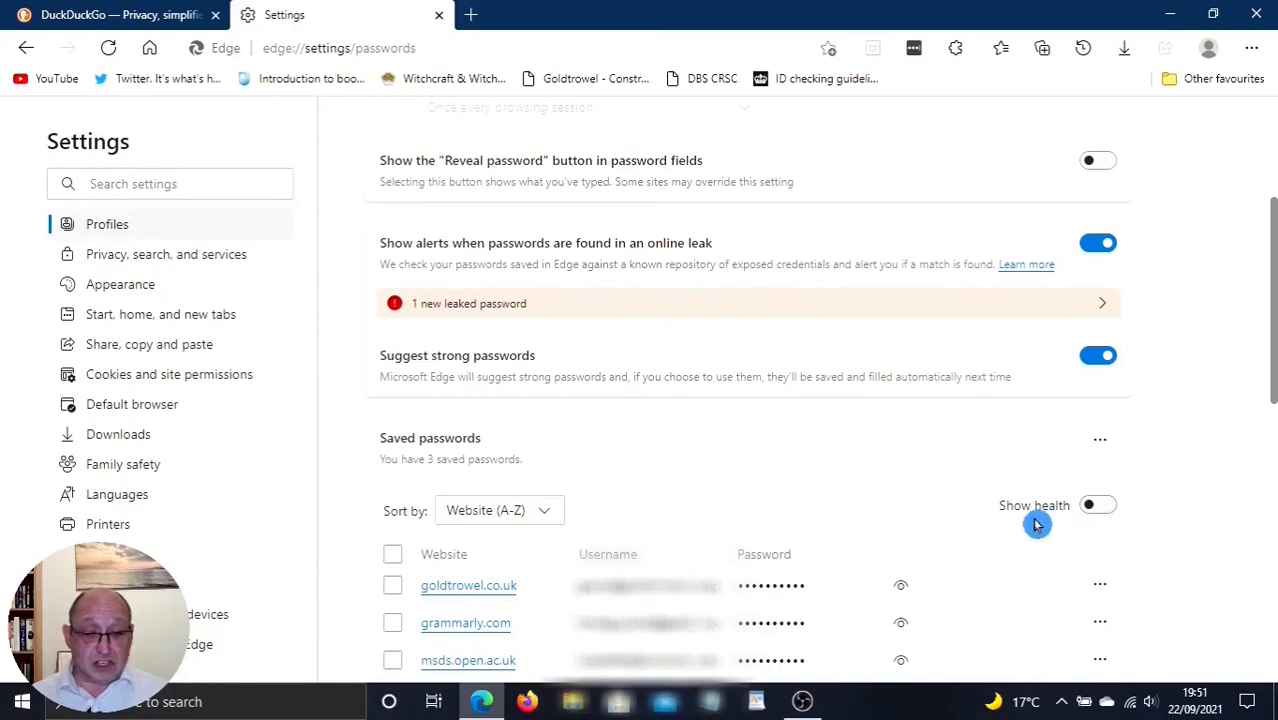
pyautogui.click(1098, 504)
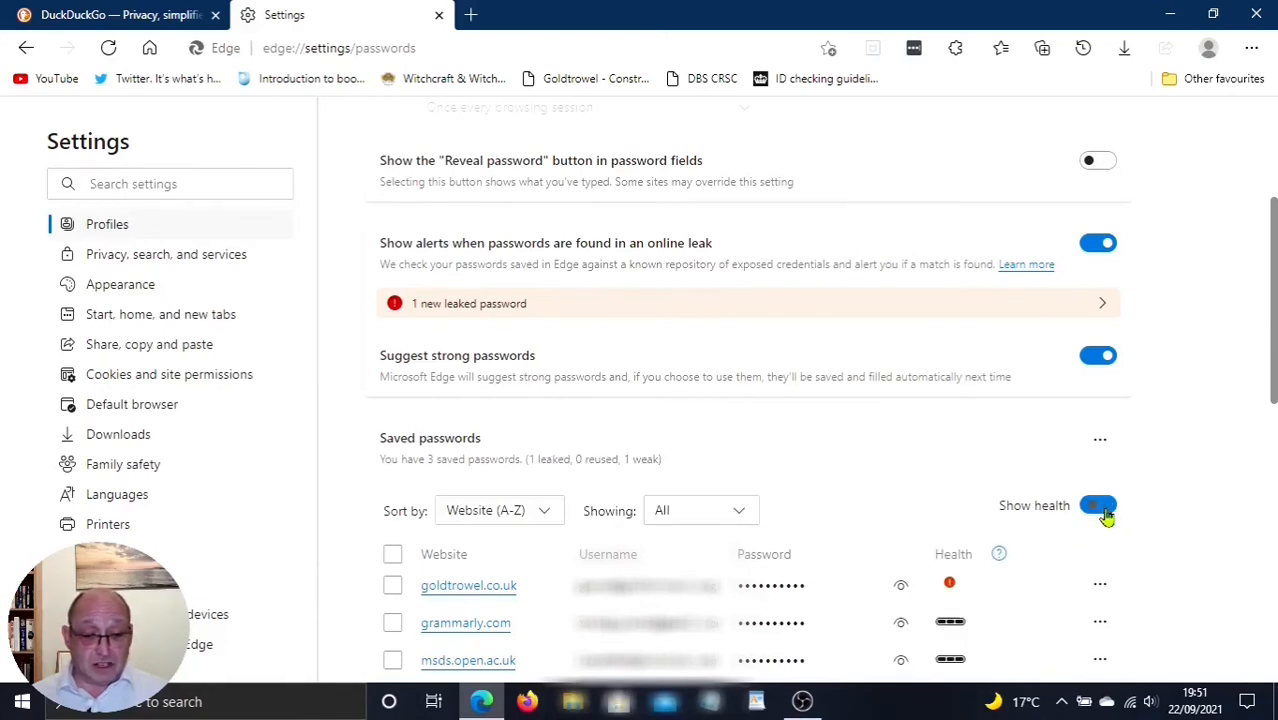
pyautogui.moveTo(964, 540)
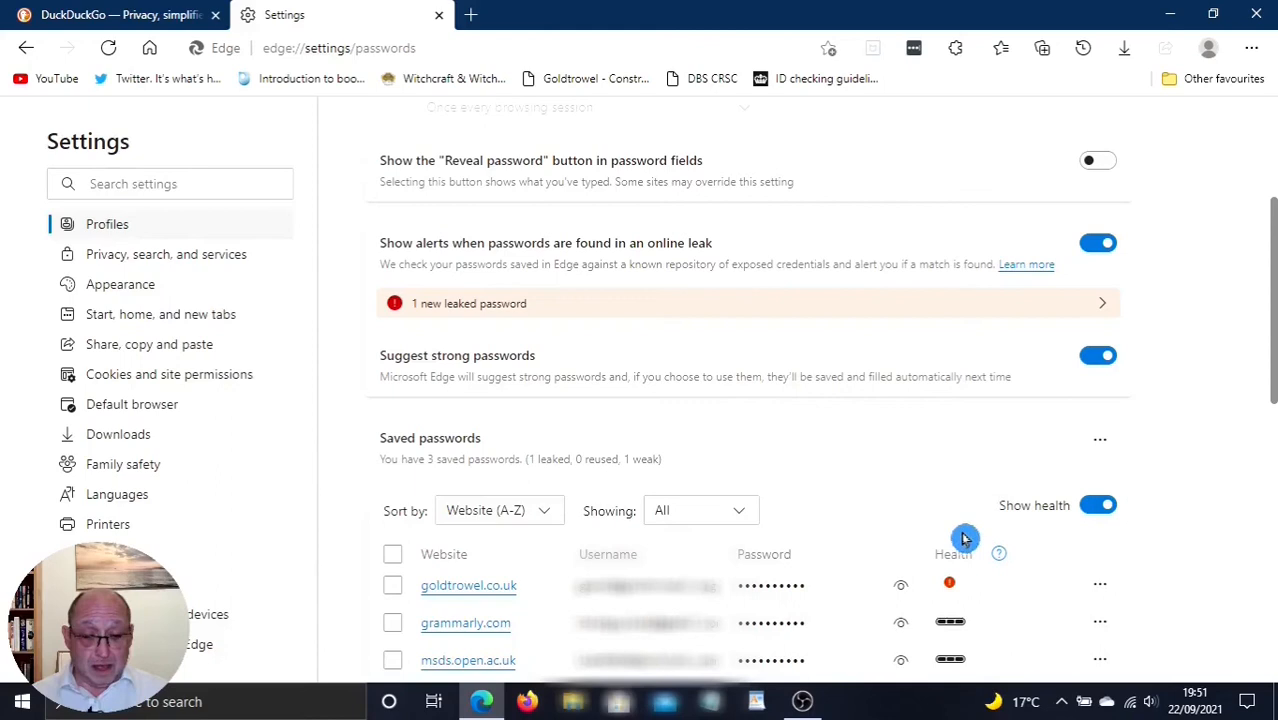
pyautogui.moveTo(966, 554)
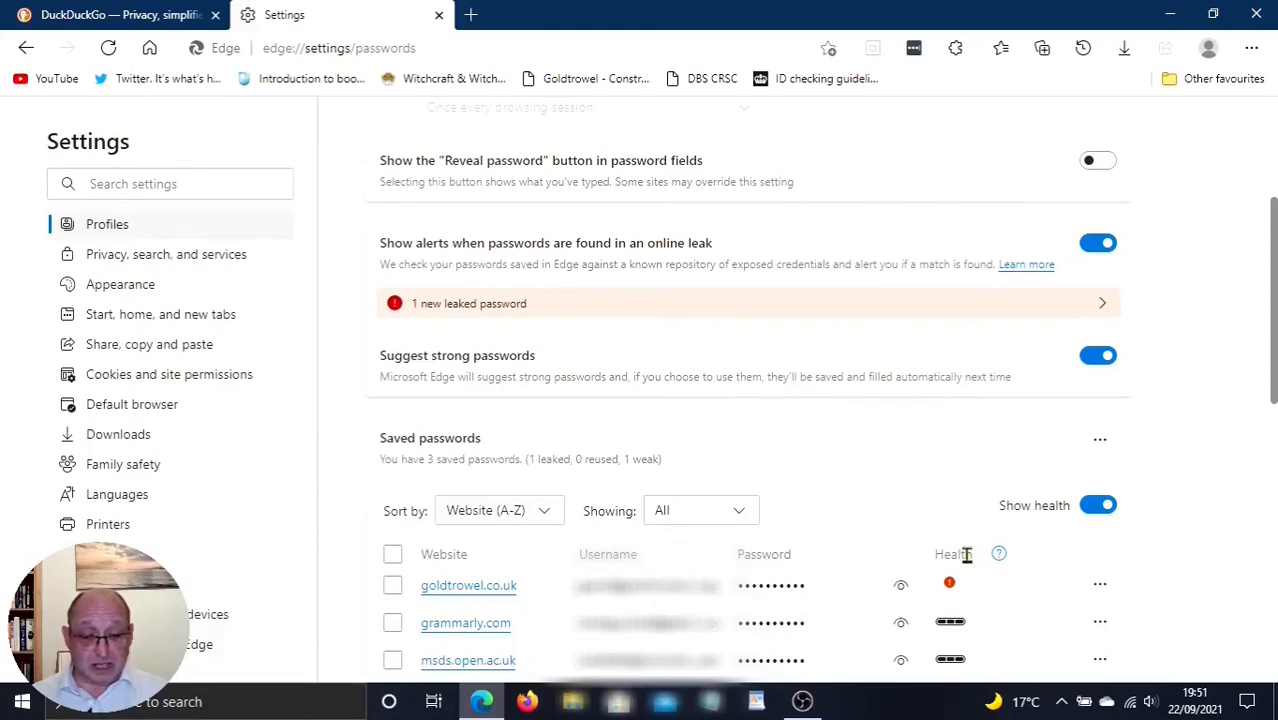
pyautogui.moveTo(944, 516)
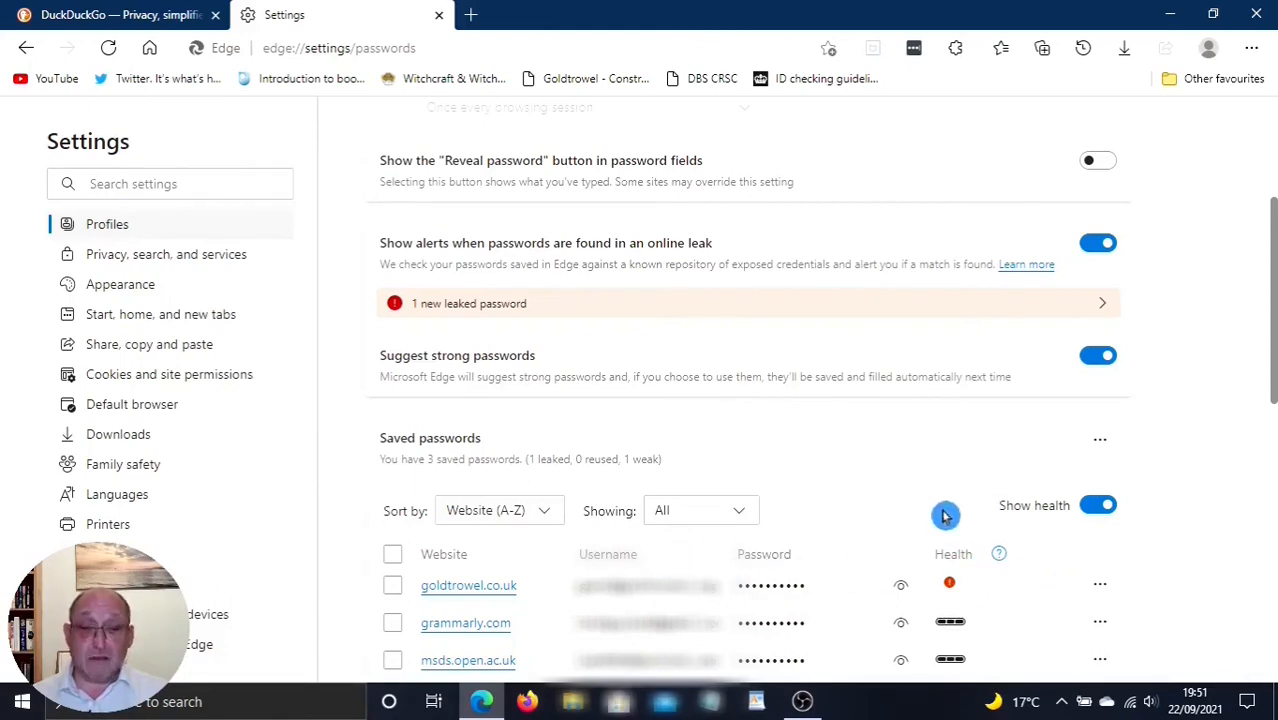
pyautogui.moveTo(956, 588)
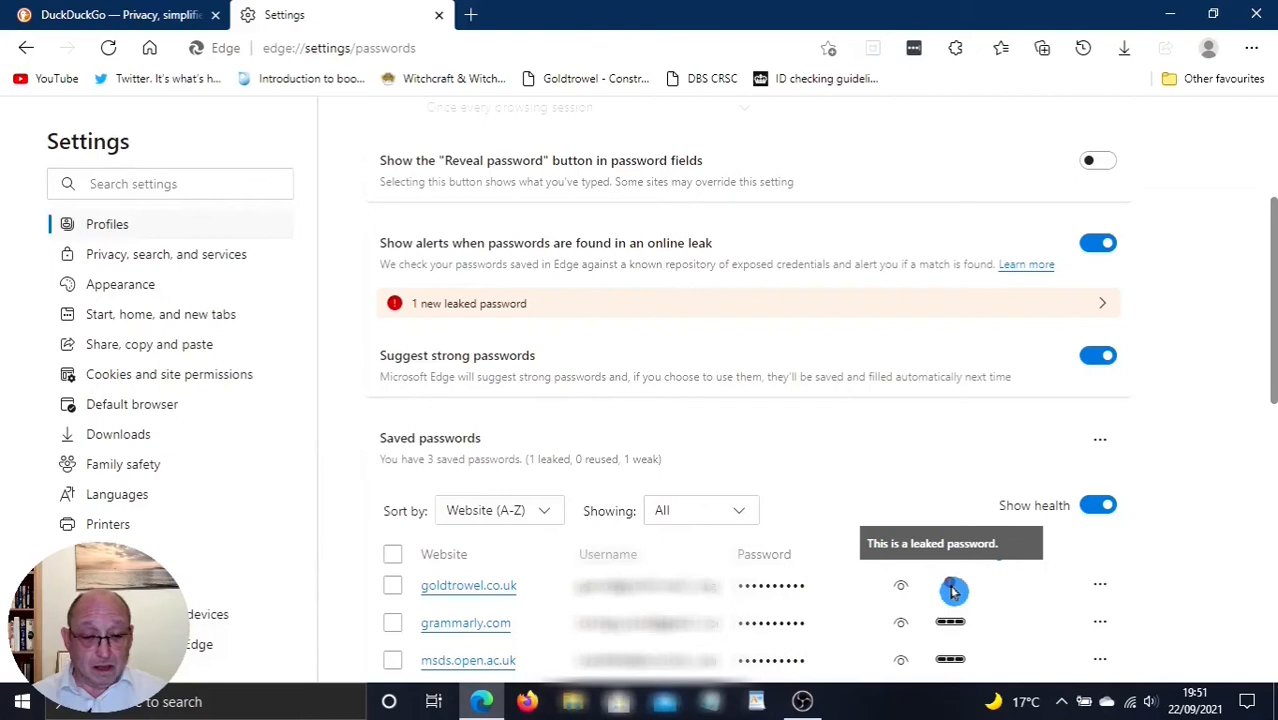
pyautogui.moveTo(952, 622)
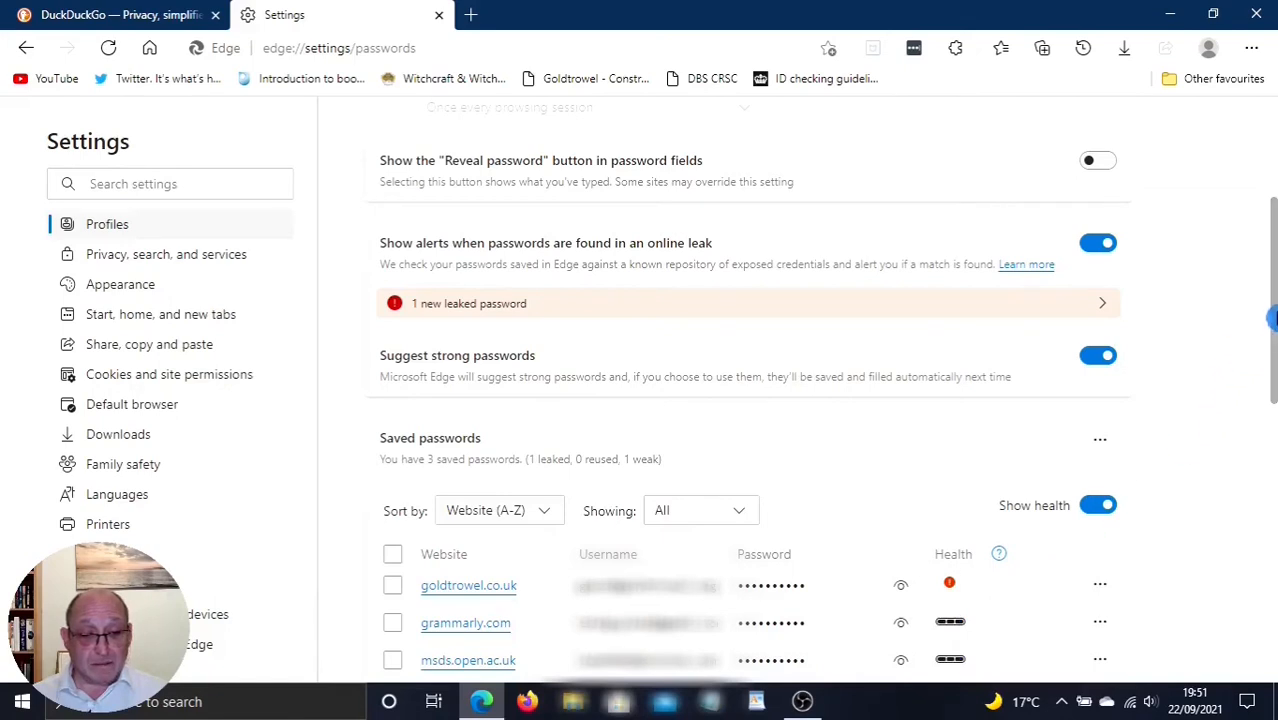
# Step: Review the Never saved list of Amazon addresses, then return to the DuckDuckGo tab
pyautogui.scroll(-3)
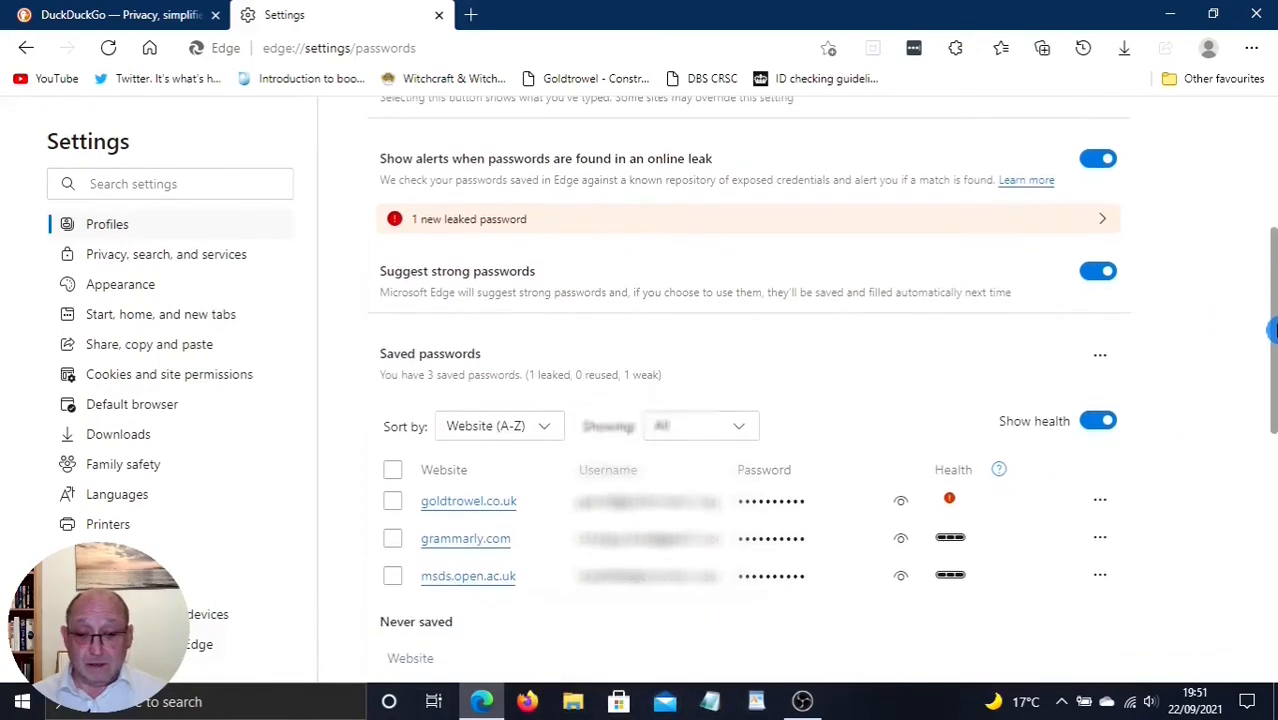
pyautogui.scroll(-3)
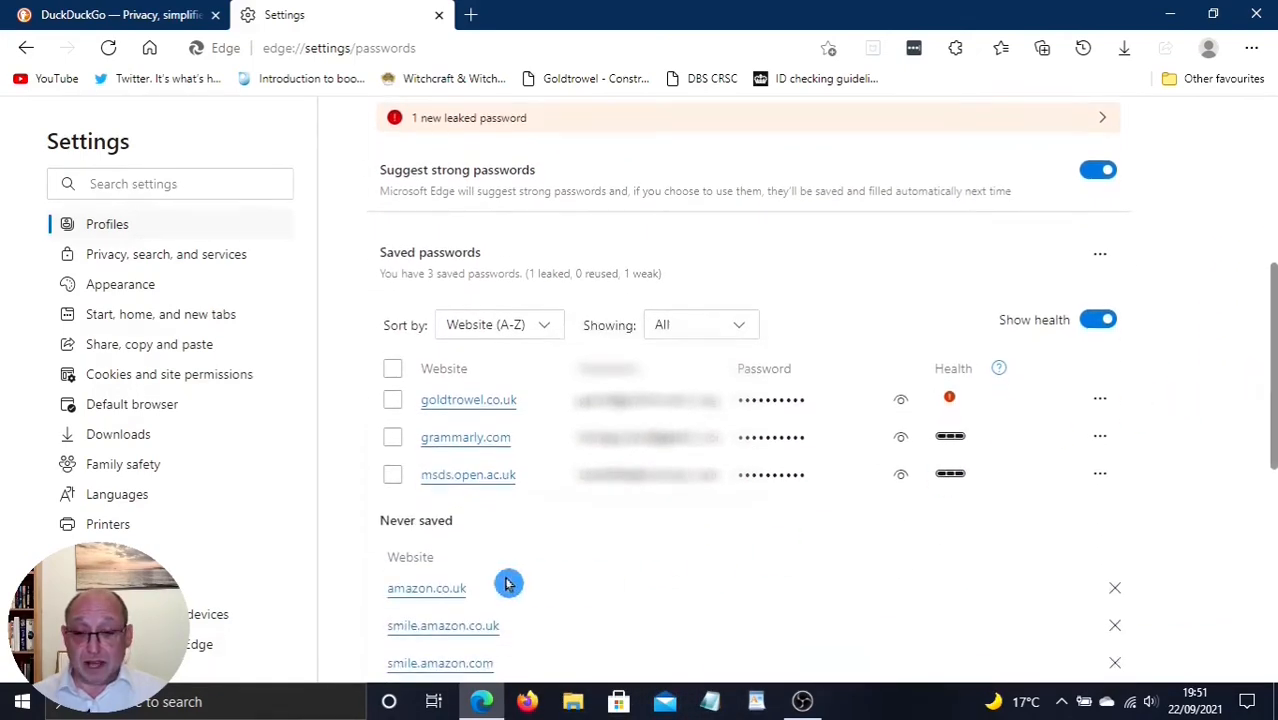
pyautogui.moveTo(488, 534)
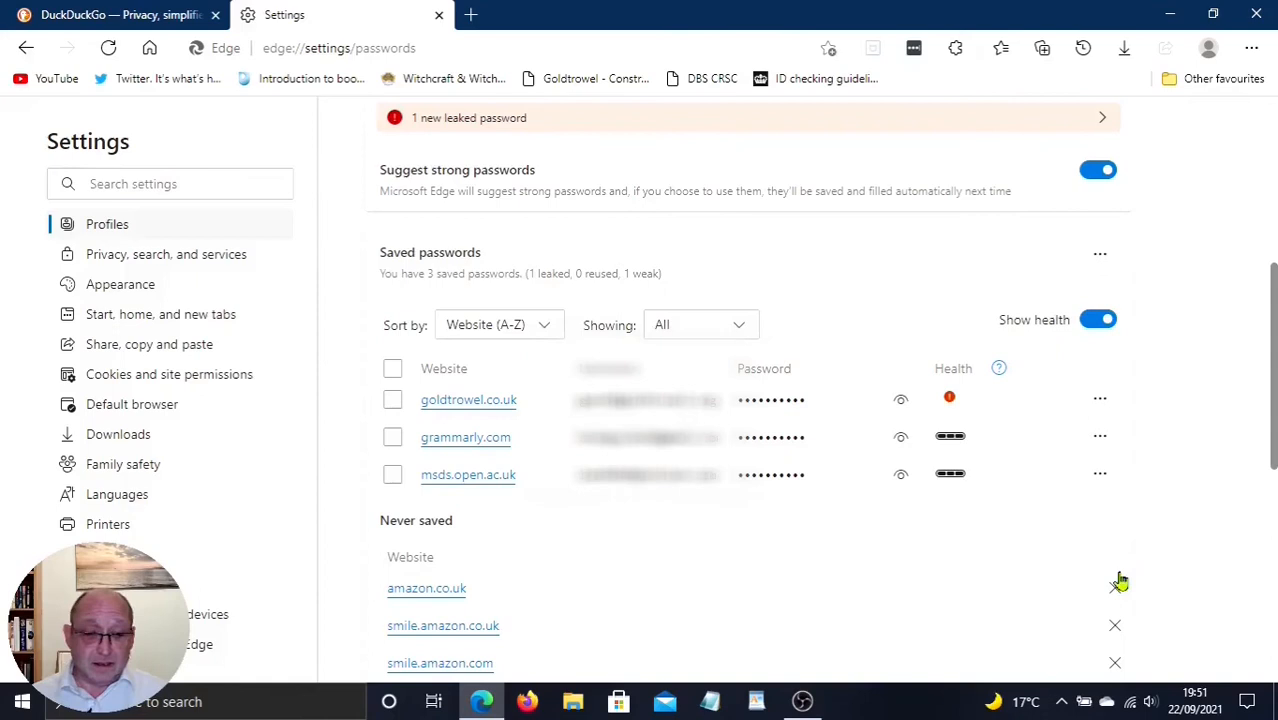
pyautogui.moveTo(1224, 572)
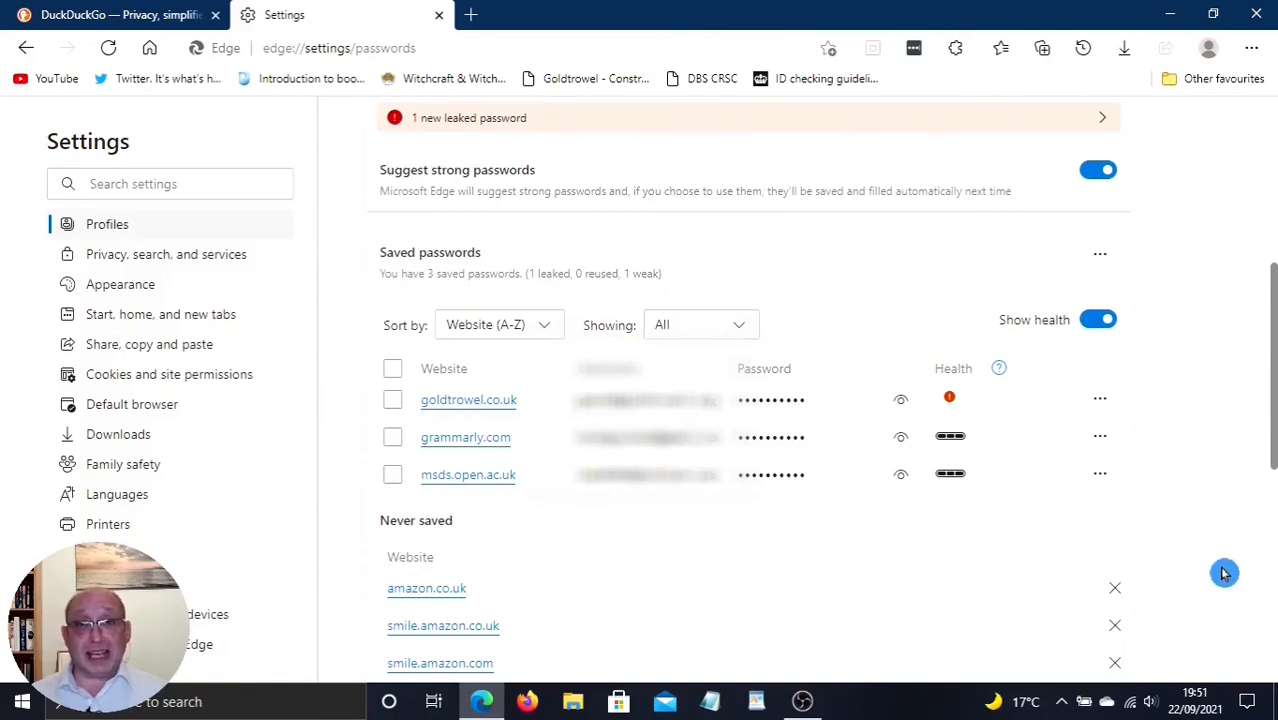
pyautogui.moveTo(1232, 564)
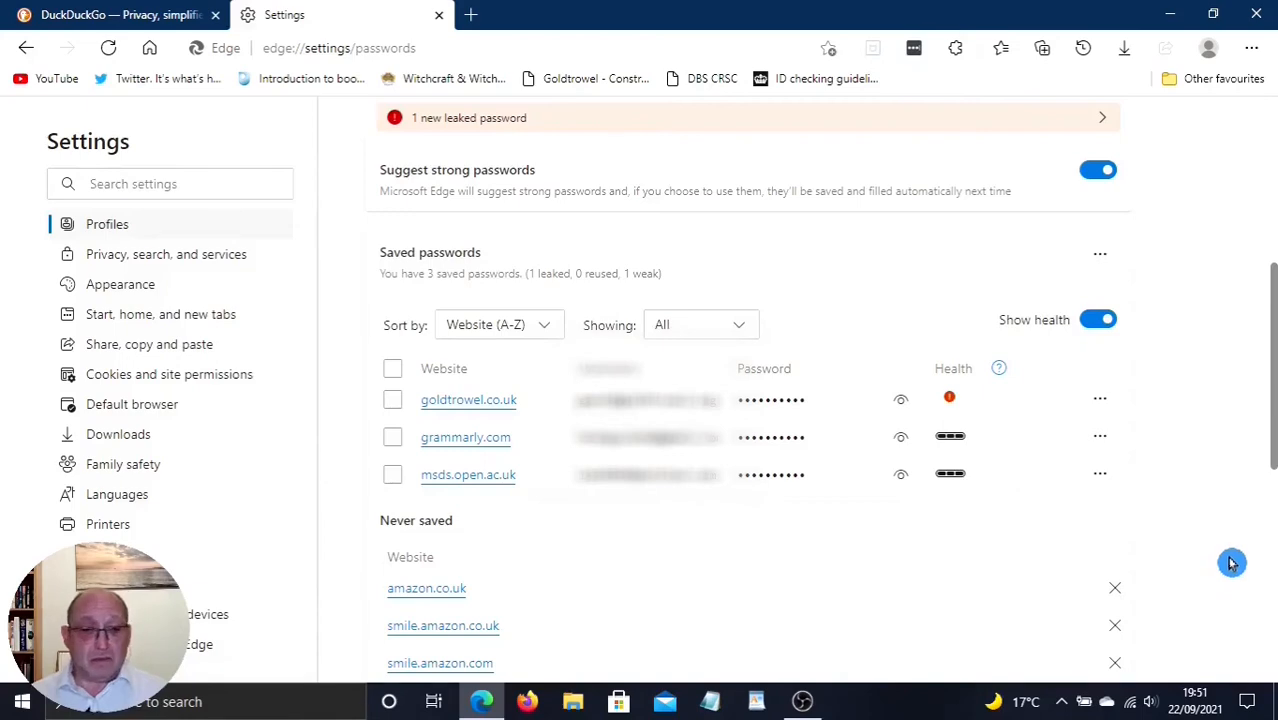
pyautogui.moveTo(1270, 410)
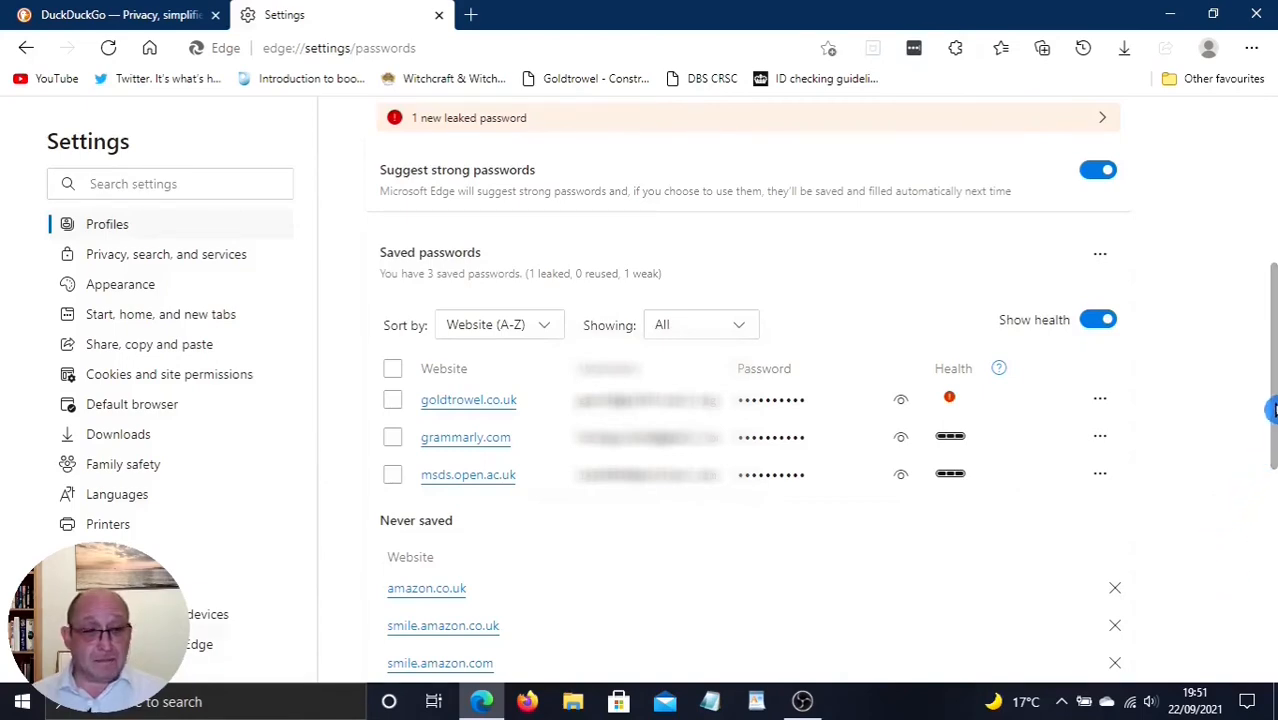
pyautogui.scroll(3)
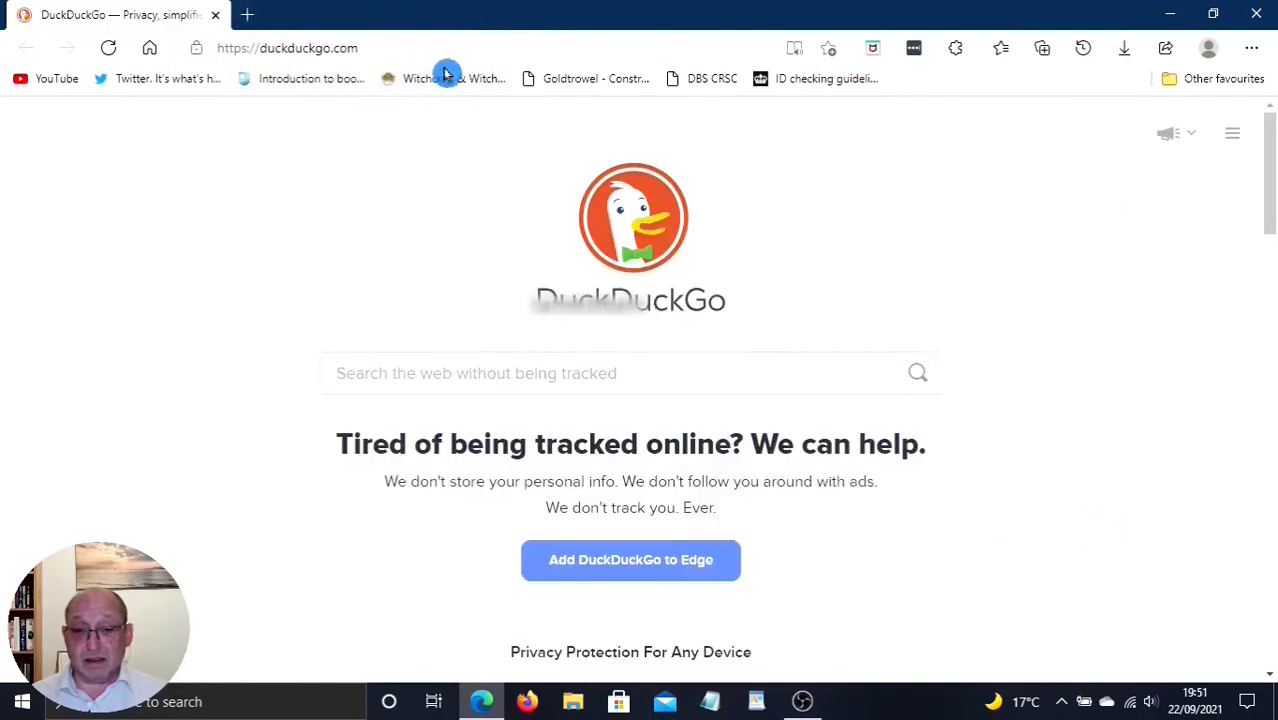
# Step: Search DuckDuckGo for grammarly and open 'Grammarly: Free Online Writing Assistant'
pyautogui.click(288, 48)
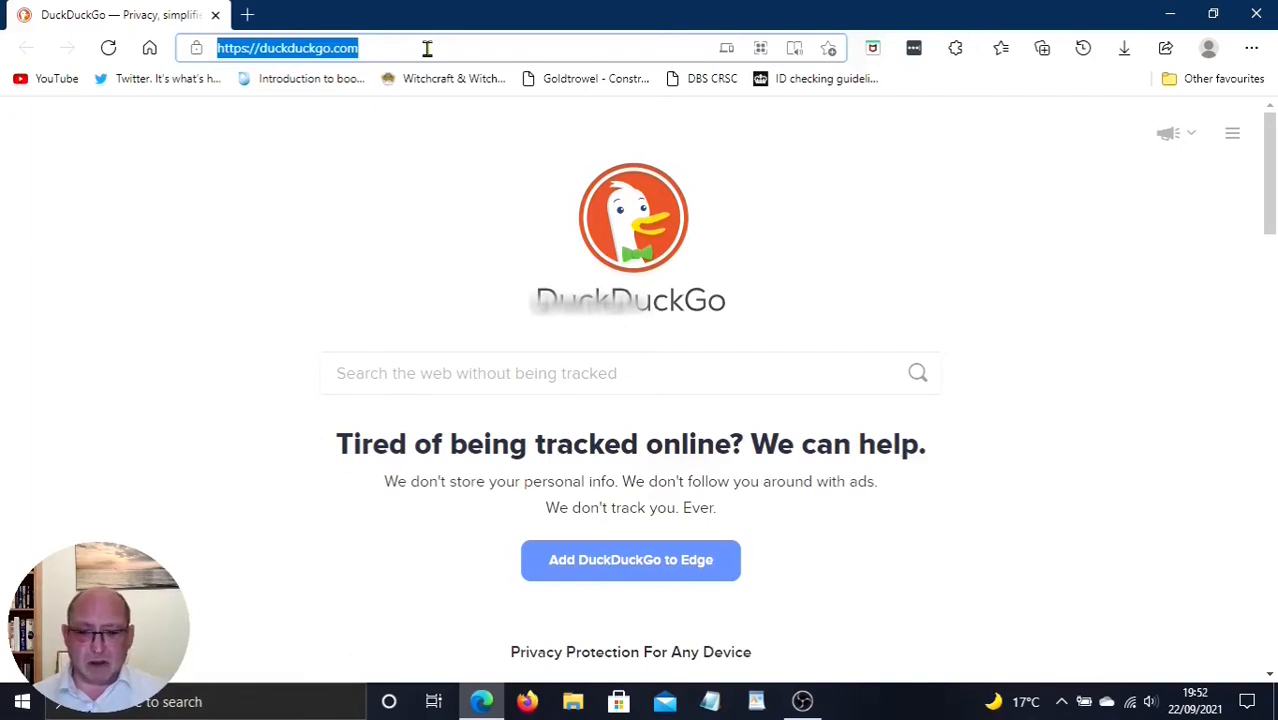
pyautogui.write('gra')
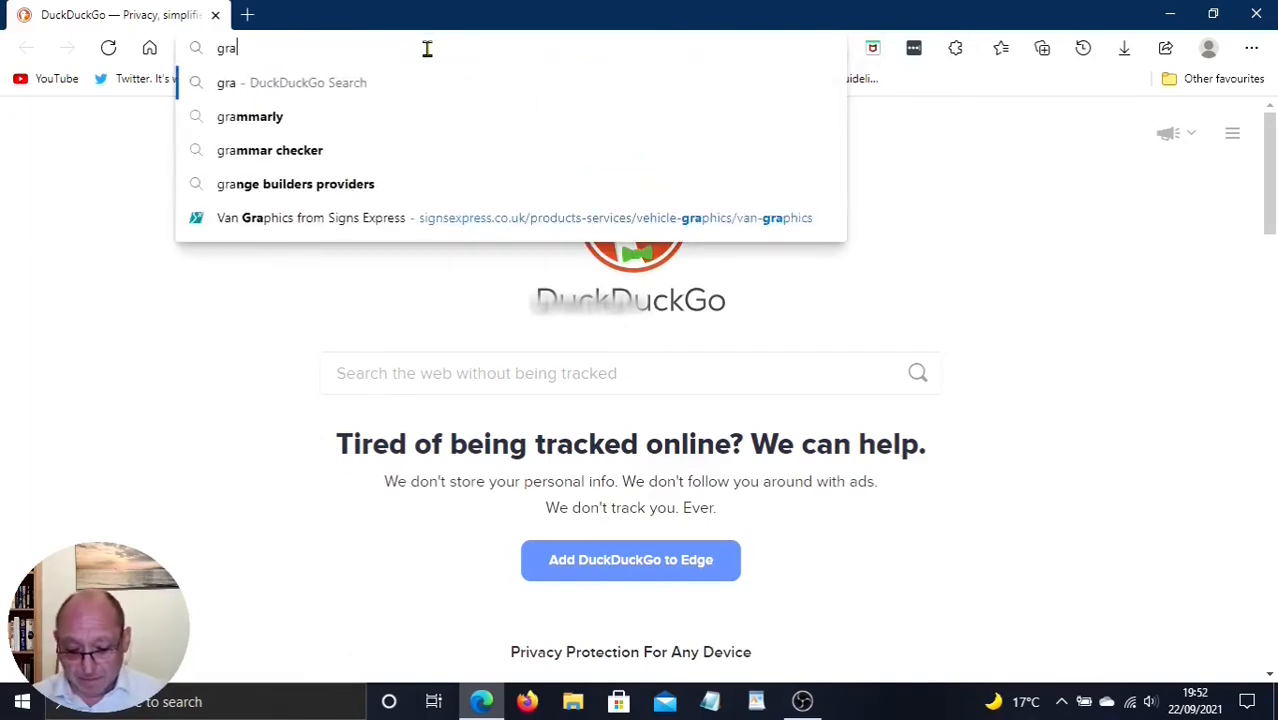
pyautogui.click(250, 116)
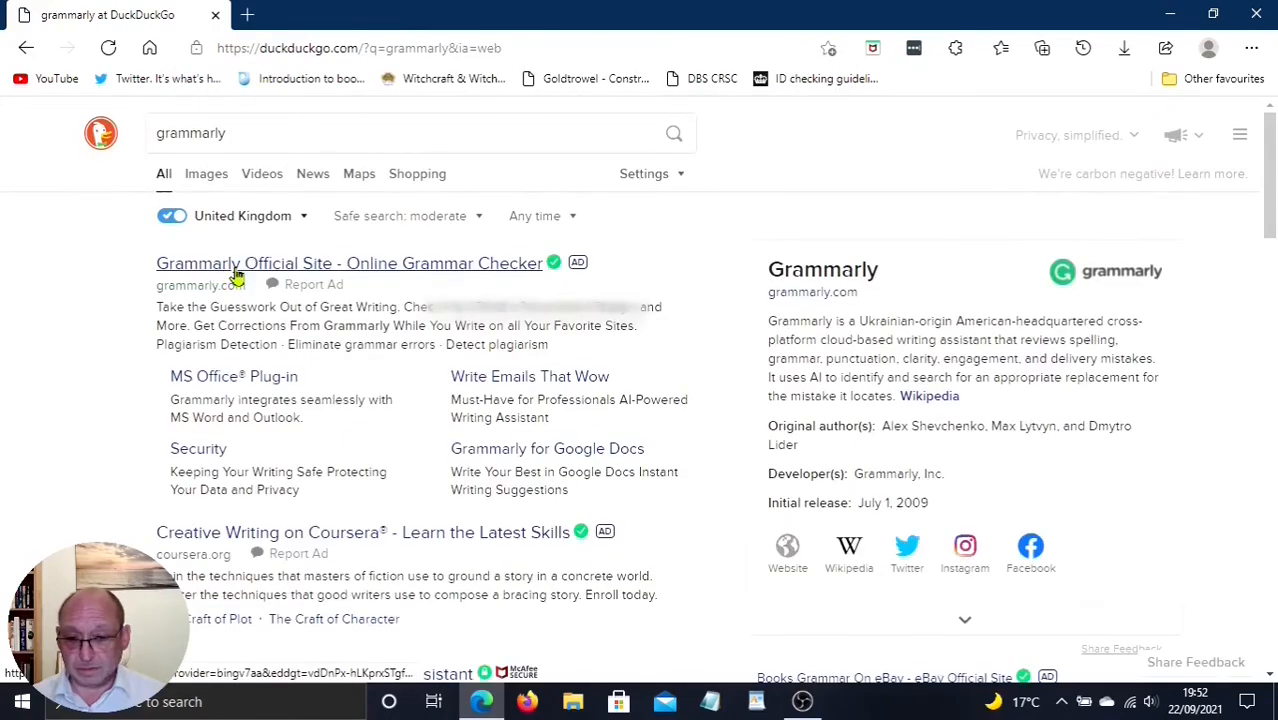
pyautogui.scroll(-3)
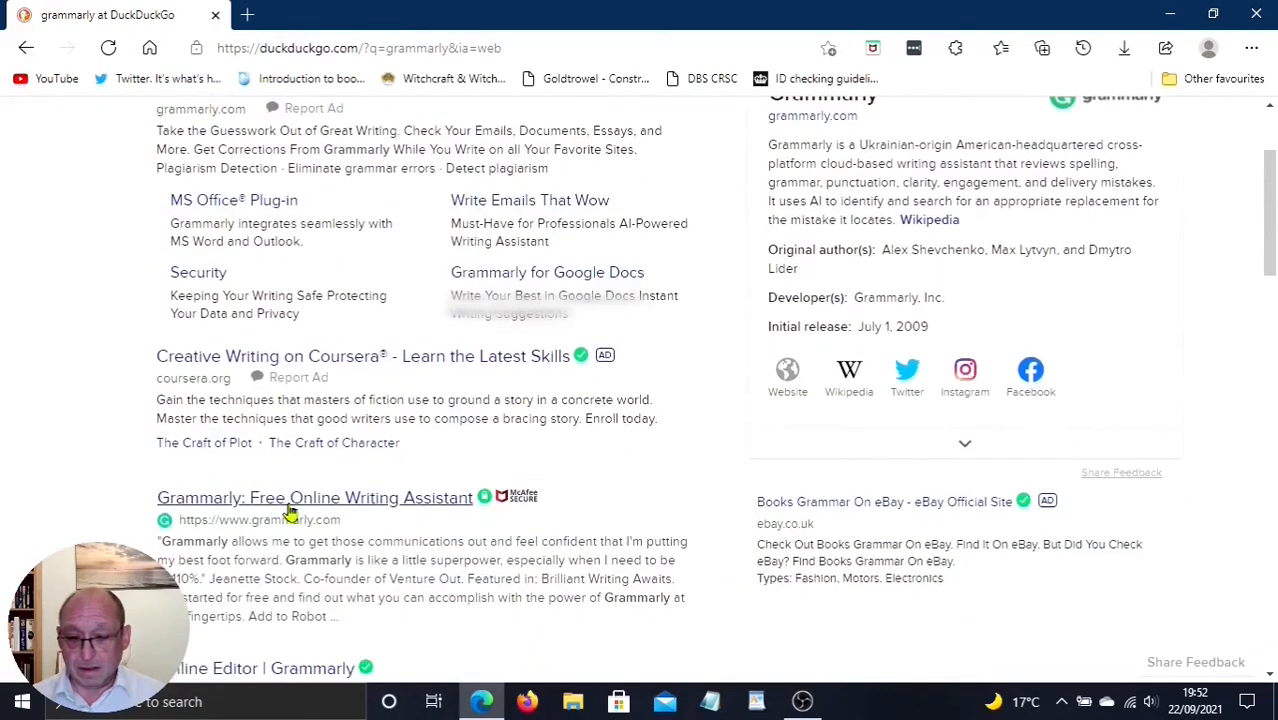
pyautogui.click(314, 496)
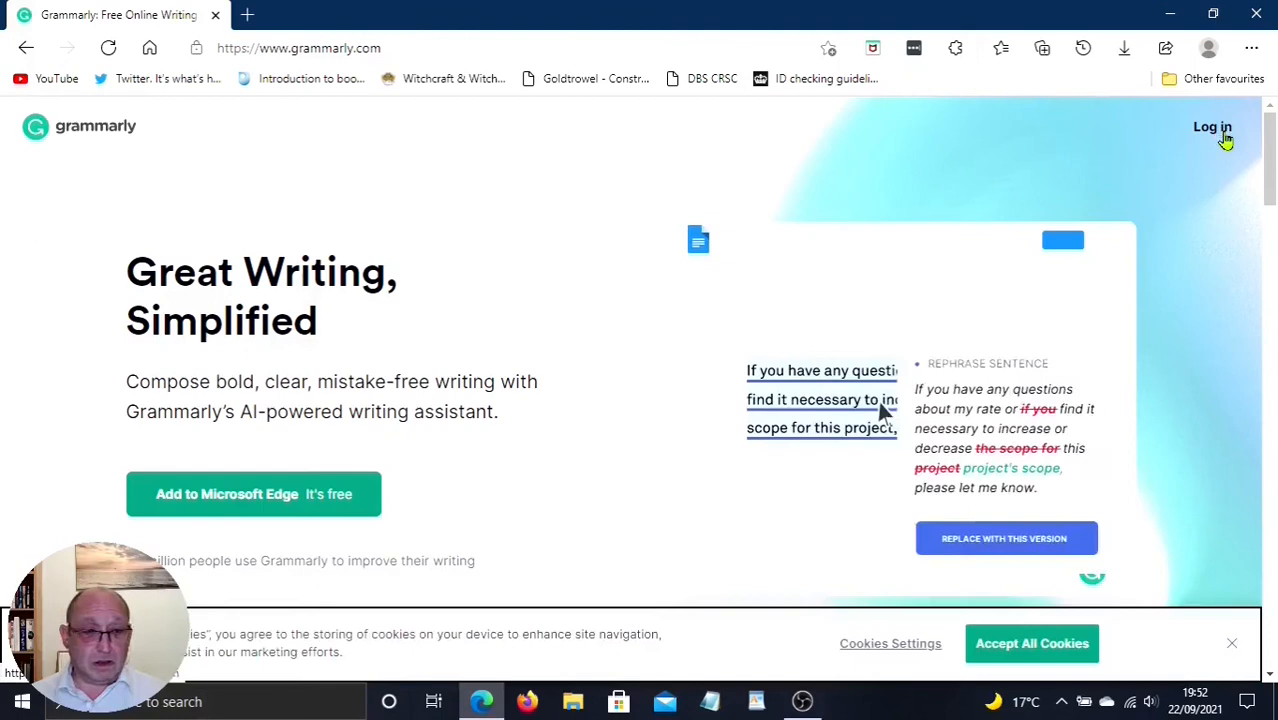
# Step: Switch from Grammarly's sign-in page to the sign-up page via 'I don't have an account'
pyautogui.click(1004, 538)
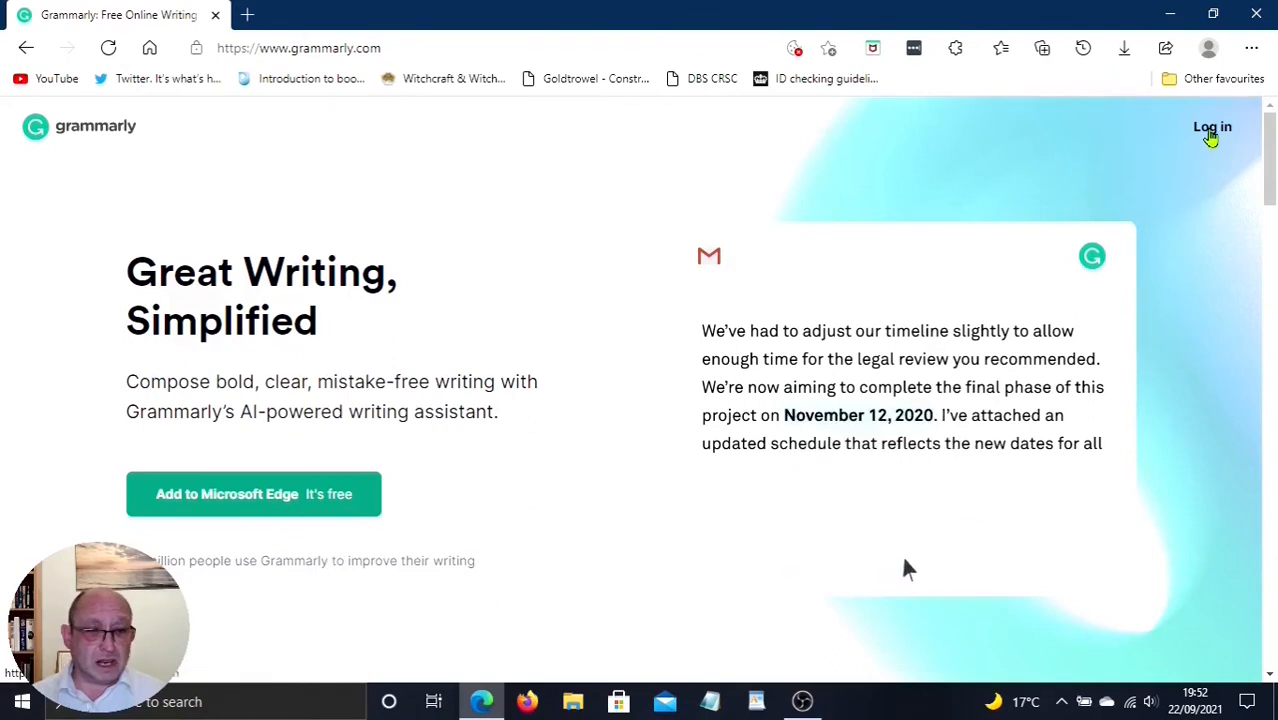
pyautogui.click(1212, 128)
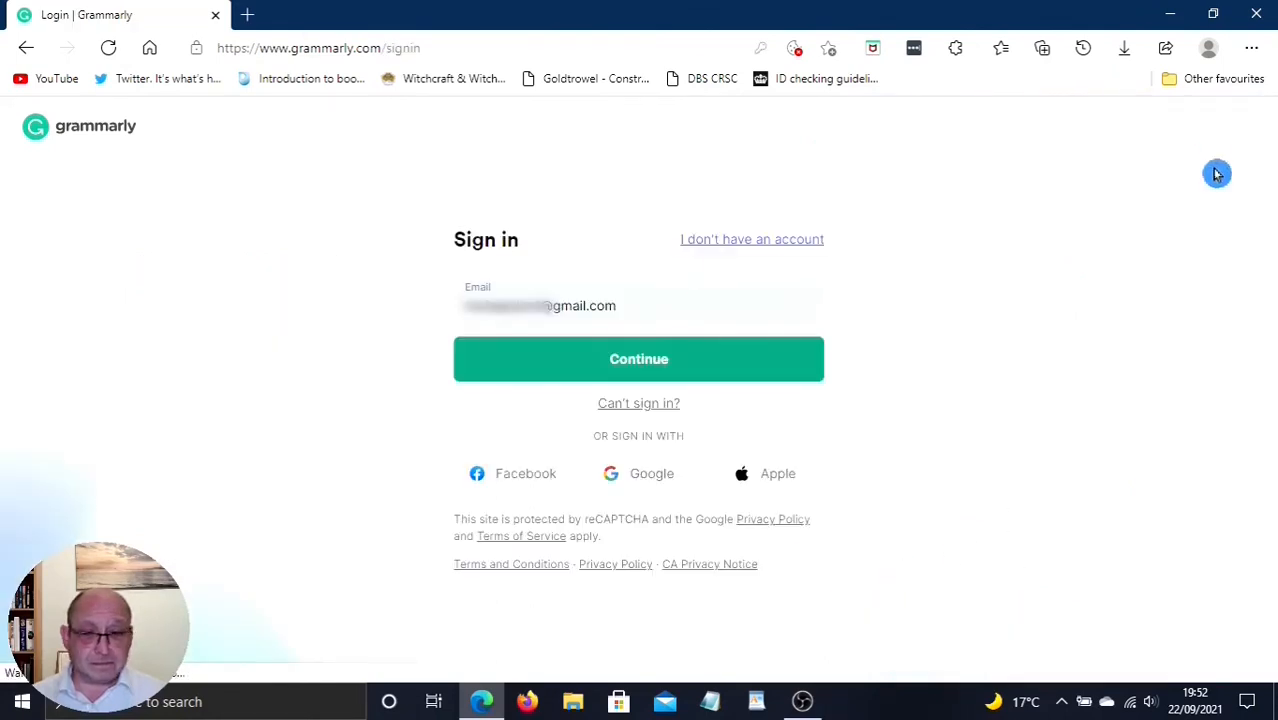
pyautogui.moveTo(424, 318)
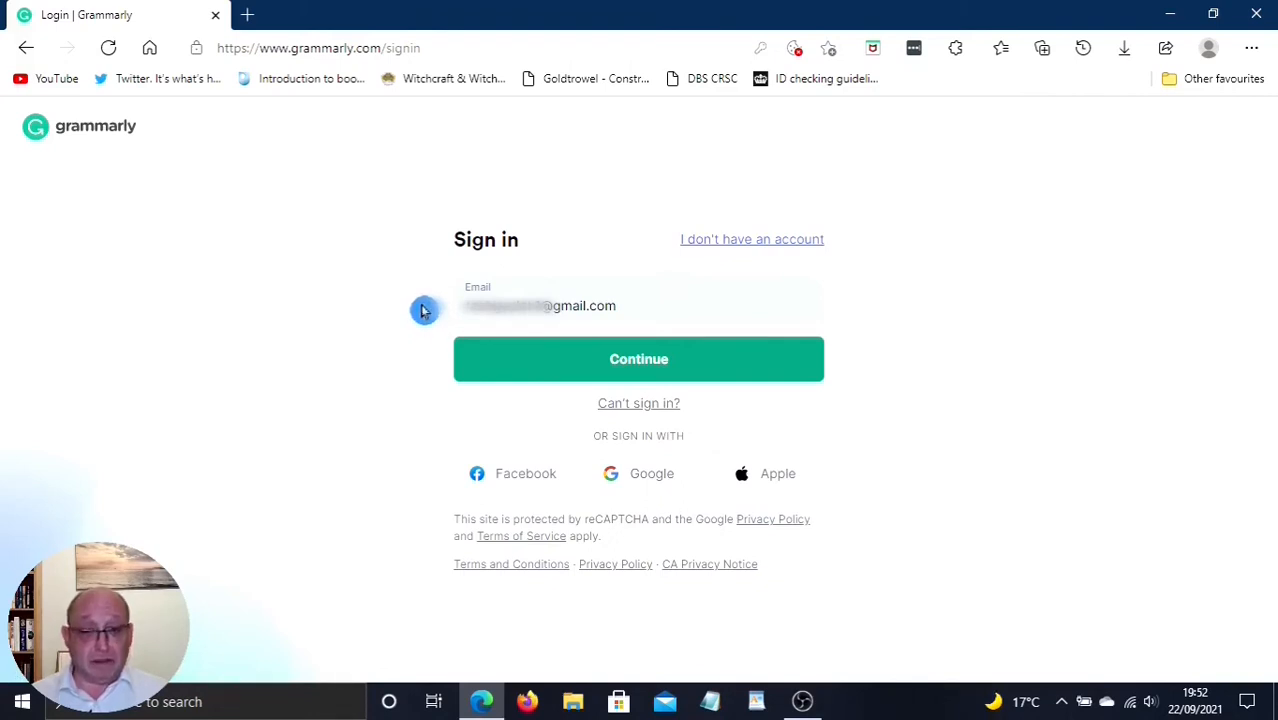
pyautogui.moveTo(496, 202)
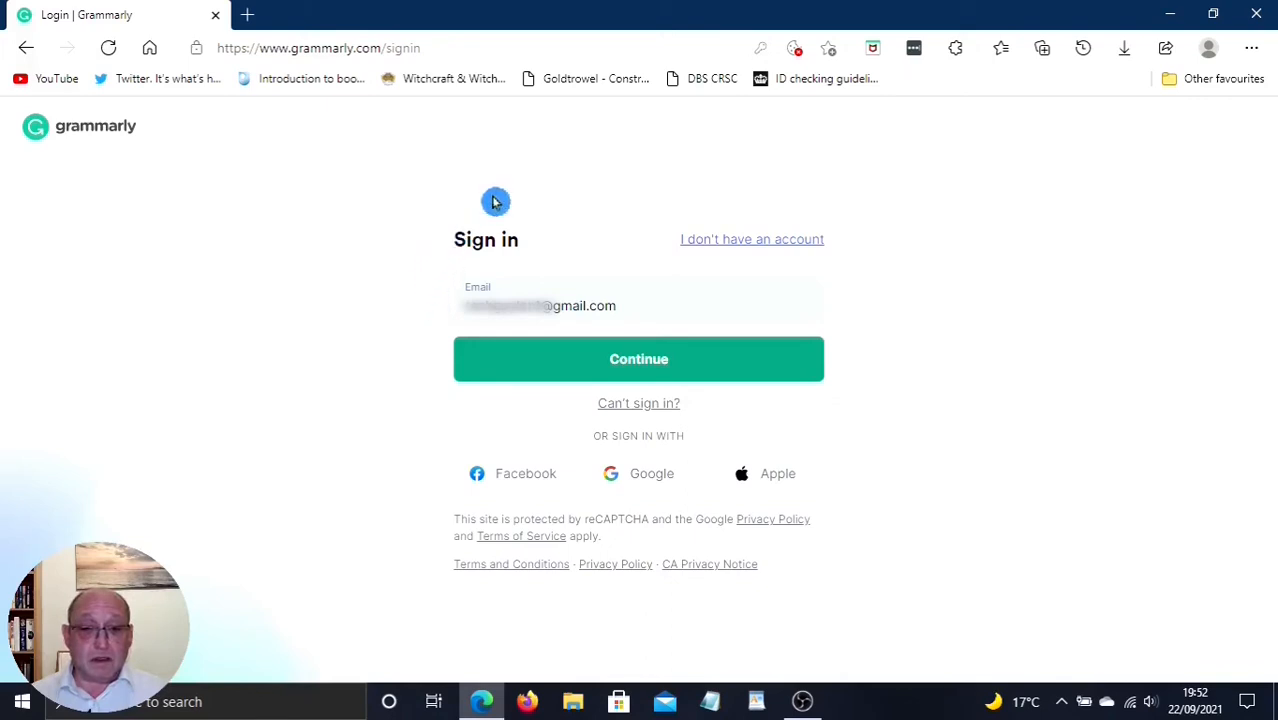
pyautogui.moveTo(896, 176)
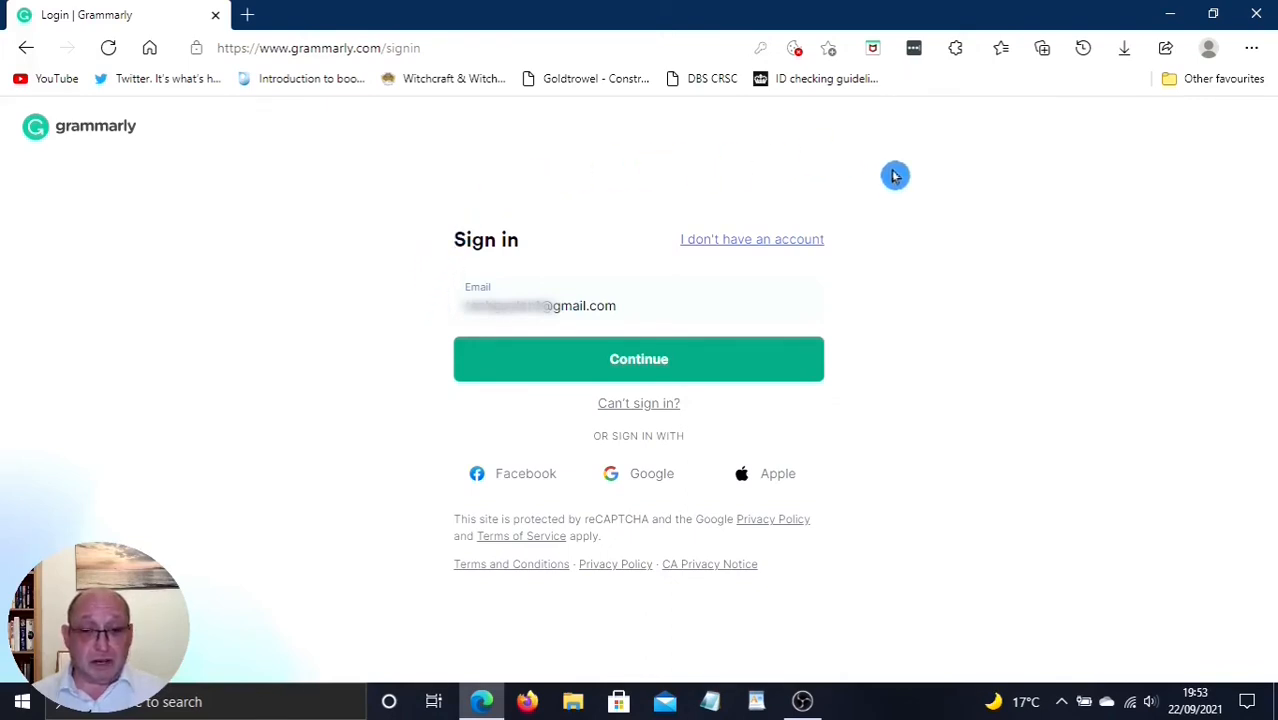
pyautogui.moveTo(816, 272)
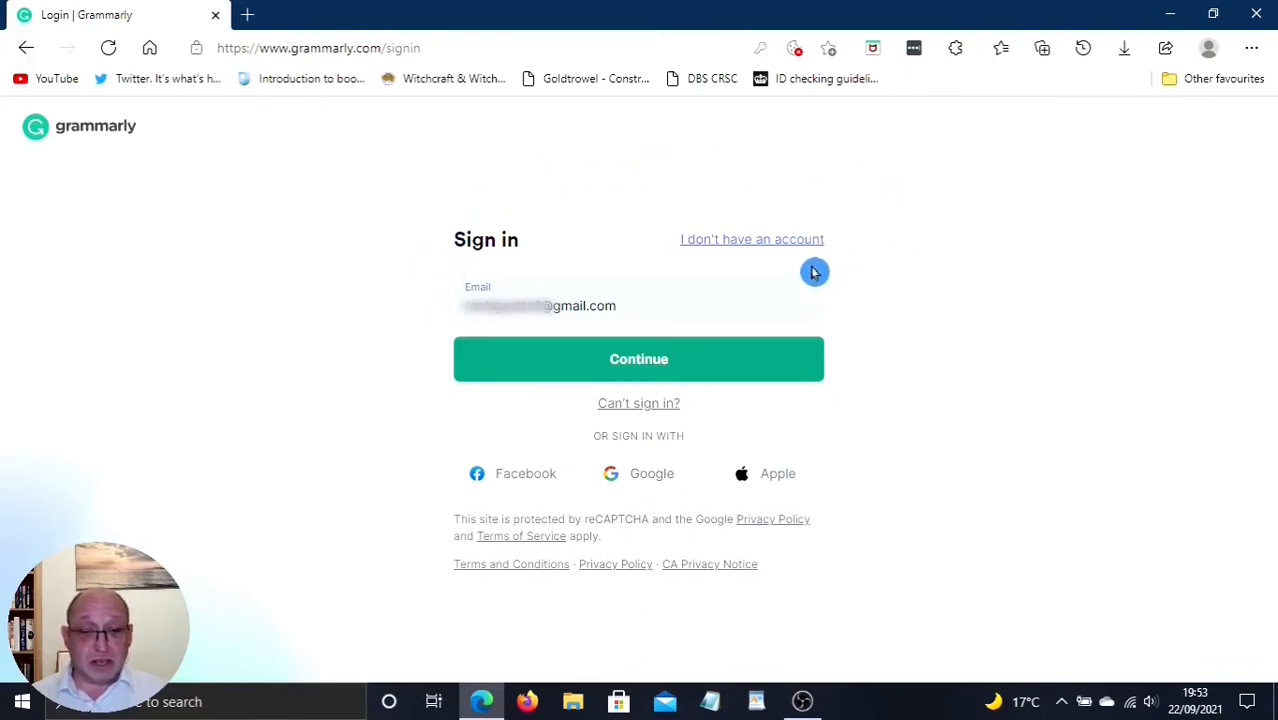
pyautogui.moveTo(786, 250)
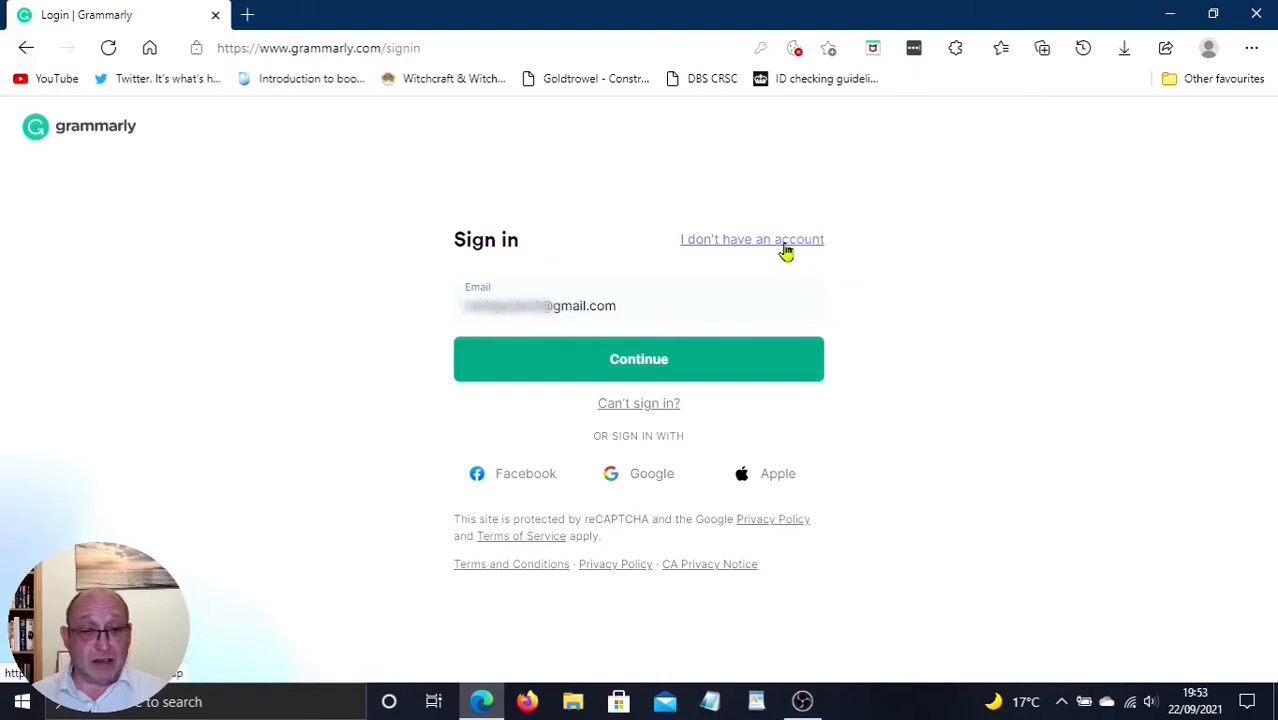
pyautogui.click(752, 240)
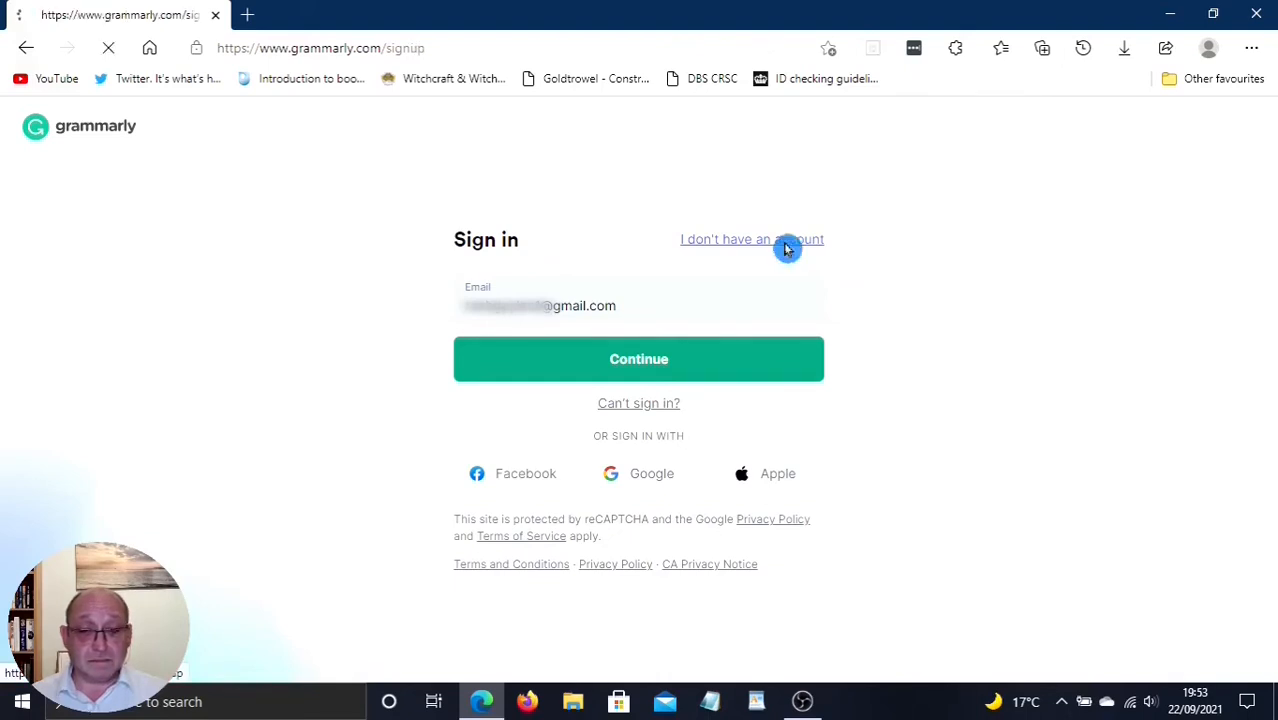
# Step: Enter the account email address in the sign-up form
pyautogui.click(752, 240)
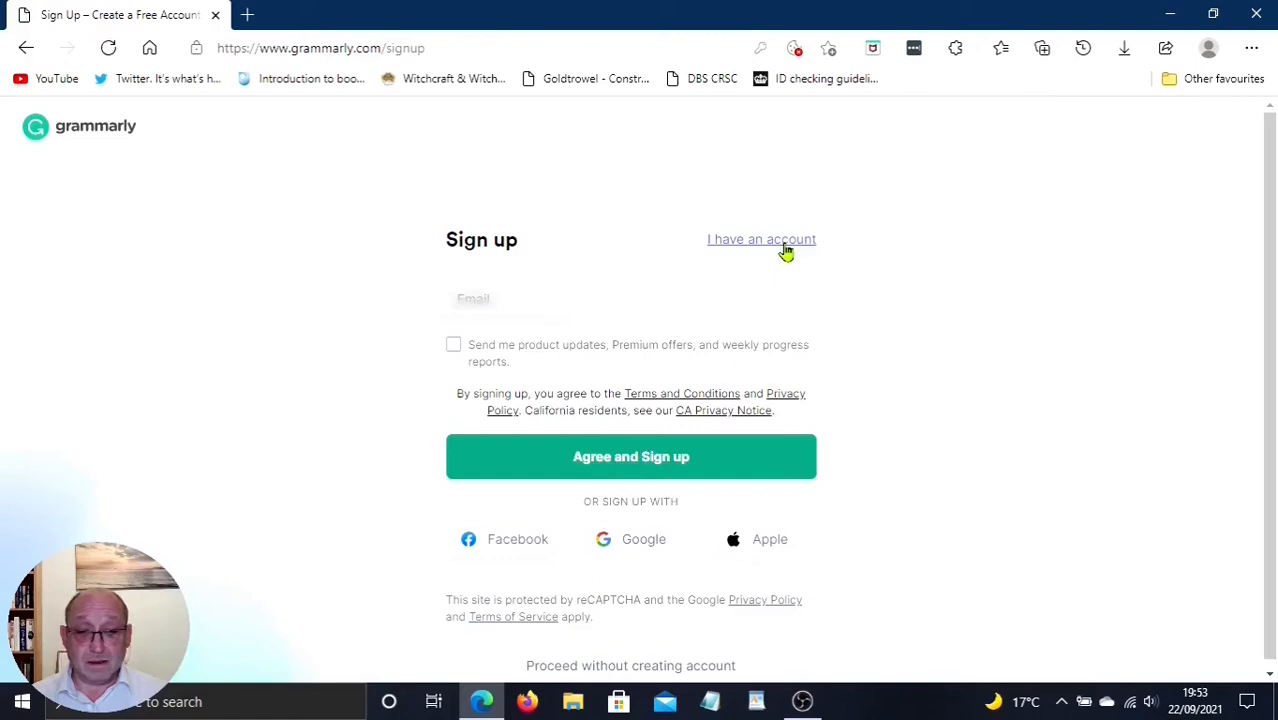
pyautogui.click(472, 298)
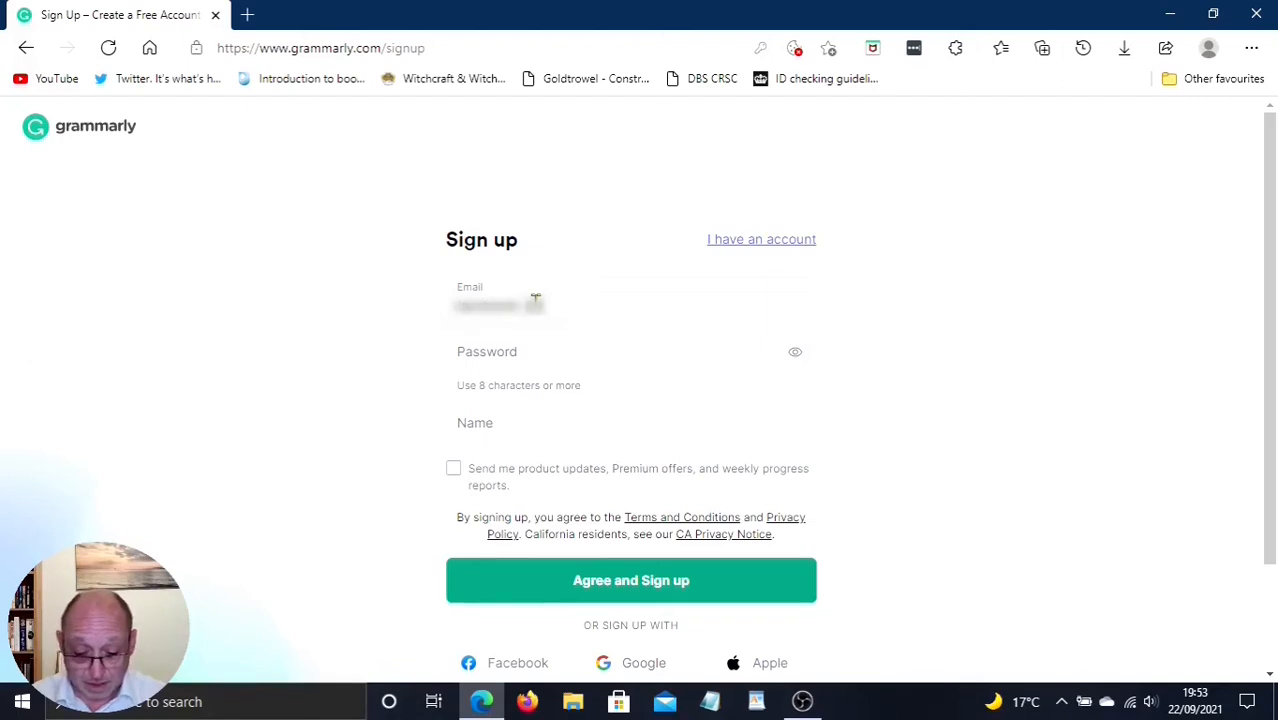
pyautogui.write('mail')
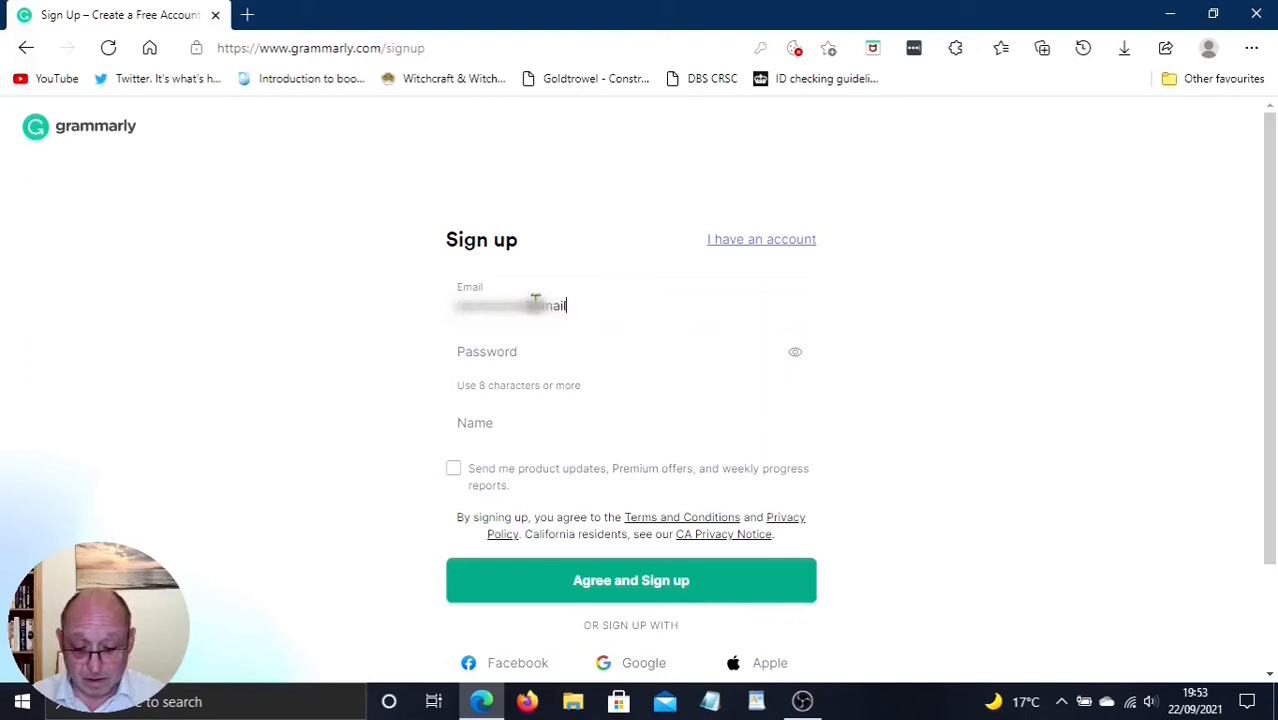
pyautogui.write('.com')
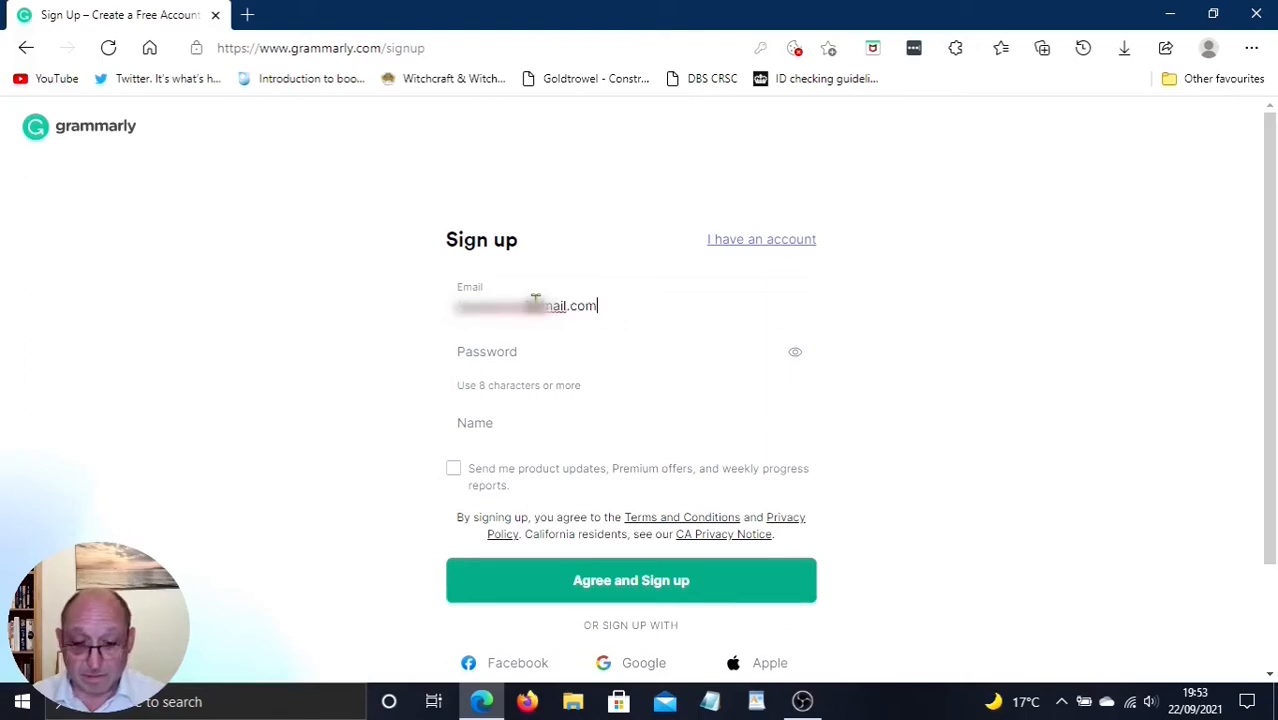
pyautogui.moveTo(866, 396)
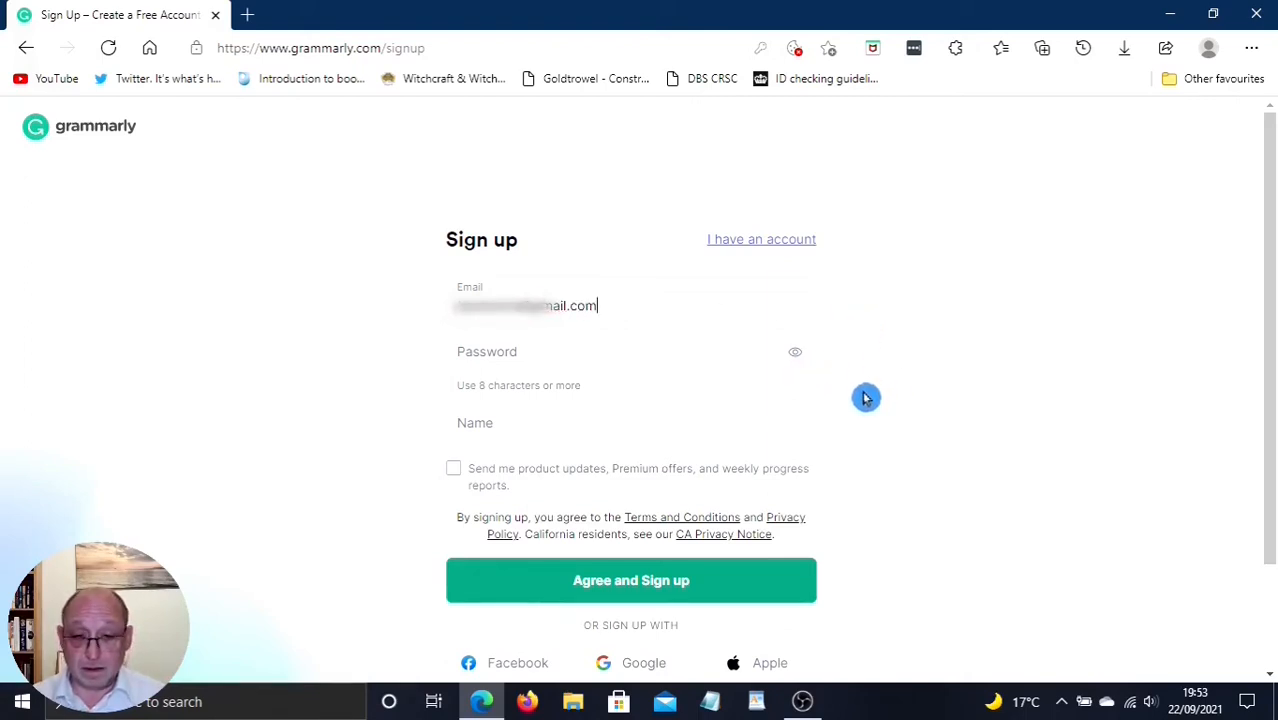
# Step: Fill the password field with an Edge-suggested strong password
pyautogui.click(530, 352)
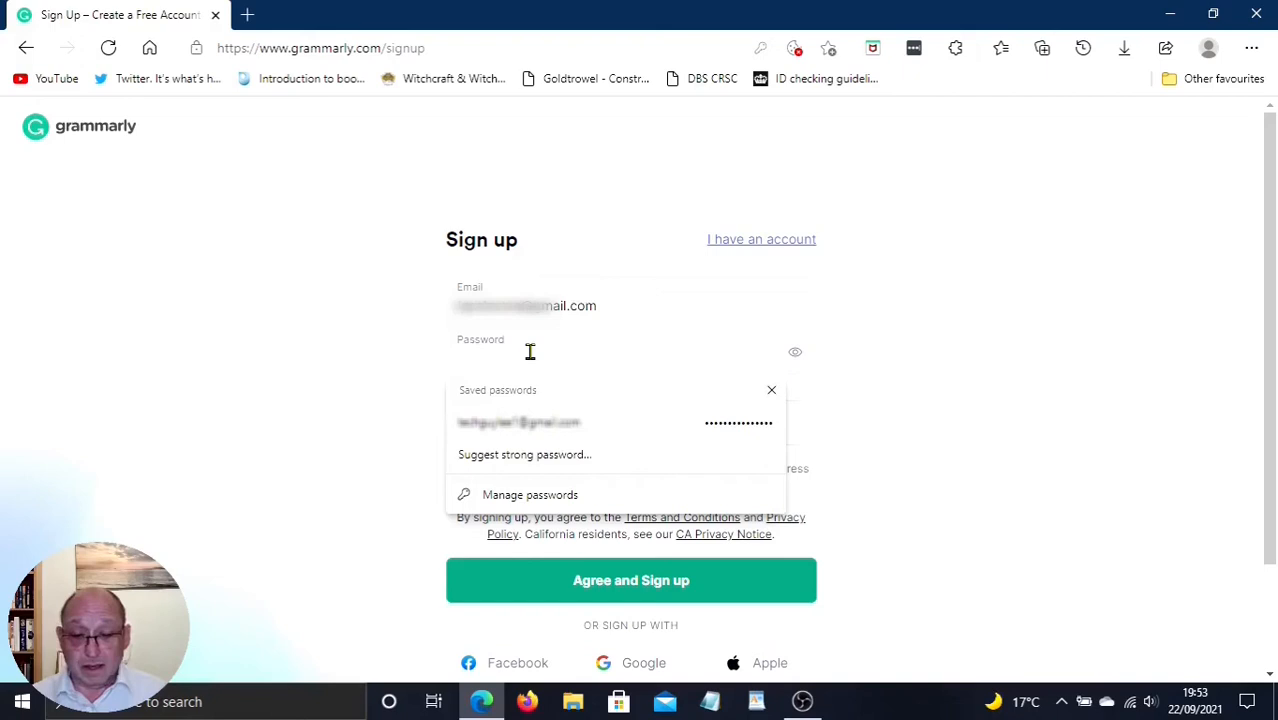
pyautogui.moveTo(372, 384)
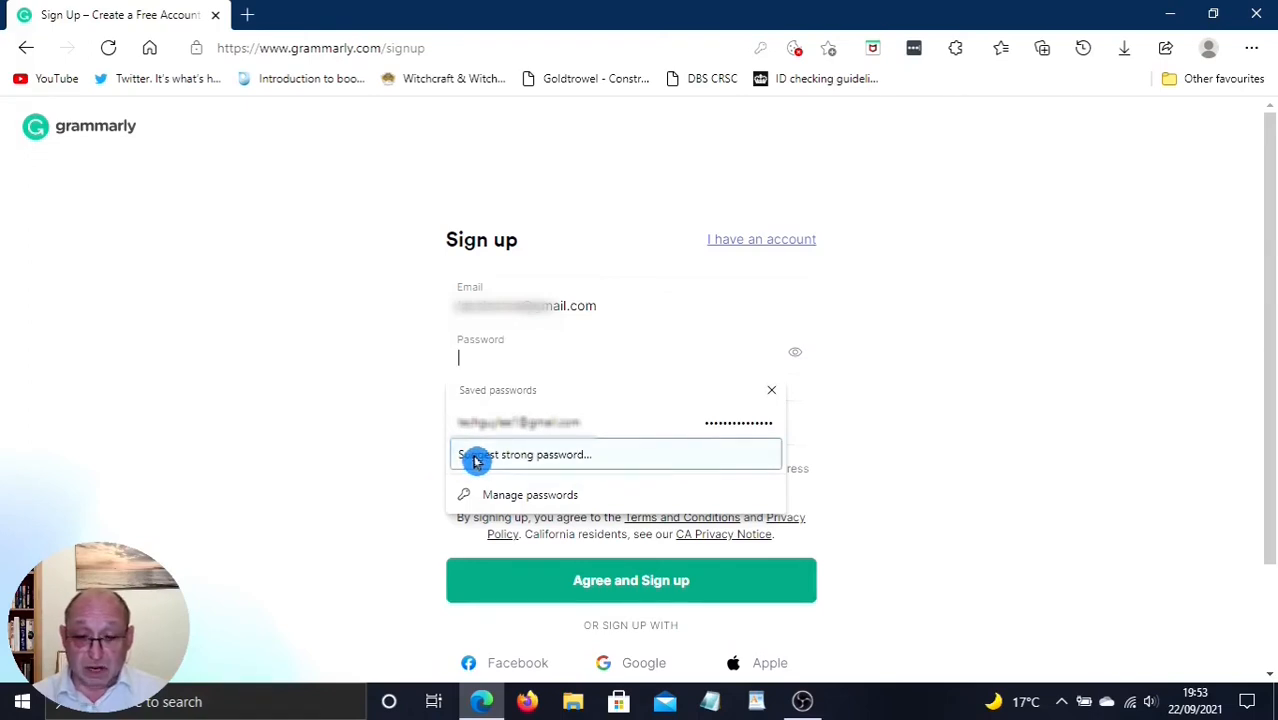
pyautogui.click(524, 454)
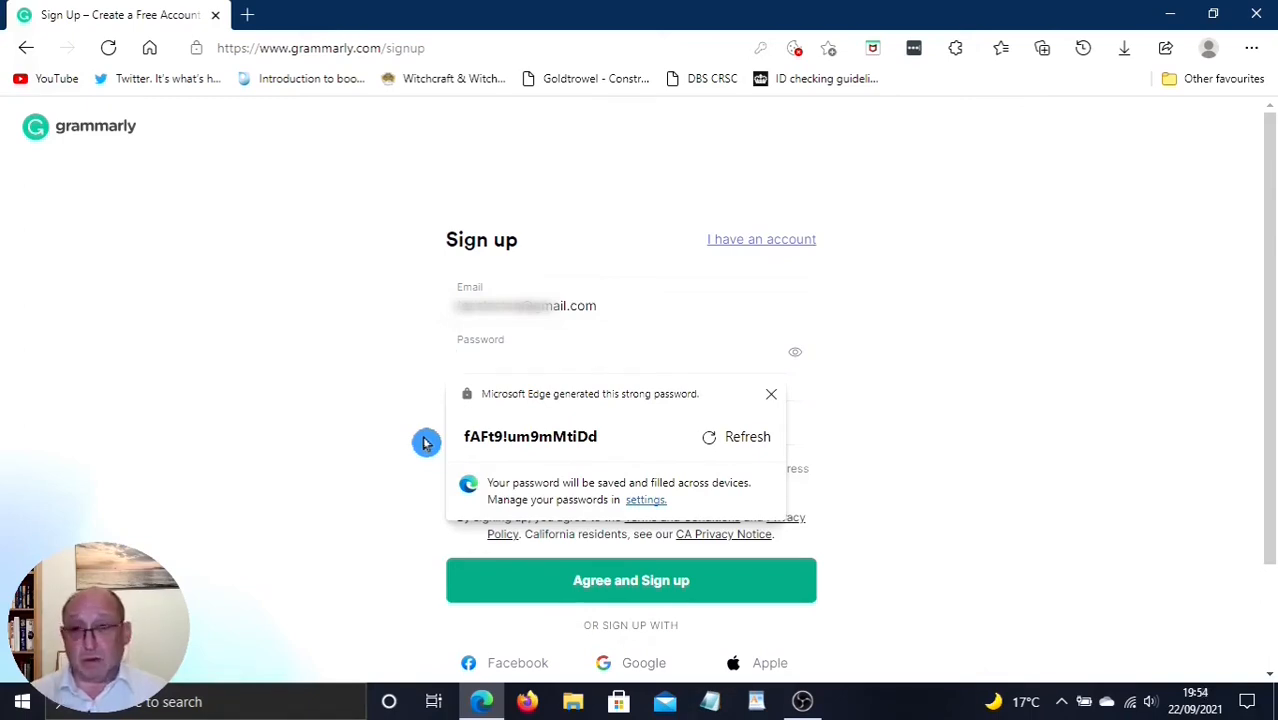
pyautogui.click(620, 356)
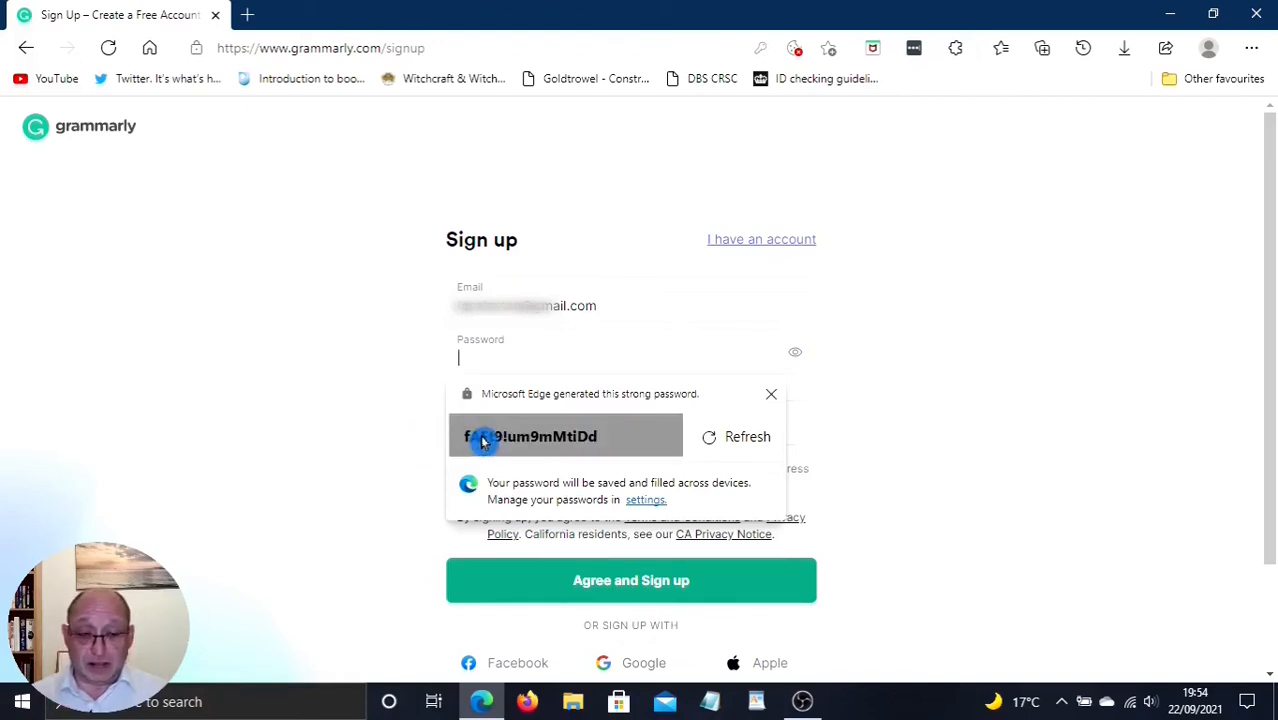
pyautogui.click(564, 436)
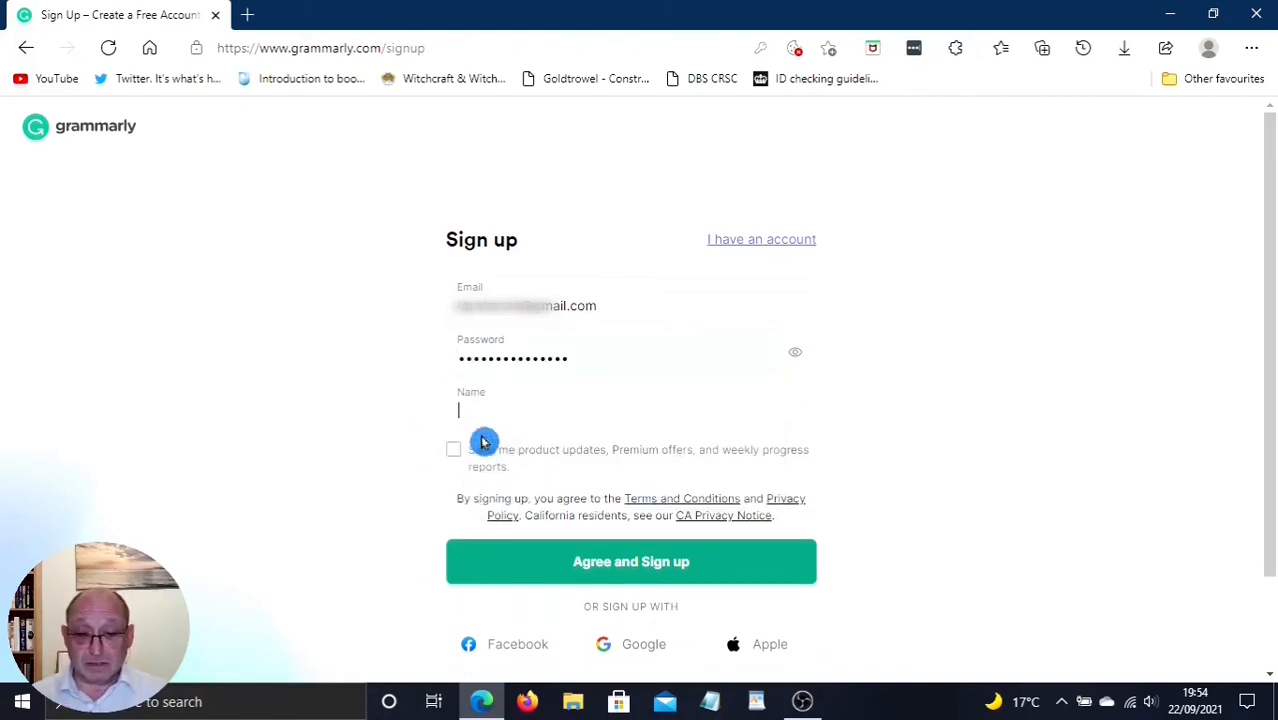
pyautogui.moveTo(154, 532)
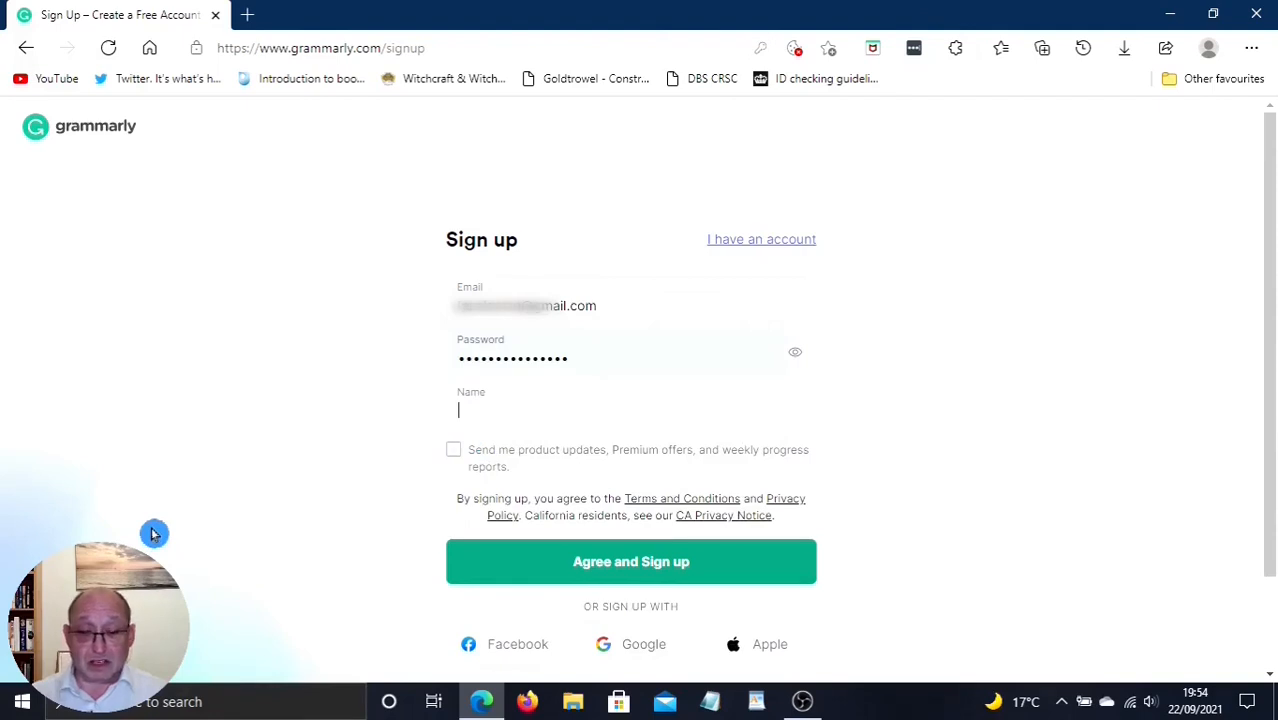
# Step: Enter the name 'lps' and submit the sign-up form to create the account
pyautogui.write('lps')
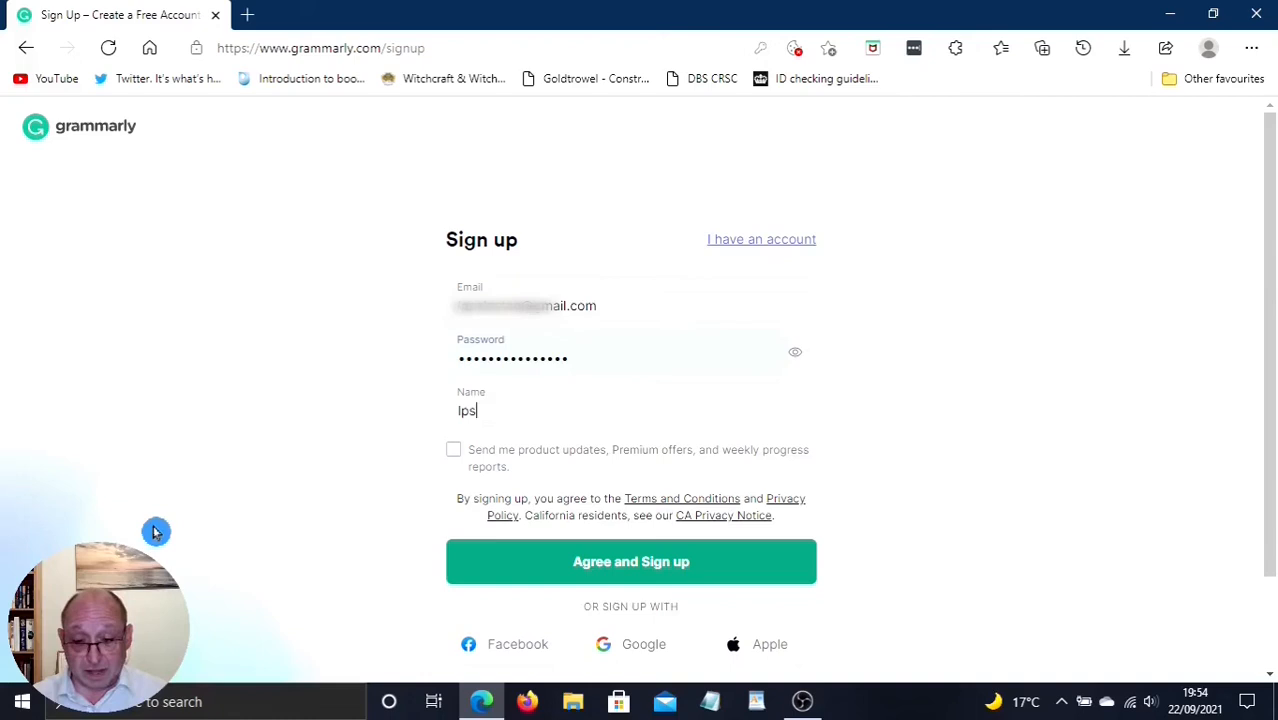
pyautogui.moveTo(650, 560)
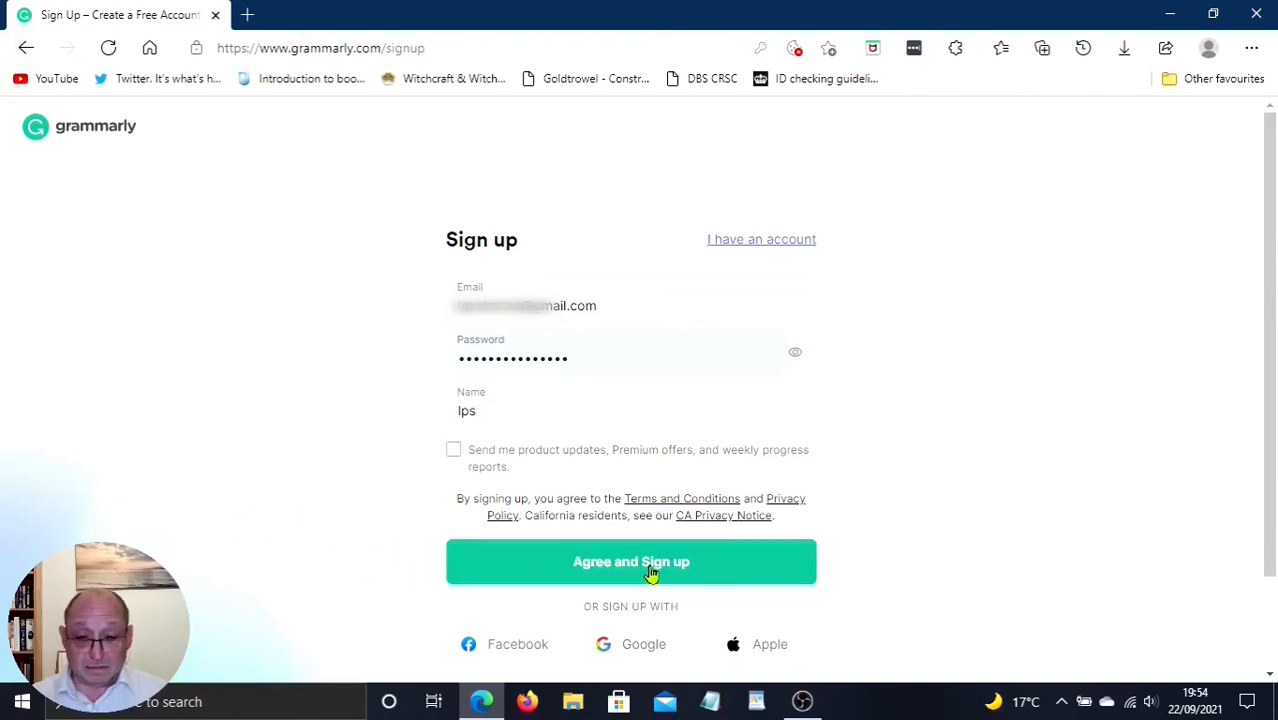
pyautogui.click(632, 560)
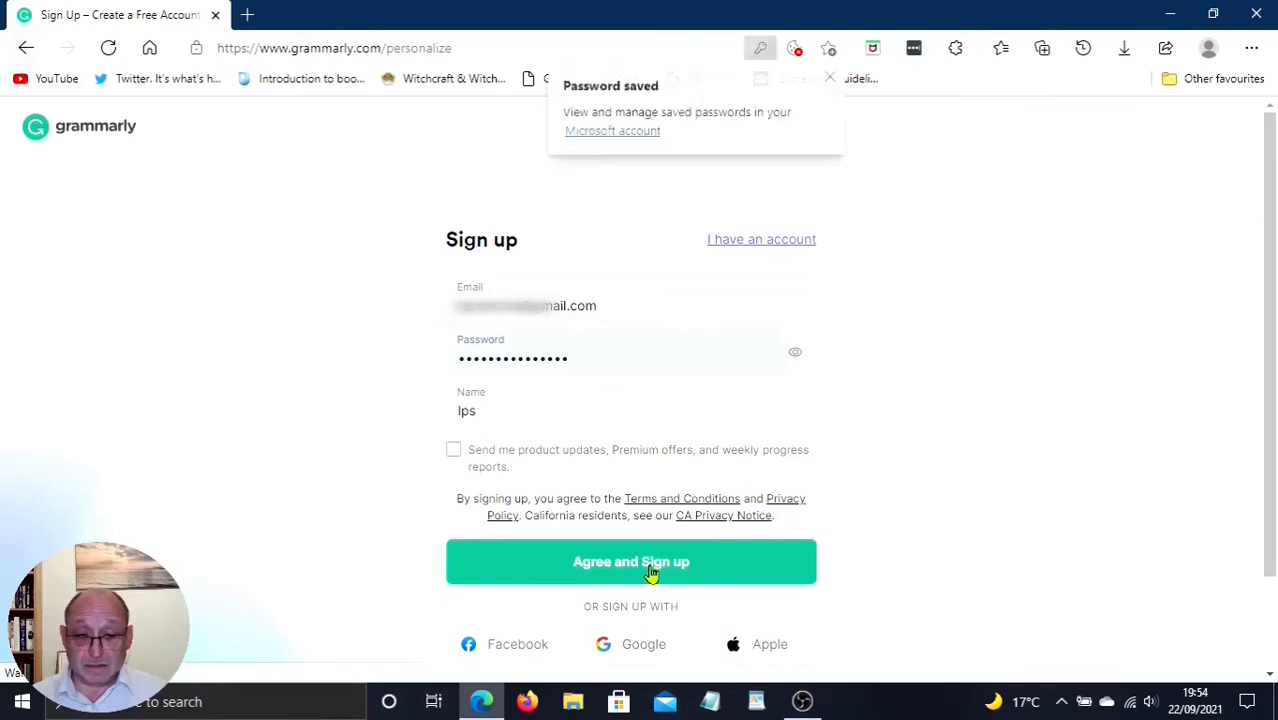
# Step: Skip the personalisation questions and continue with the free plan into the Demo document
pyautogui.click(632, 560)
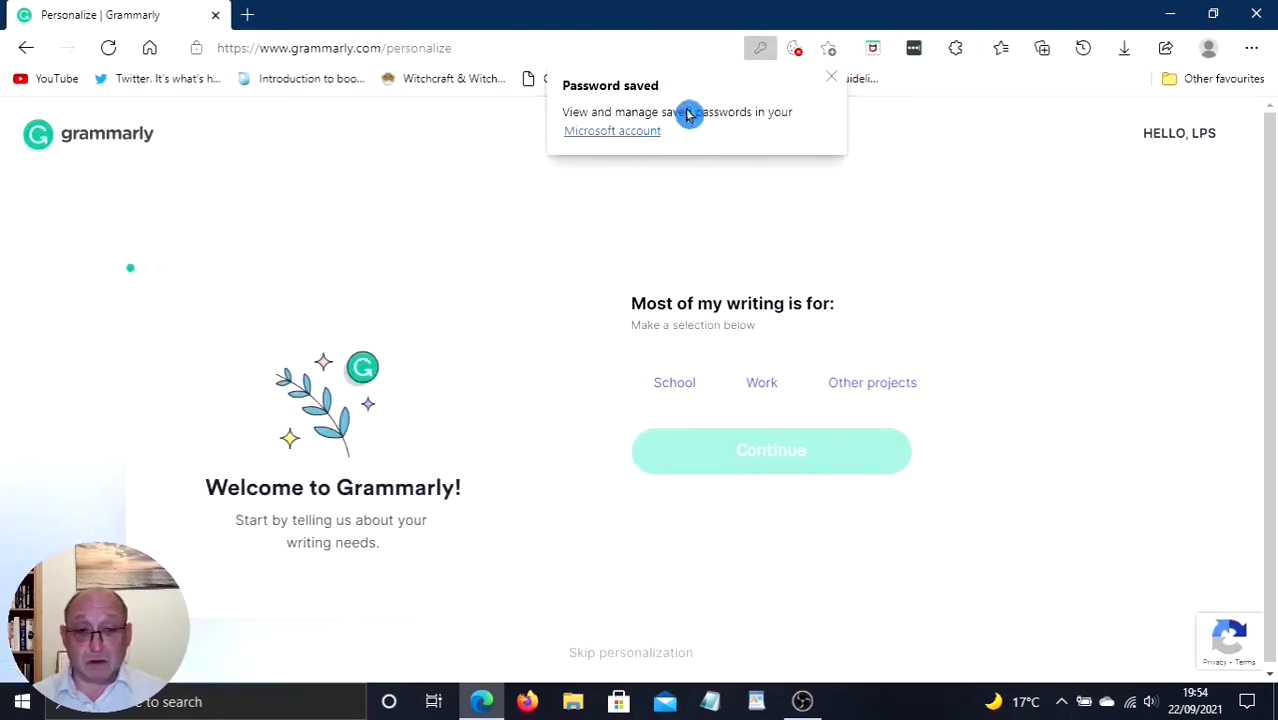
pyautogui.moveTo(624, 142)
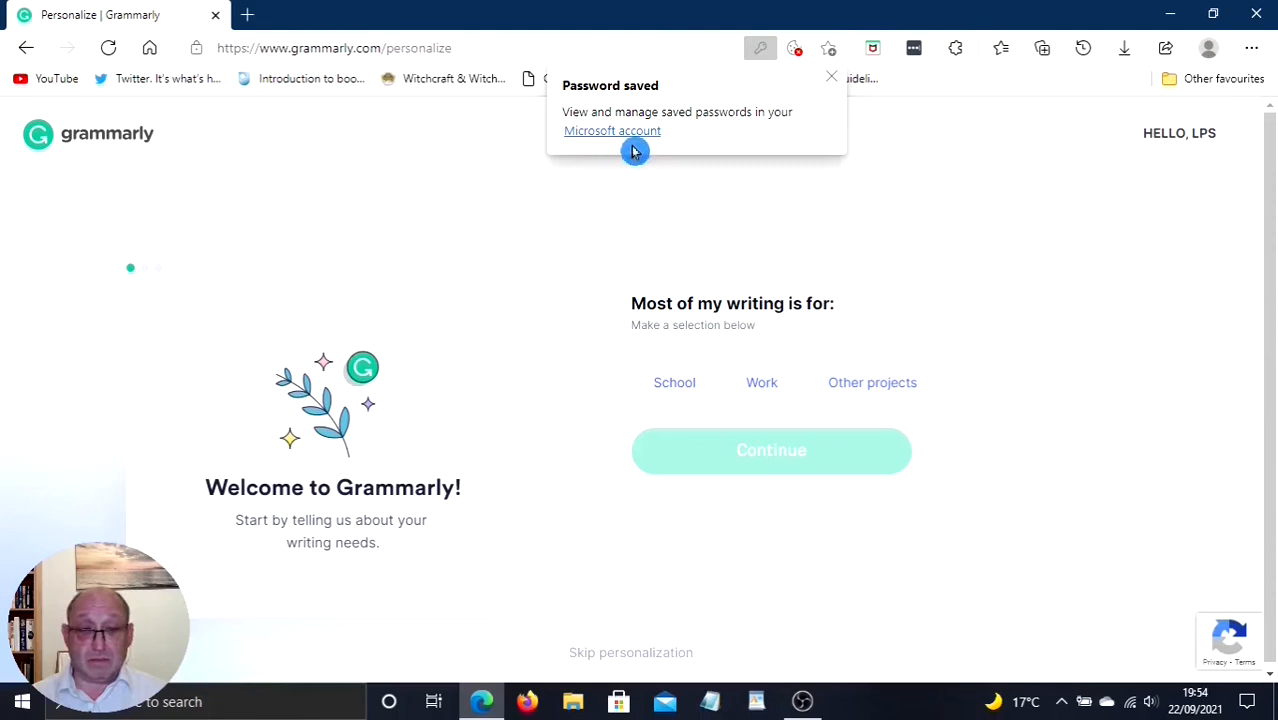
pyautogui.moveTo(614, 184)
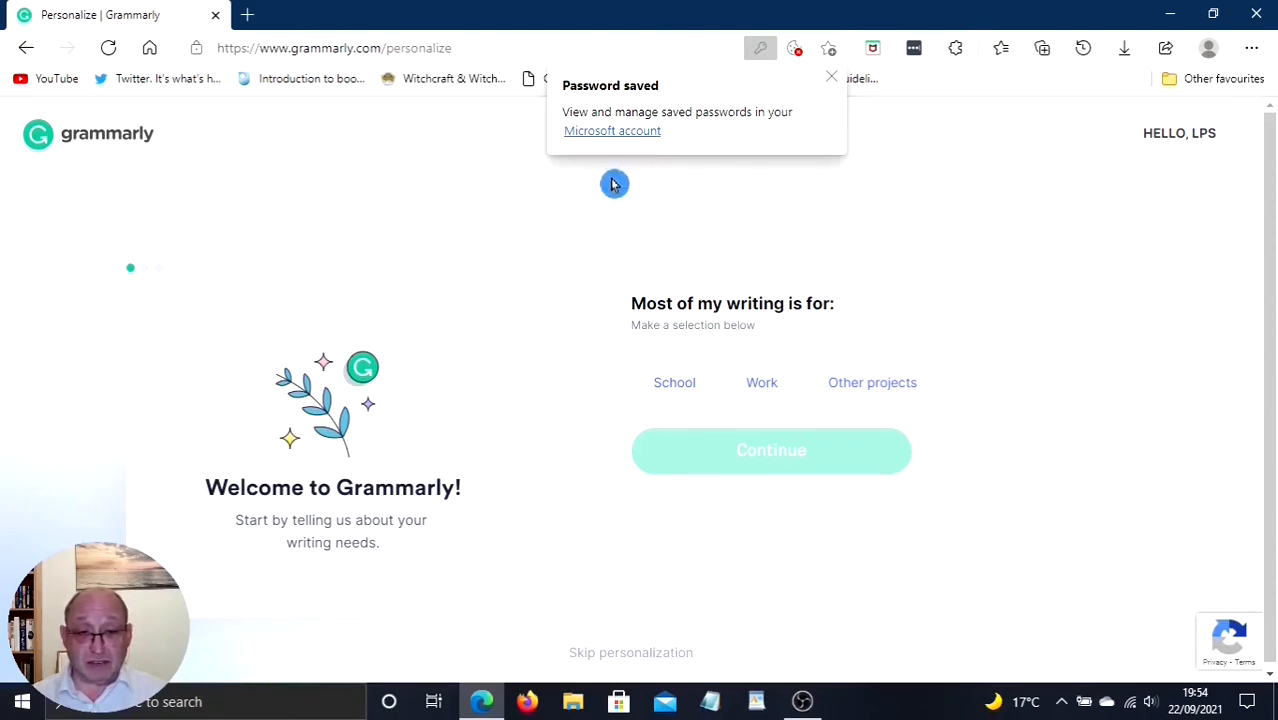
pyautogui.moveTo(832, 84)
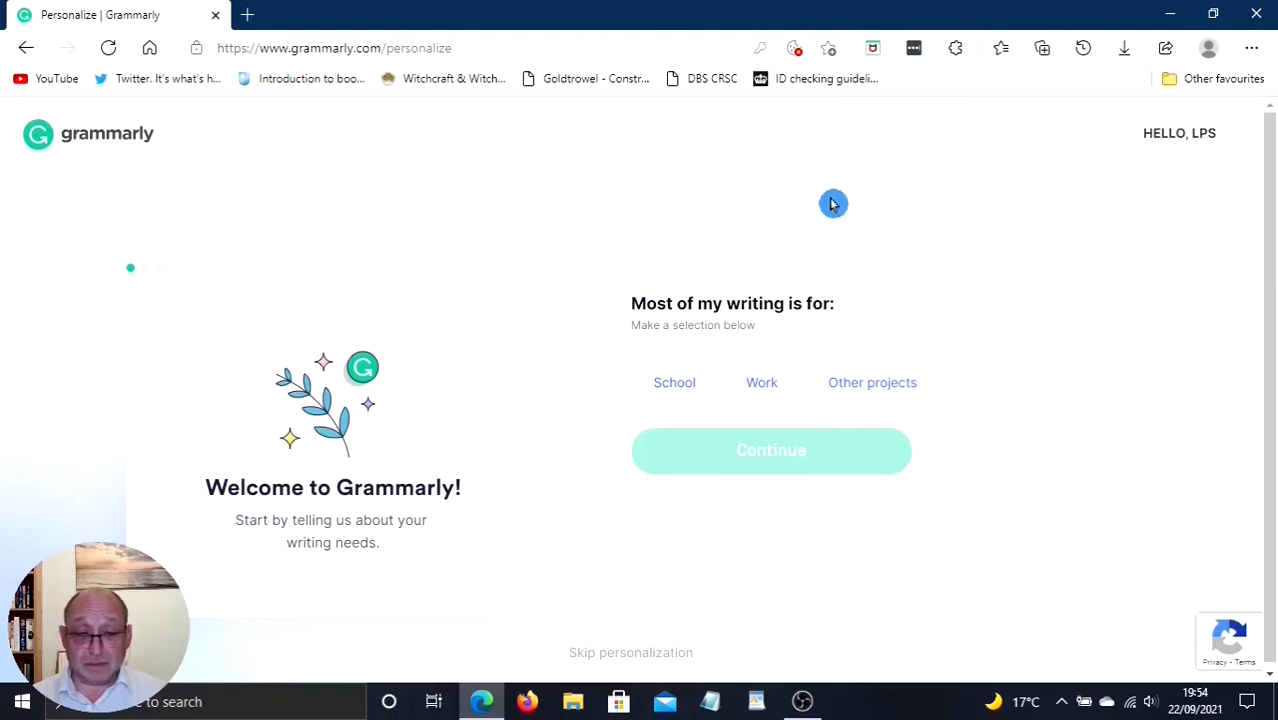
pyautogui.moveTo(672, 324)
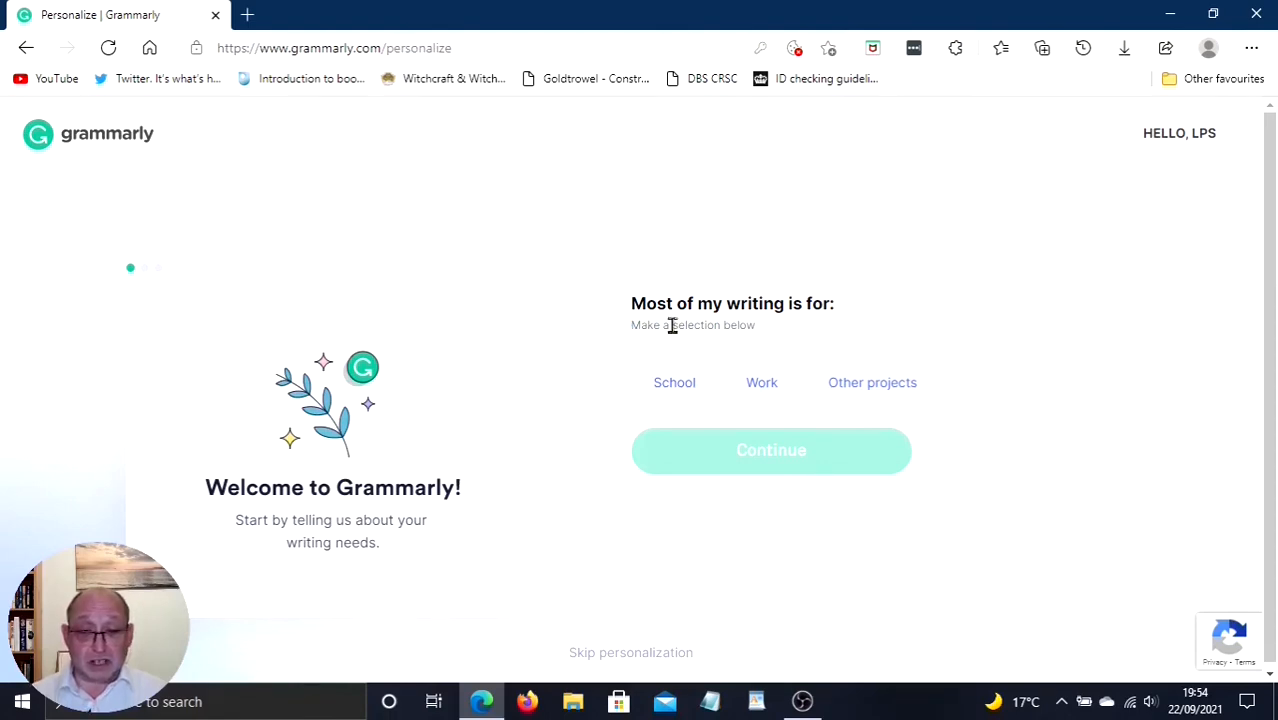
pyautogui.moveTo(670, 410)
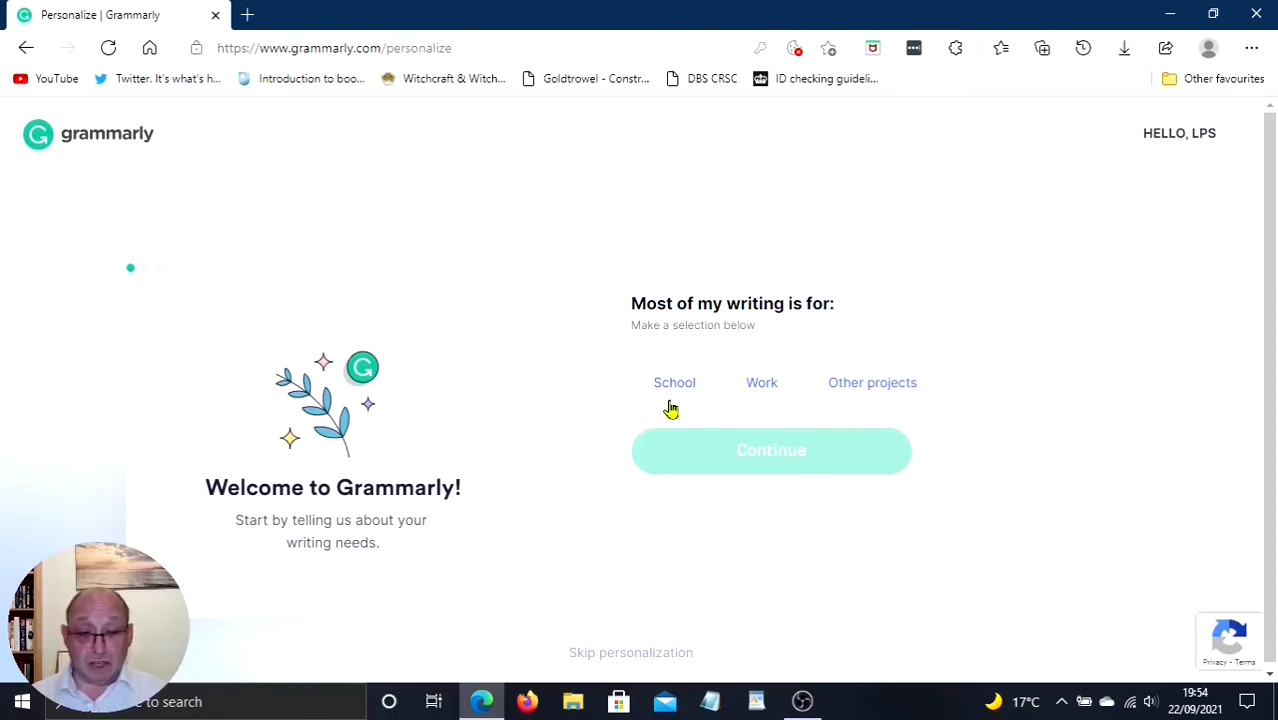
pyautogui.moveTo(588, 472)
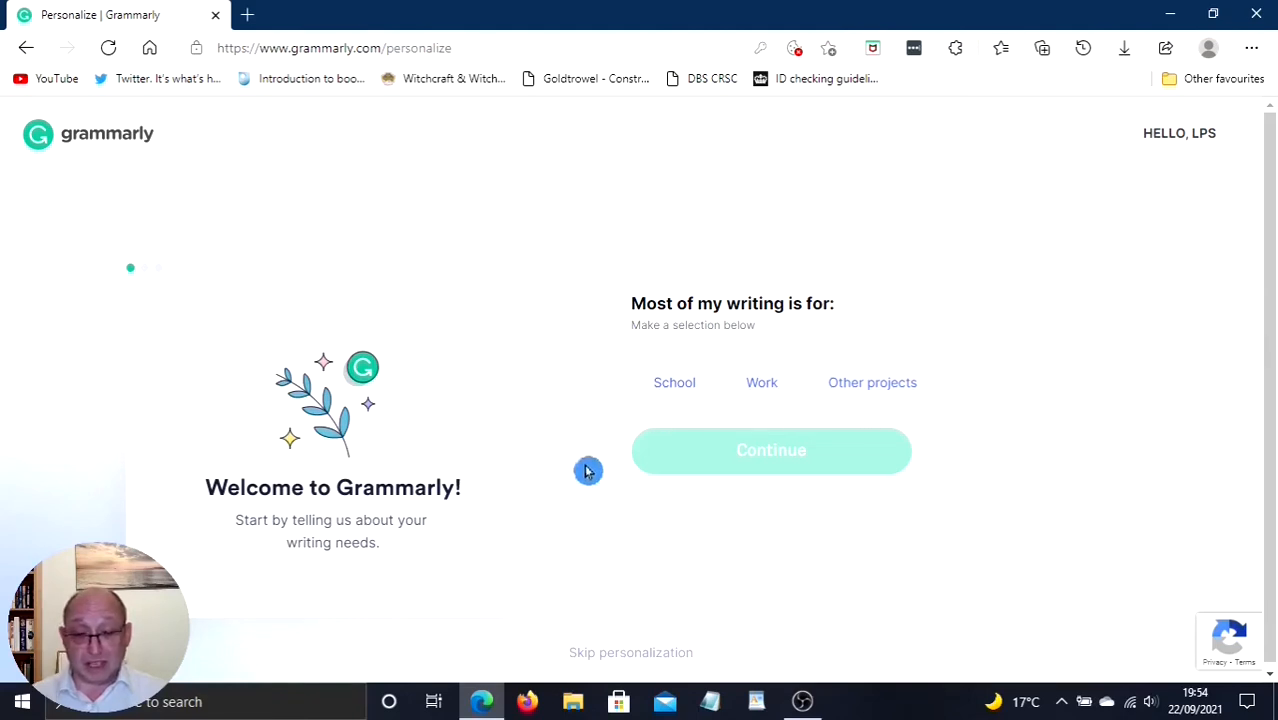
pyautogui.moveTo(592, 668)
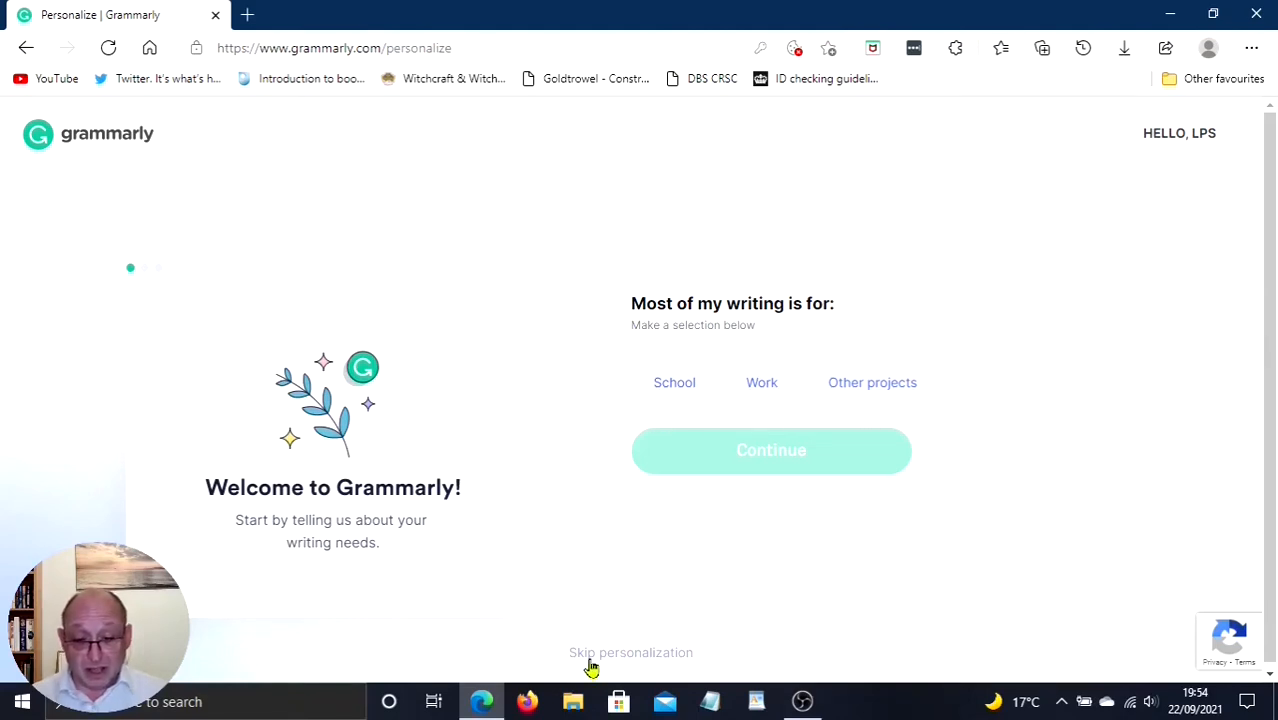
pyautogui.moveTo(624, 668)
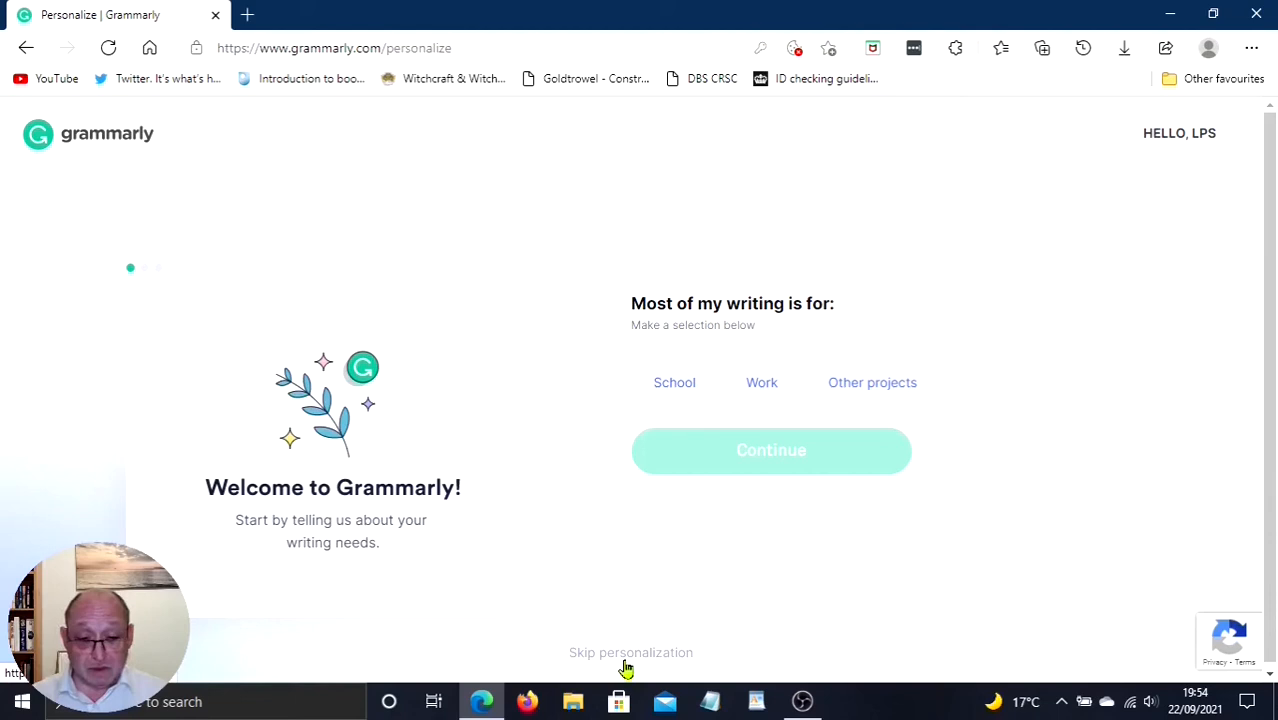
pyautogui.click(630, 652)
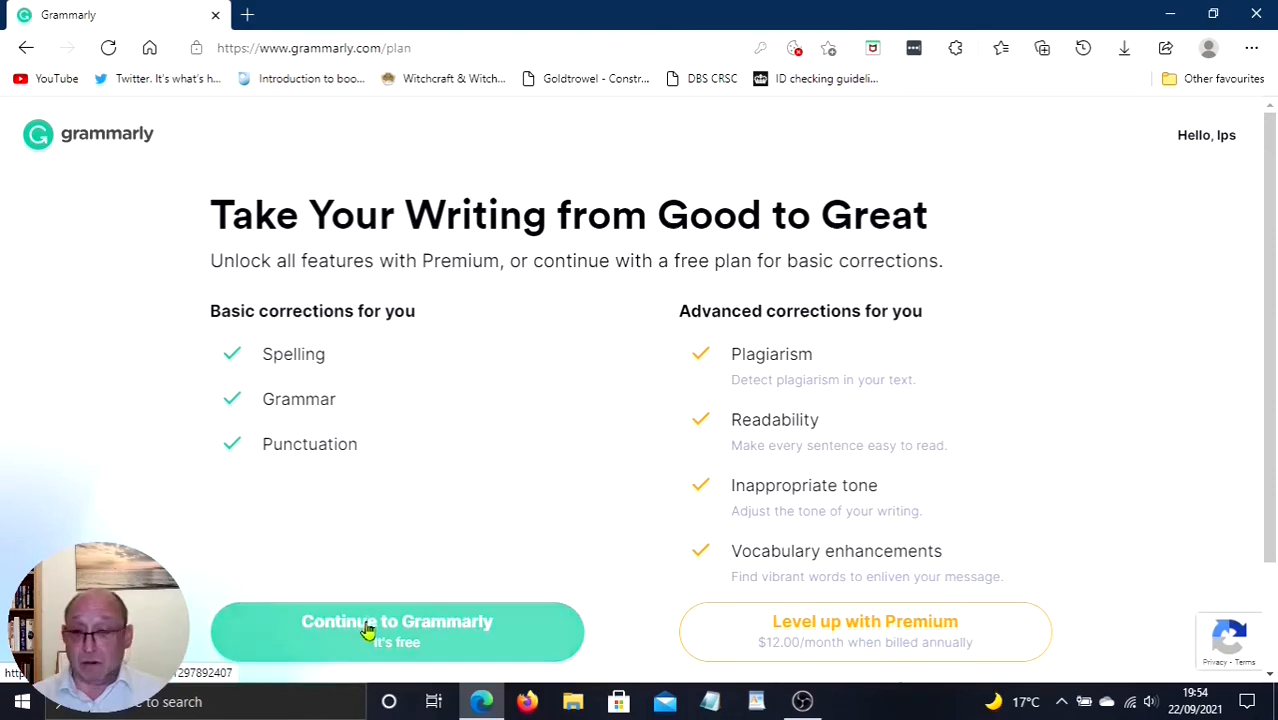
pyautogui.click(396, 632)
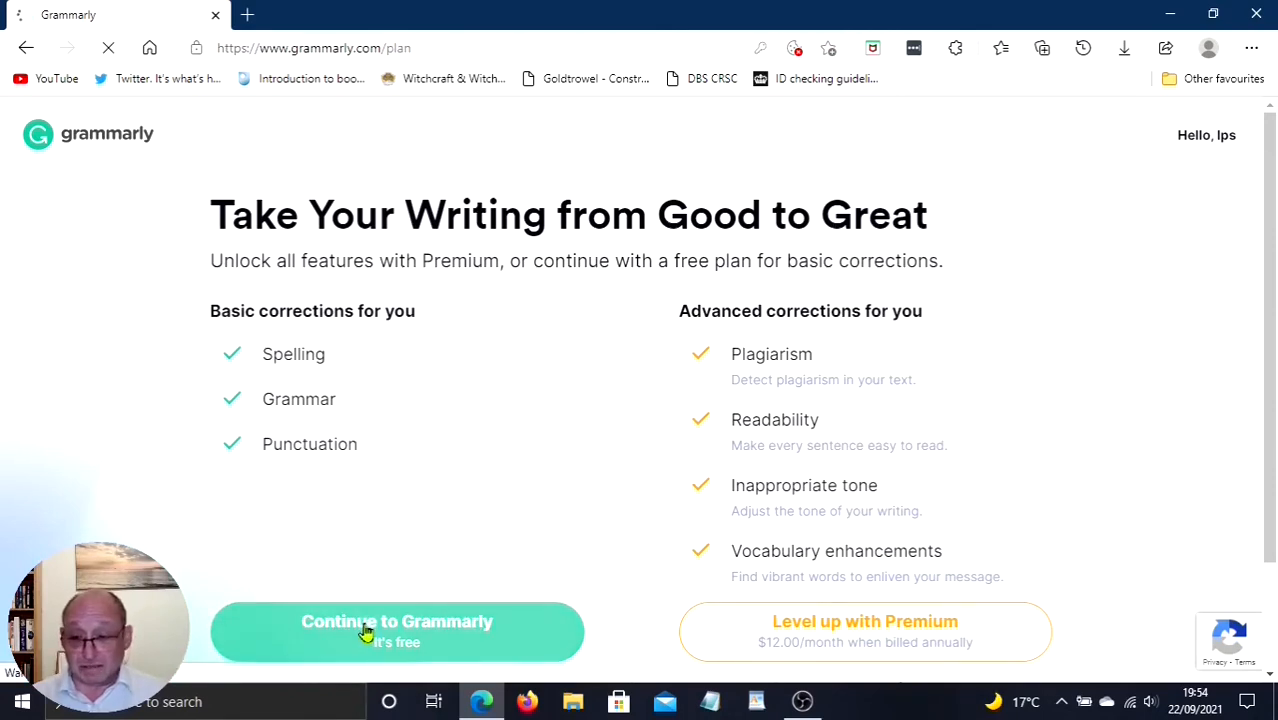
pyautogui.click(396, 632)
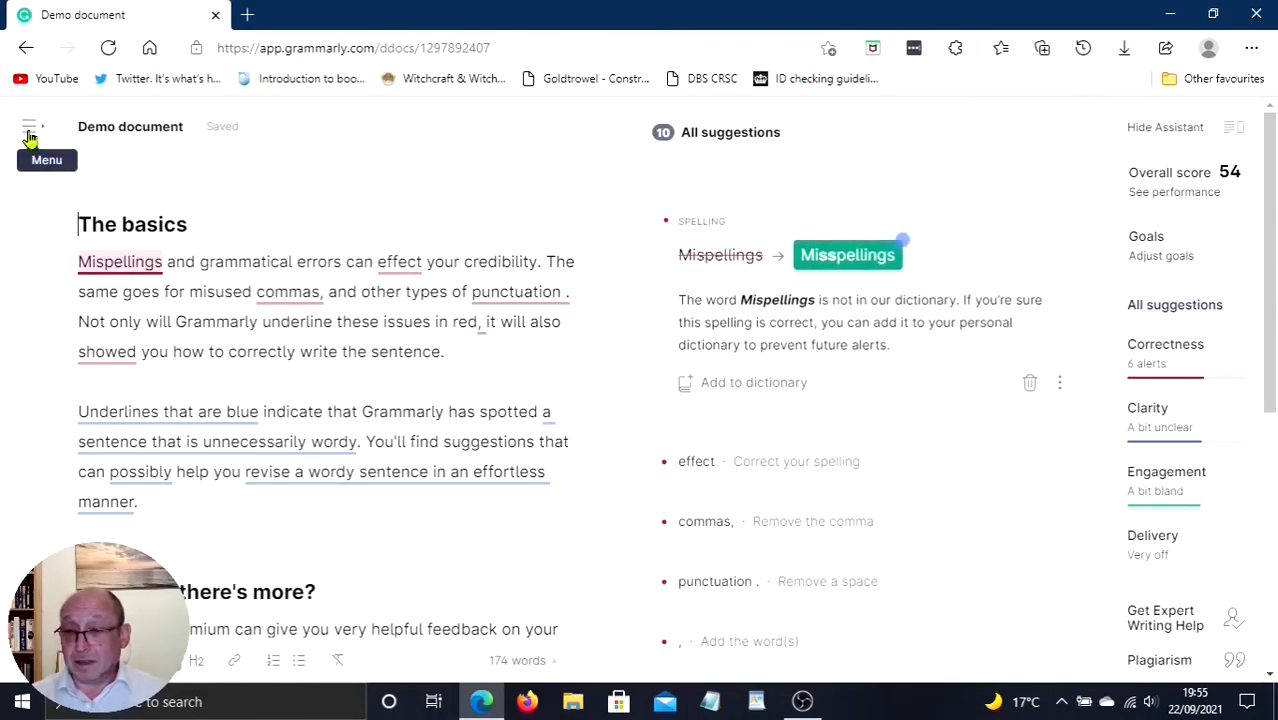
# Step: Log out via the editor menu and close the Edge window
pyautogui.click(30, 126)
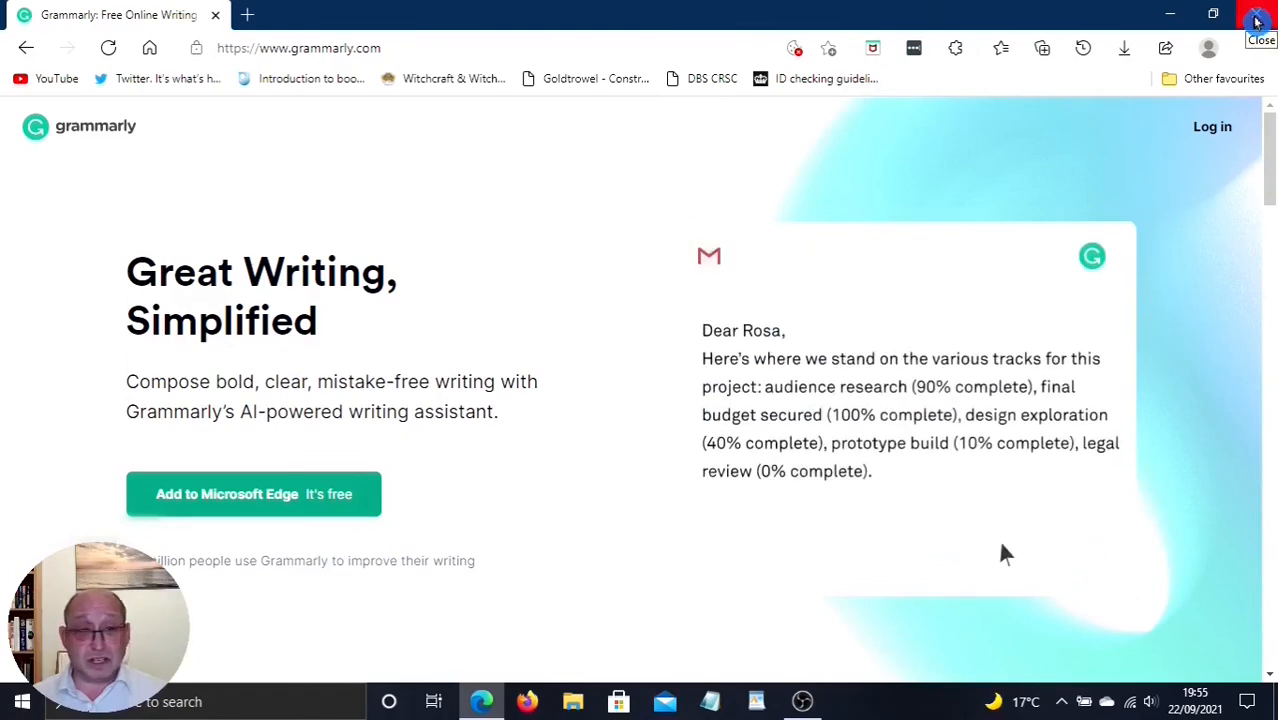
pyautogui.click(1256, 20)
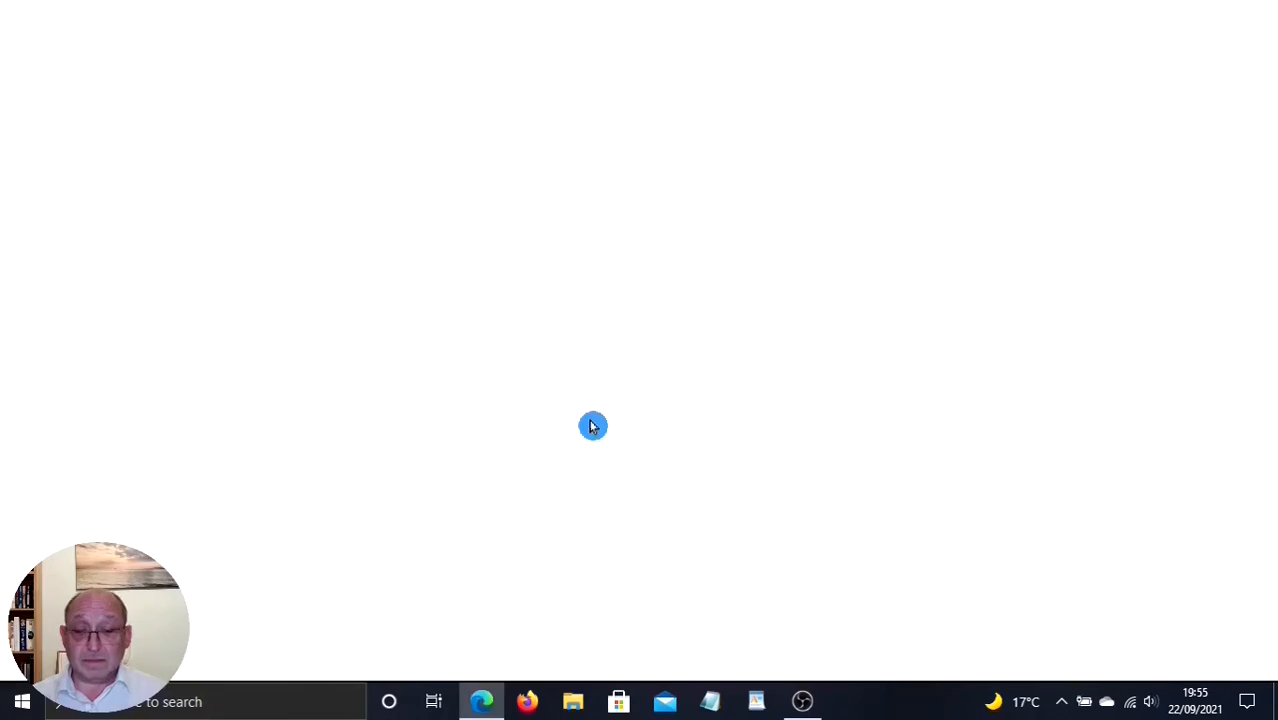
# Step: Relaunch Edge and search the web for 'grammarly' from the address bar
pyautogui.click(480, 700)
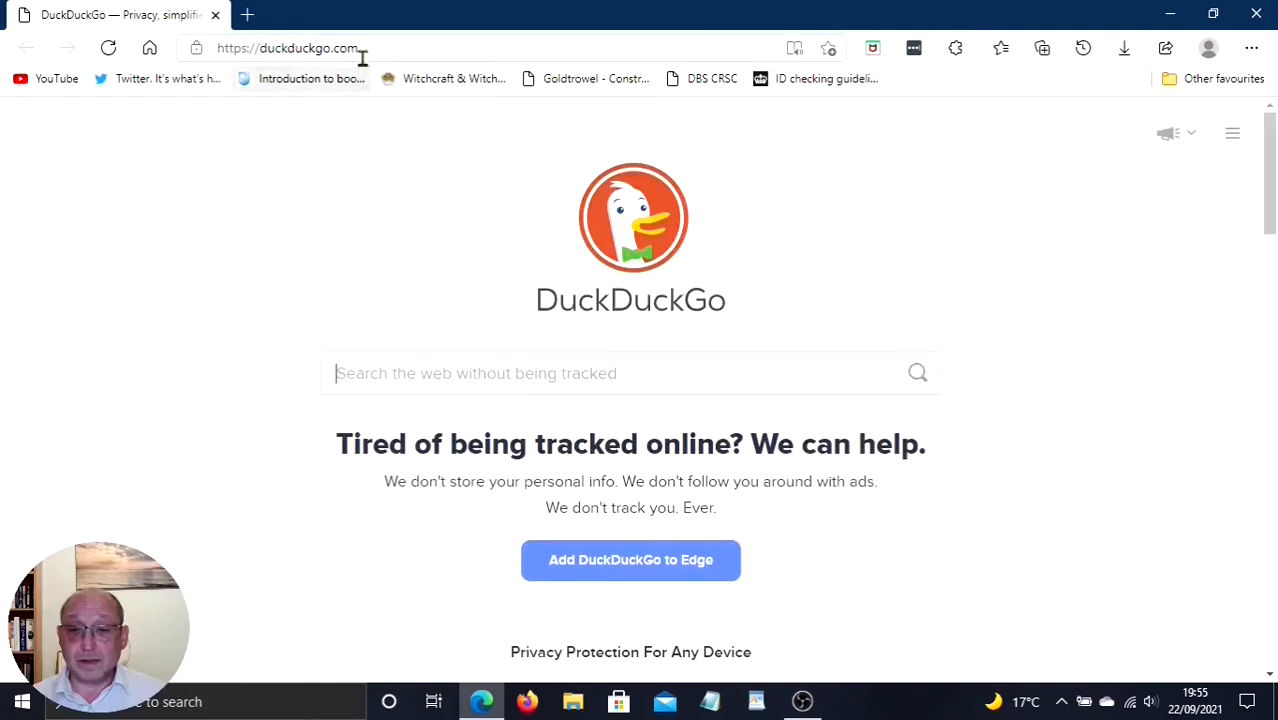
pyautogui.write('gramm')
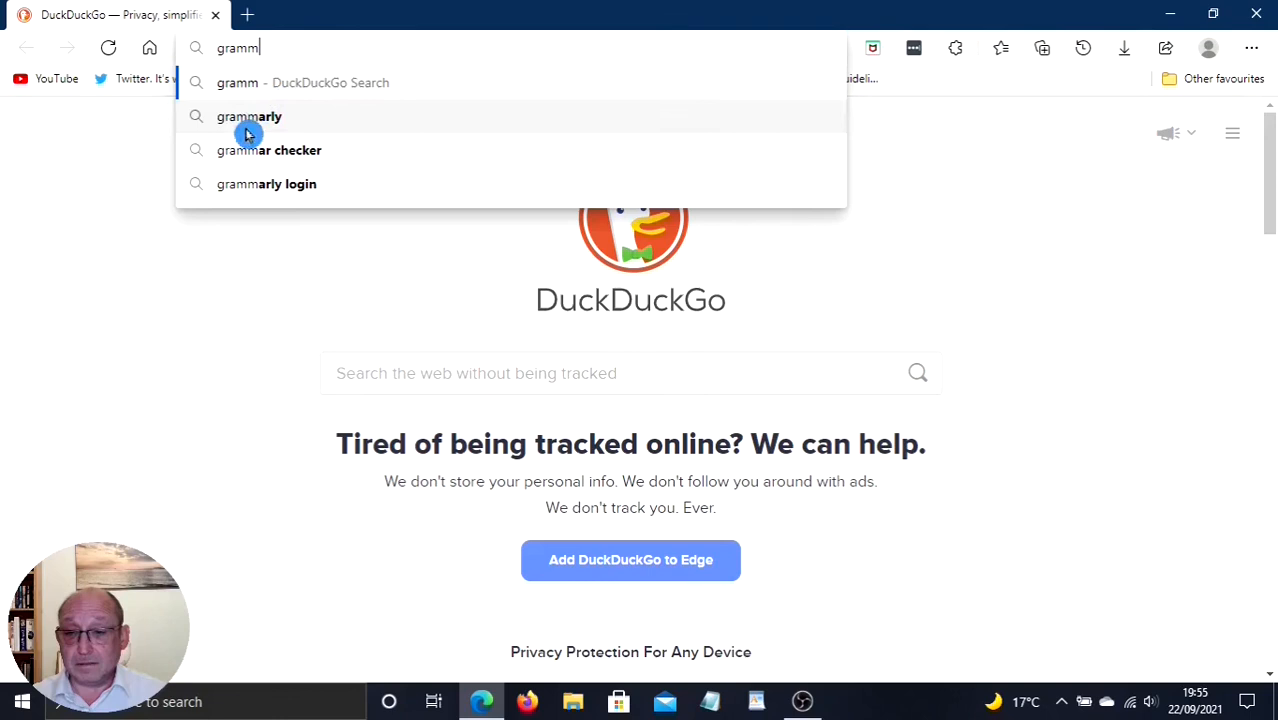
pyautogui.click(248, 116)
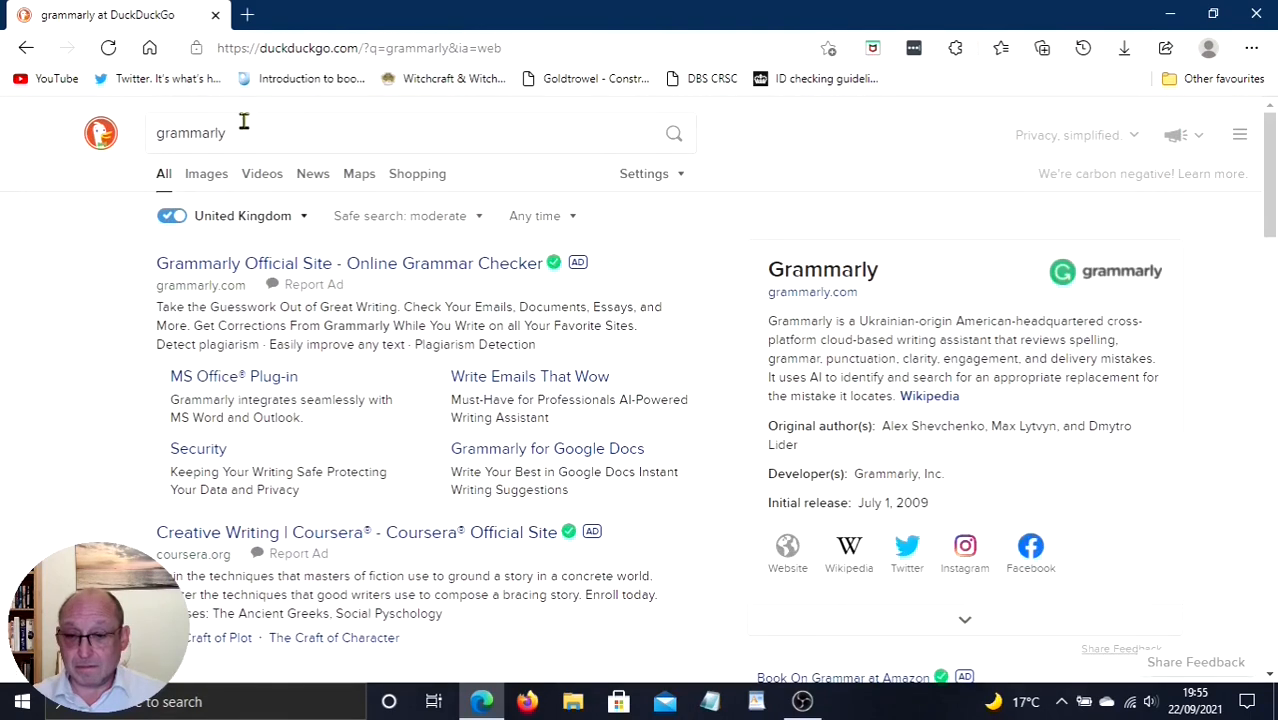
# Step: Open Grammarly's official site from the results and go to its sign-in page
pyautogui.scroll(-3)
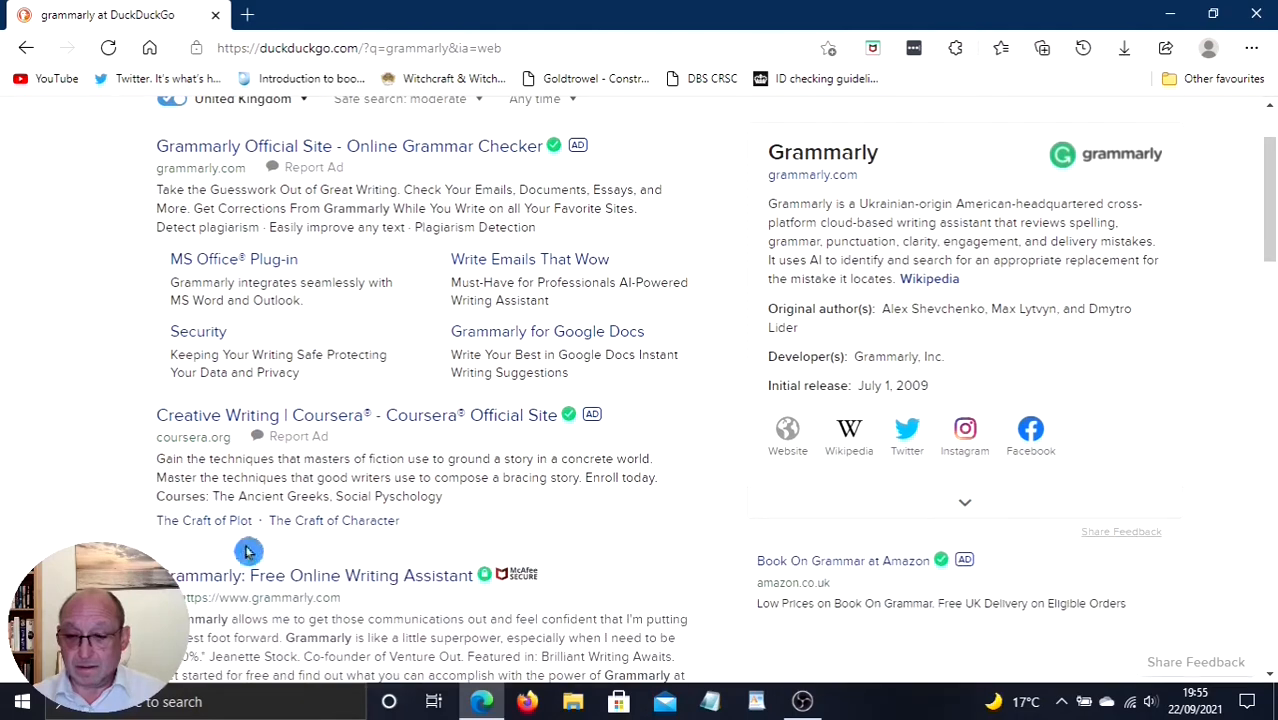
pyautogui.click(314, 576)
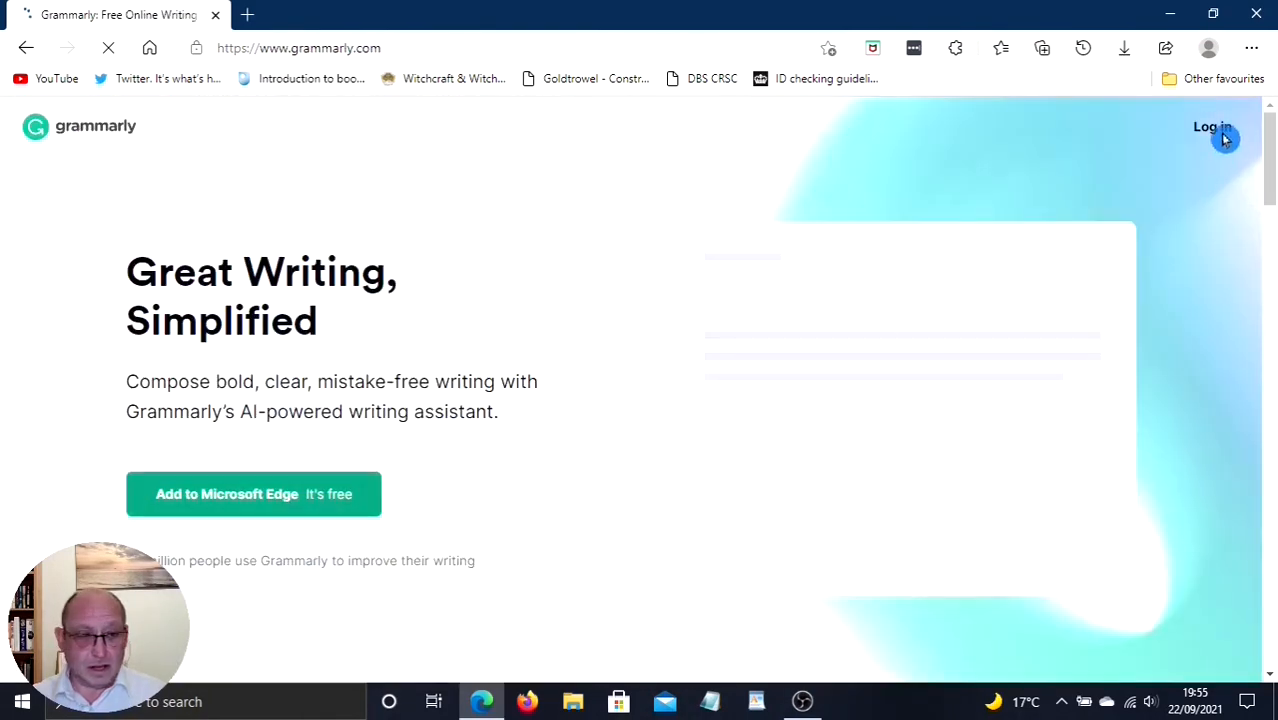
pyautogui.moveTo(1212, 108)
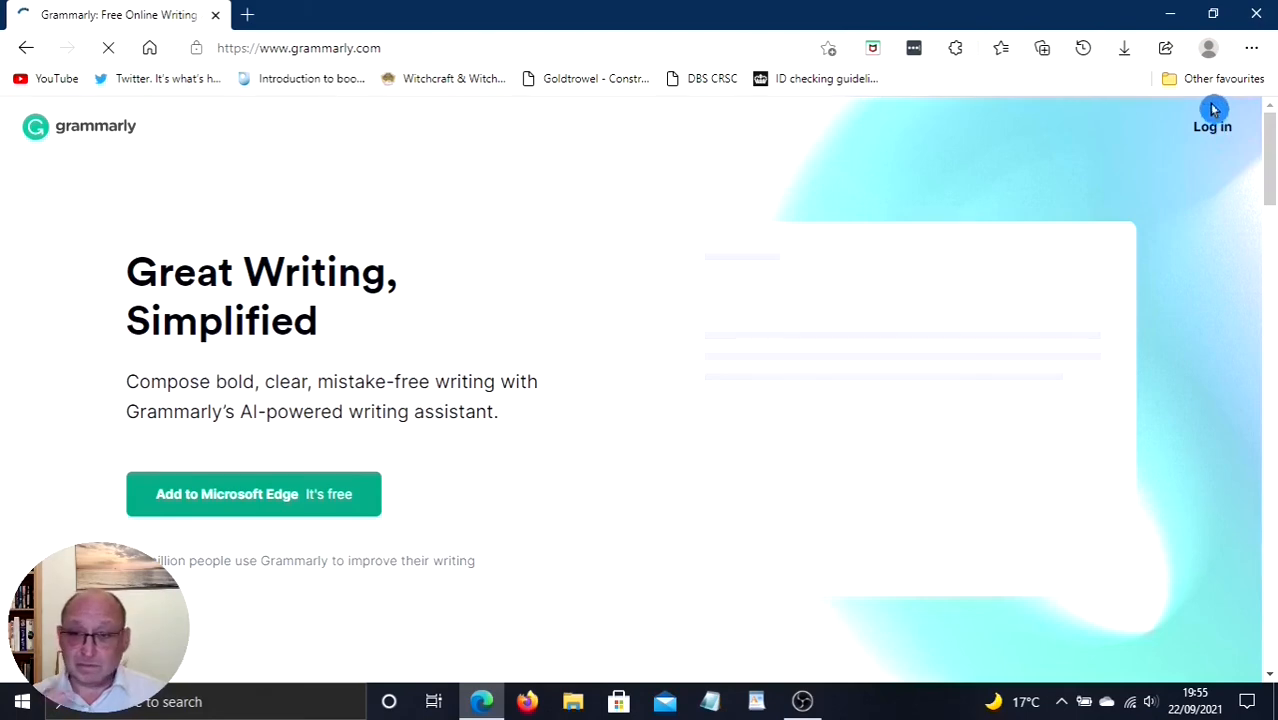
pyautogui.click(1212, 126)
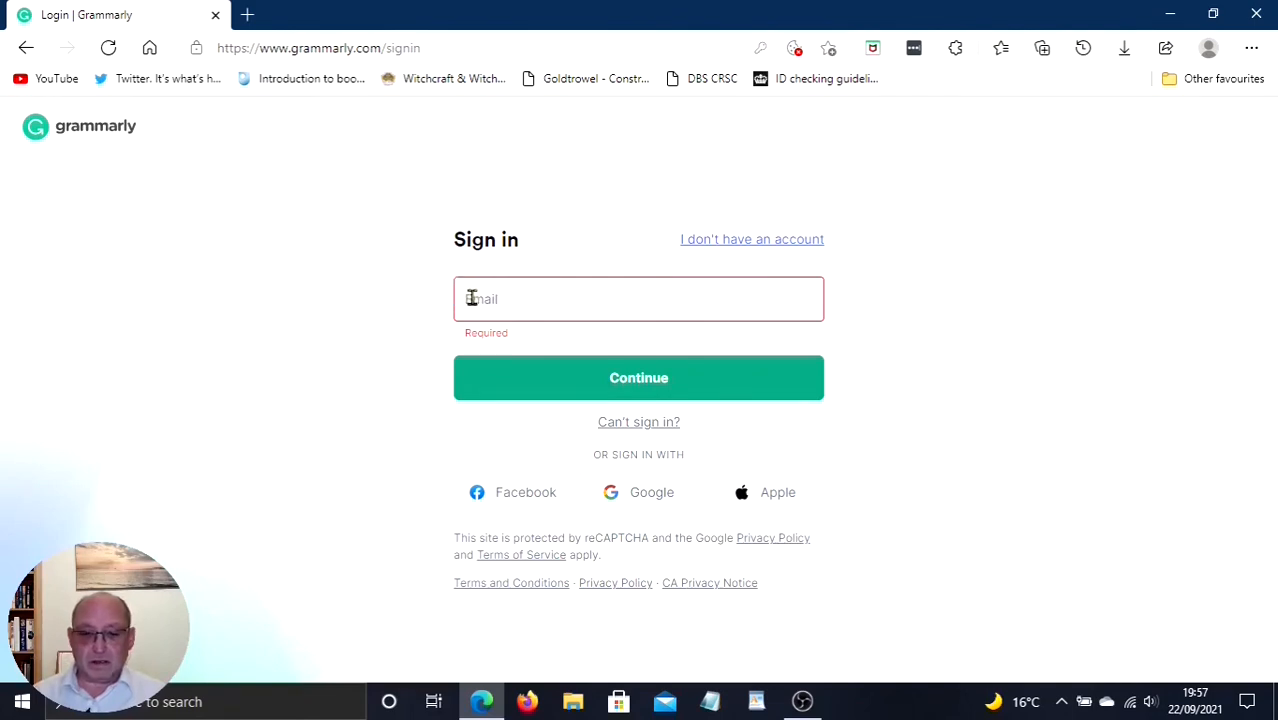
# Step: Sign in with the saved email and autofilled password from Edge's saved logins
pyautogui.click(640, 298)
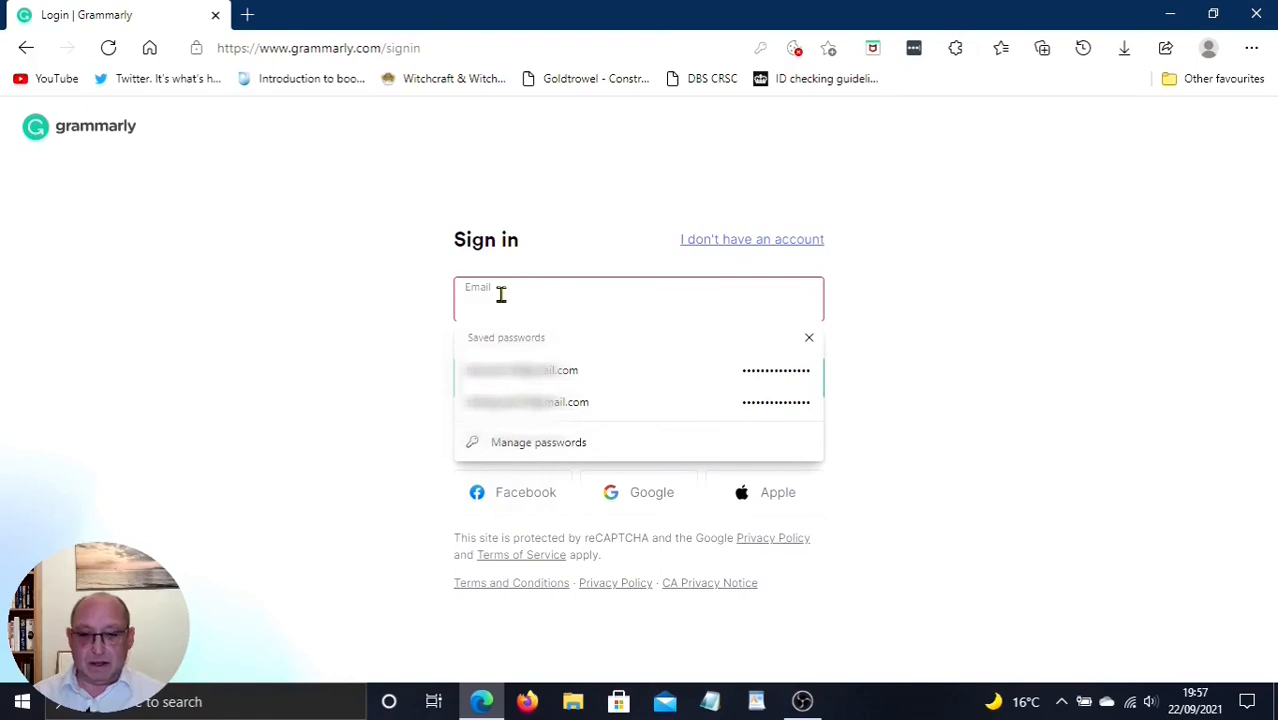
pyautogui.moveTo(416, 368)
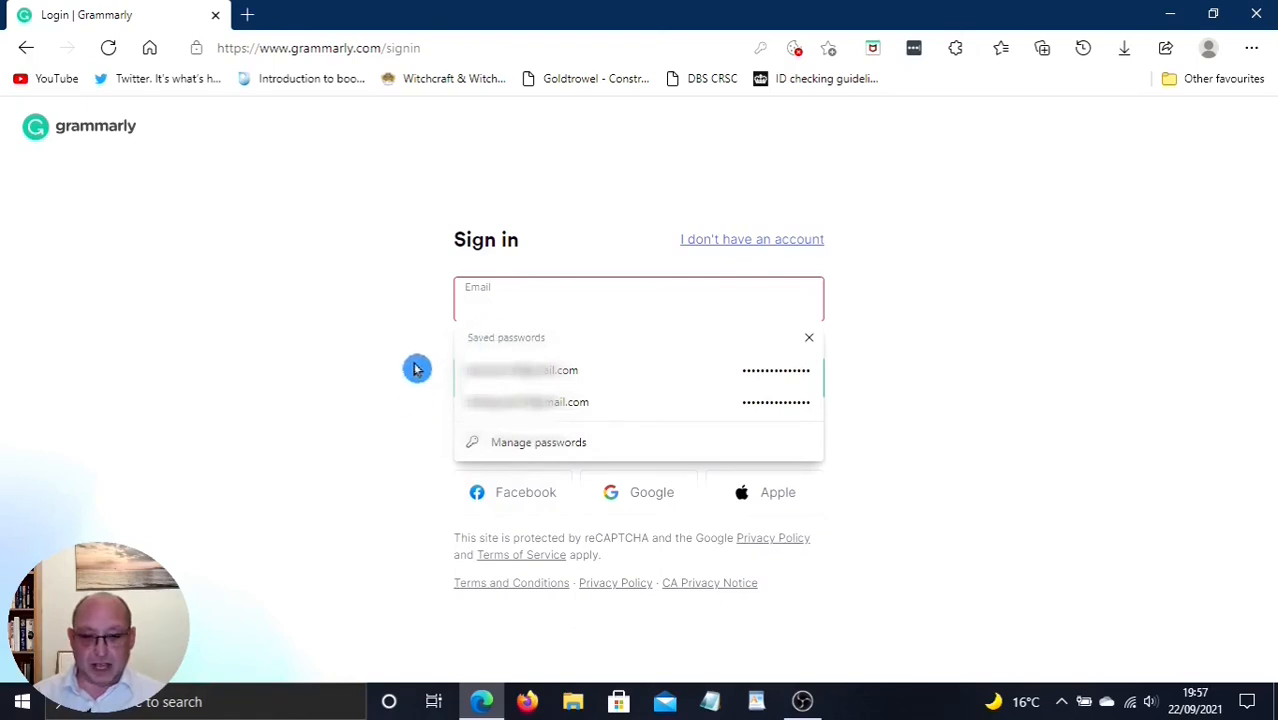
pyautogui.click(640, 370)
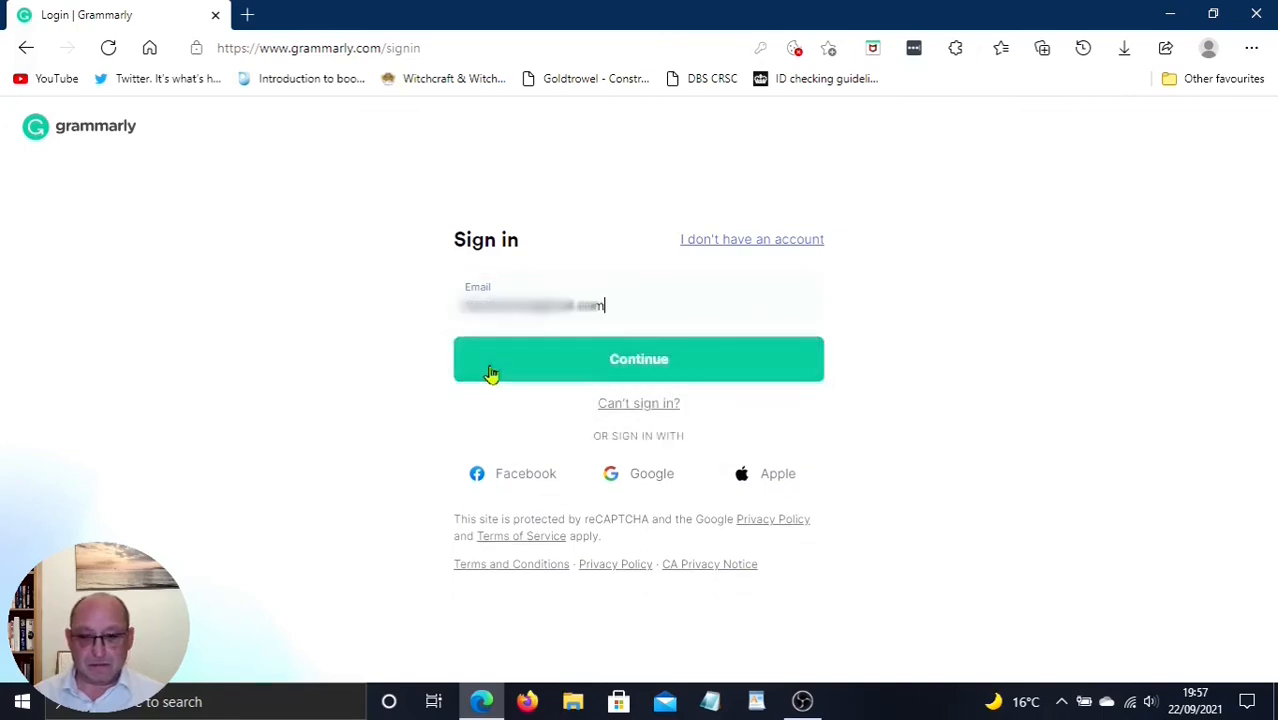
pyautogui.click(640, 360)
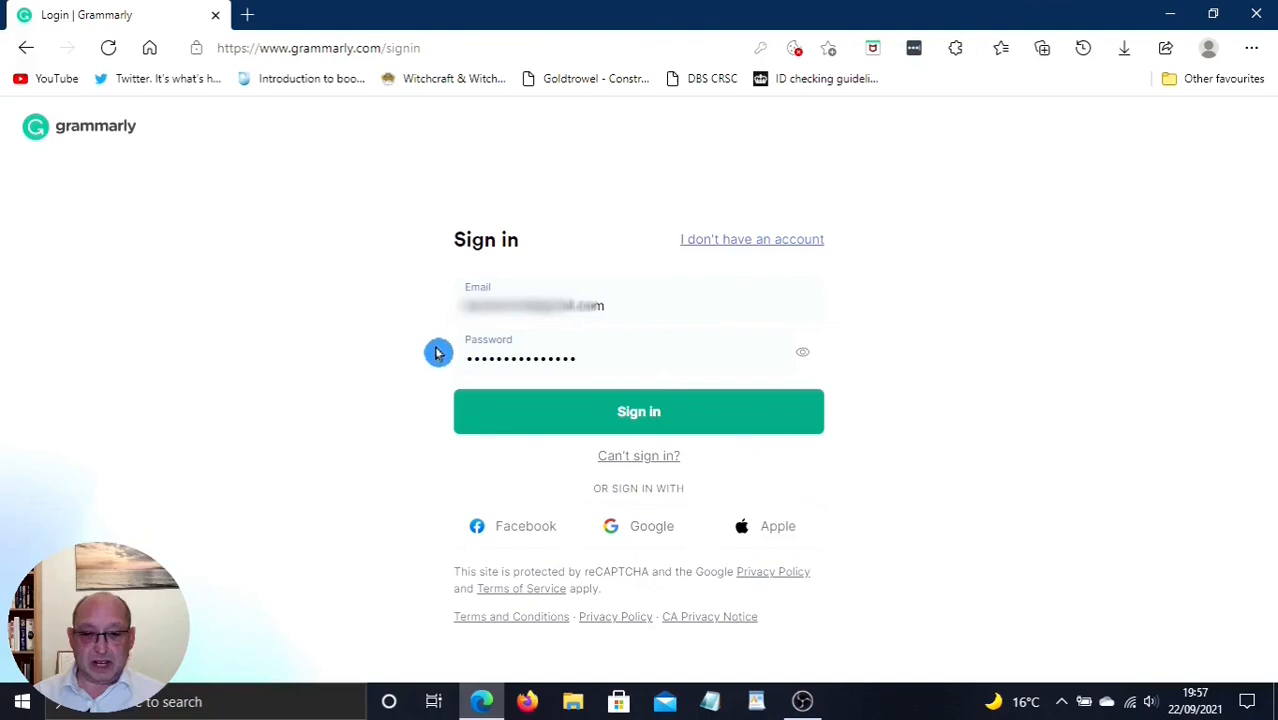
pyautogui.moveTo(416, 352)
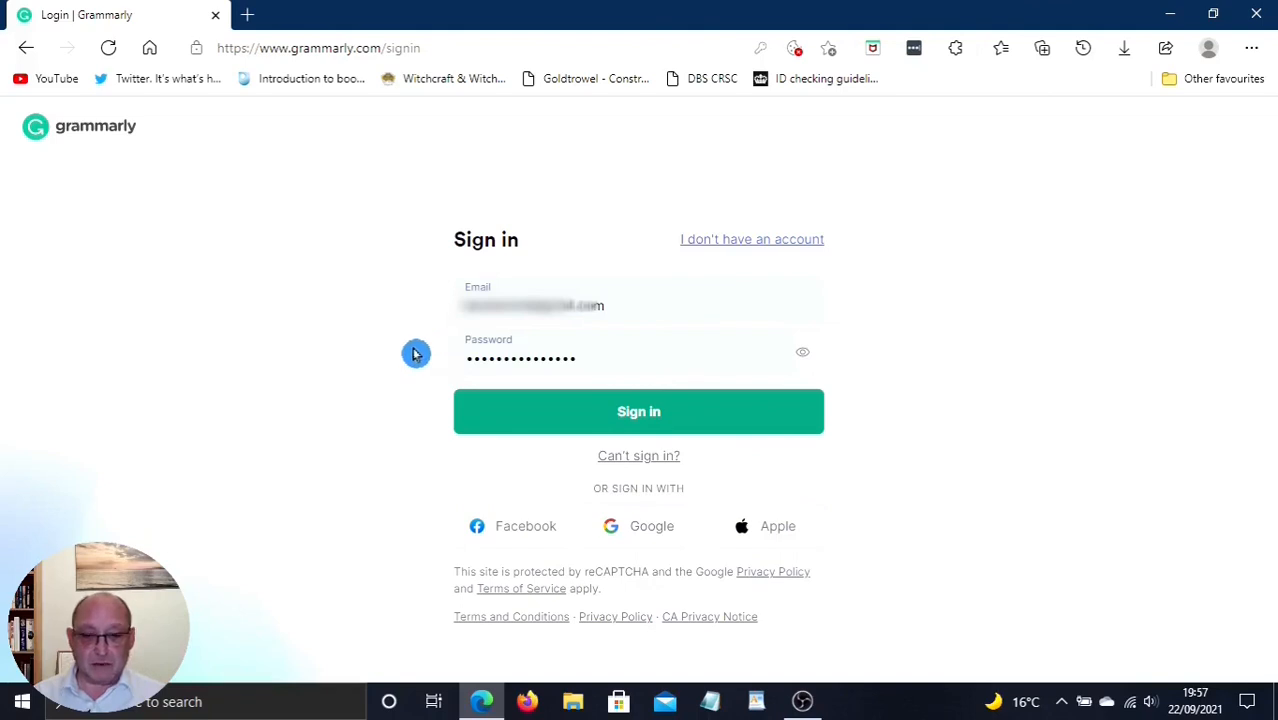
pyautogui.click(638, 412)
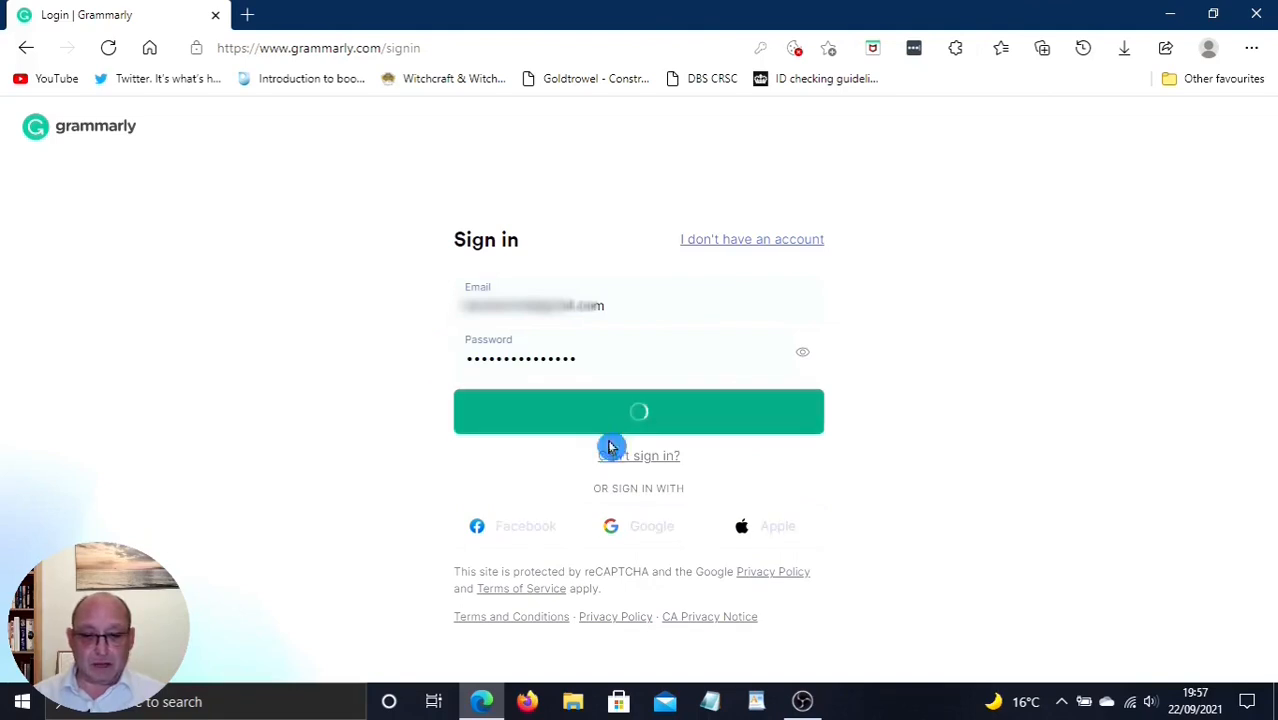
pyautogui.click(638, 412)
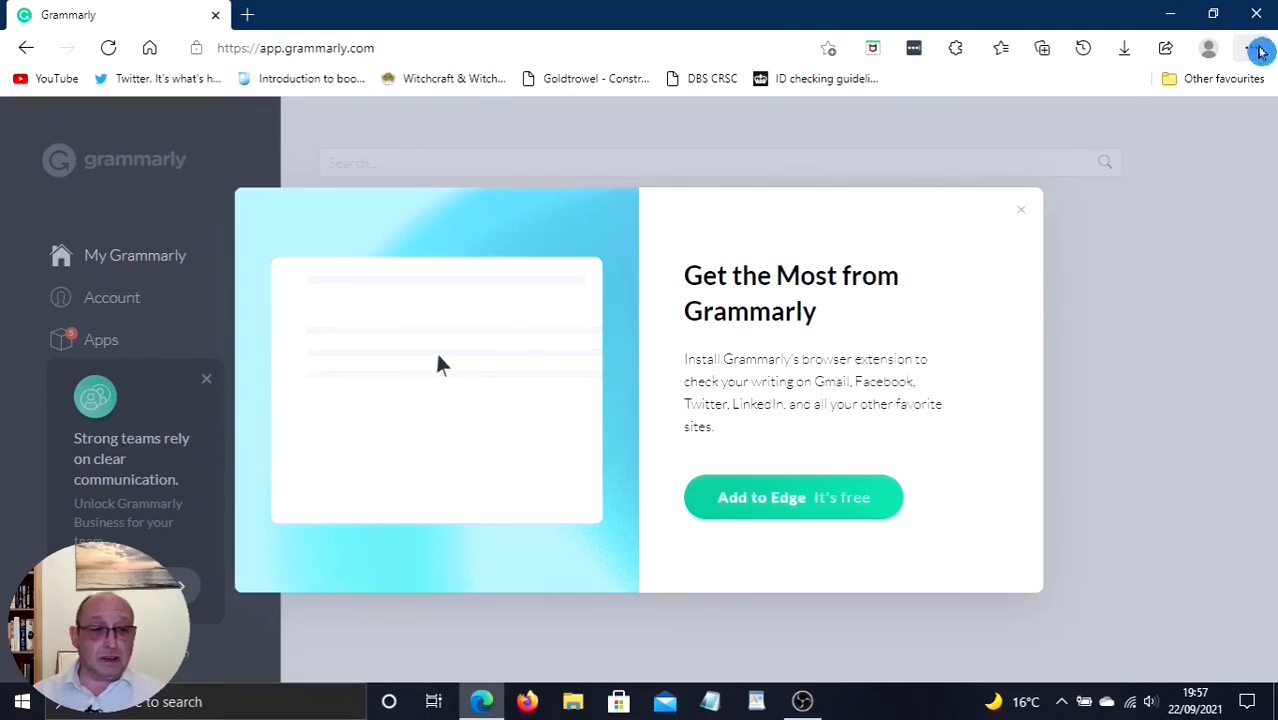
pyautogui.click(1252, 48)
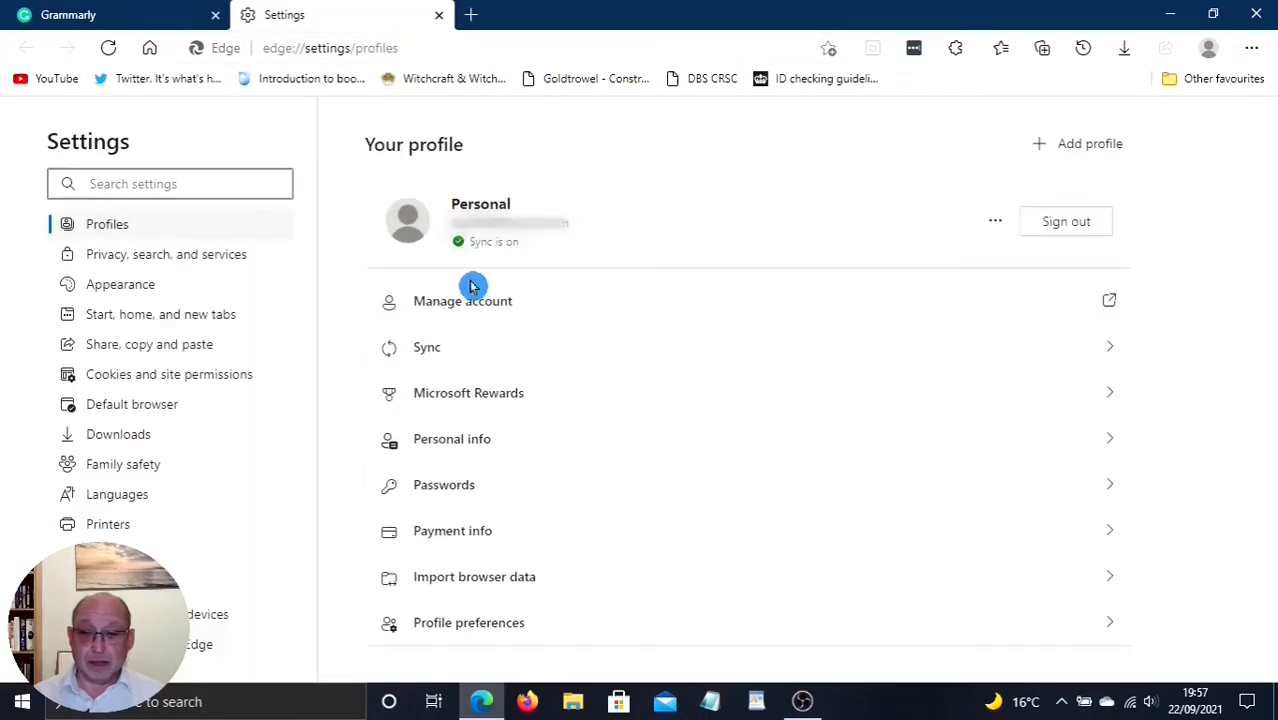
pyautogui.click(444, 484)
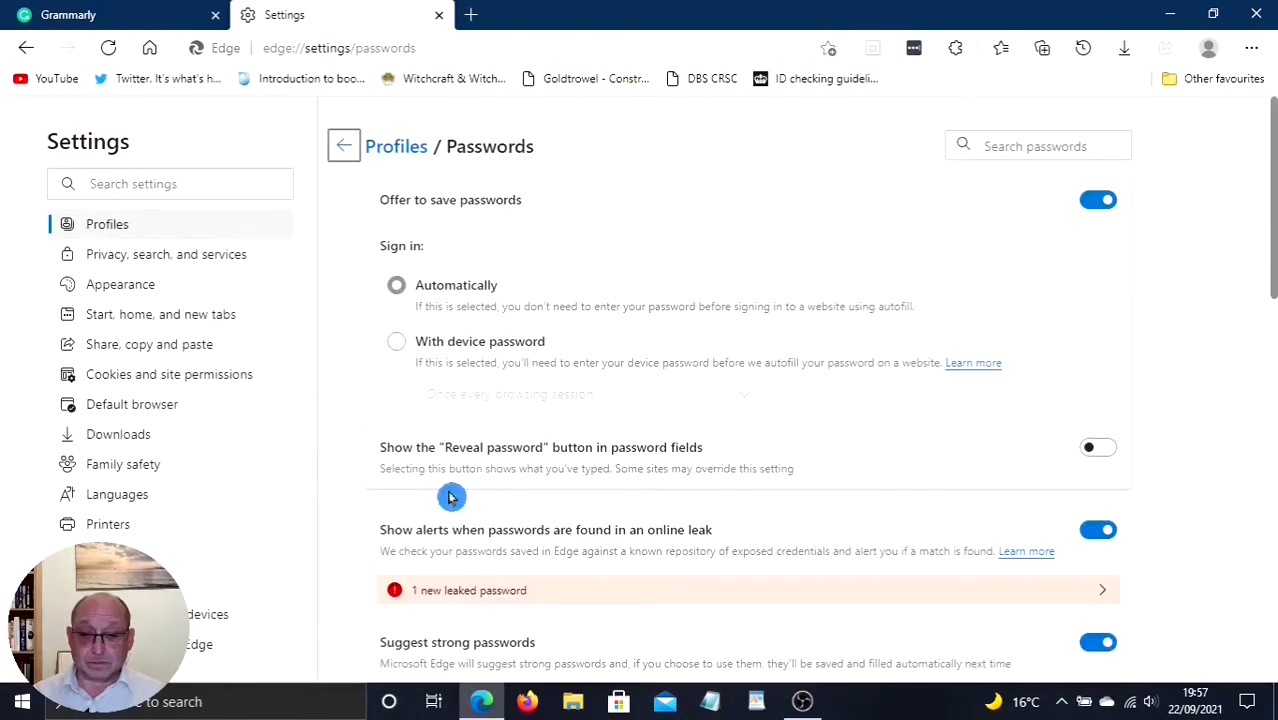
pyautogui.moveTo(348, 356)
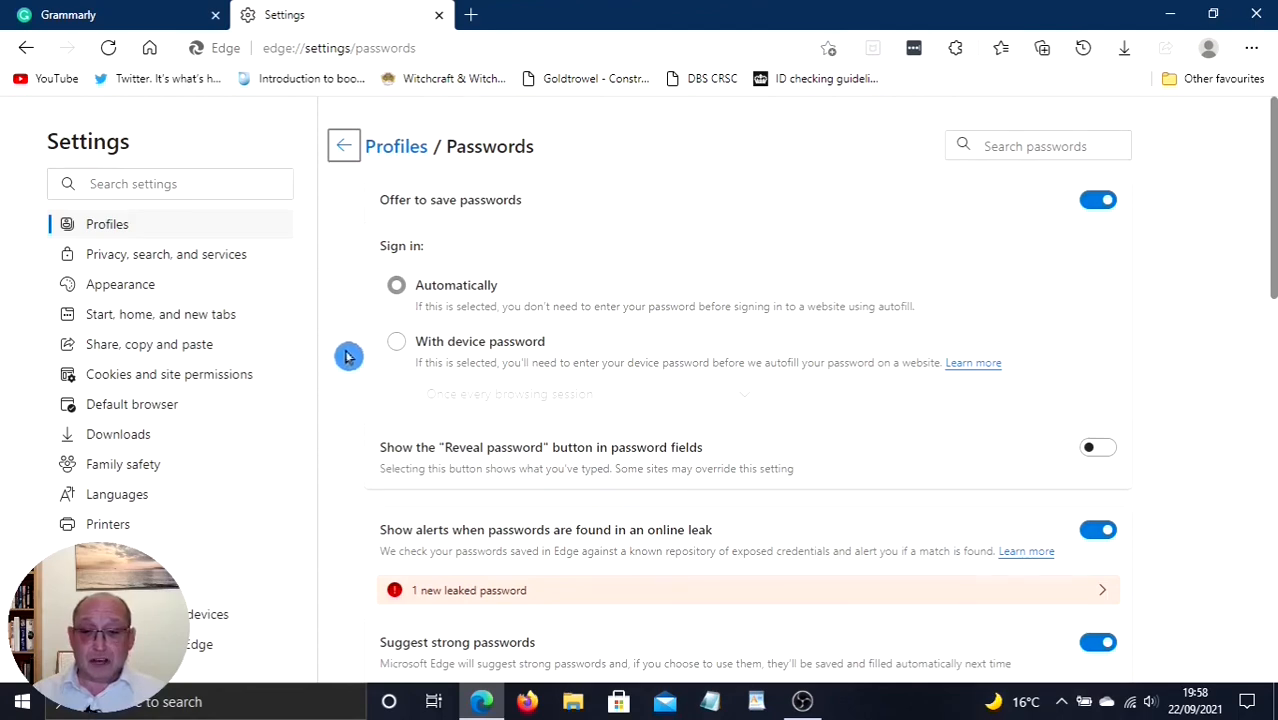
pyautogui.moveTo(356, 350)
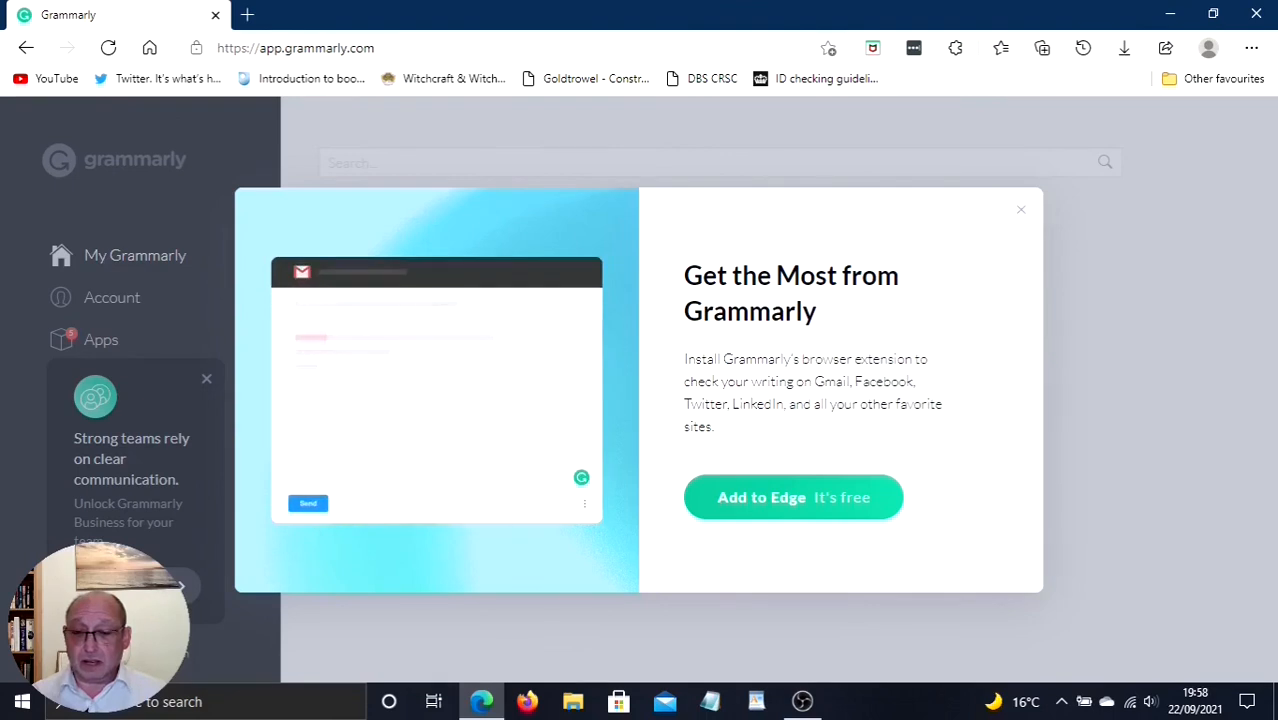
# Step: Log out of Grammarly back to its home page and close the Edge window
pyautogui.click(1020, 210)
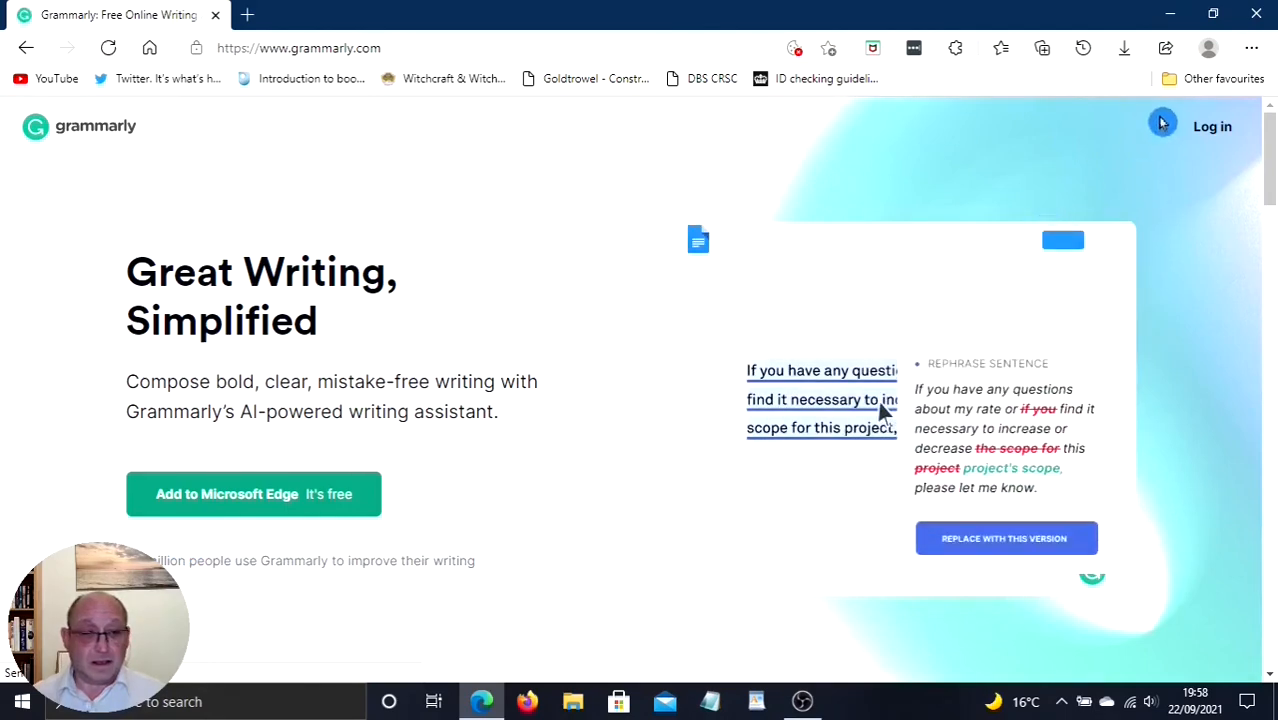
pyautogui.click(1004, 538)
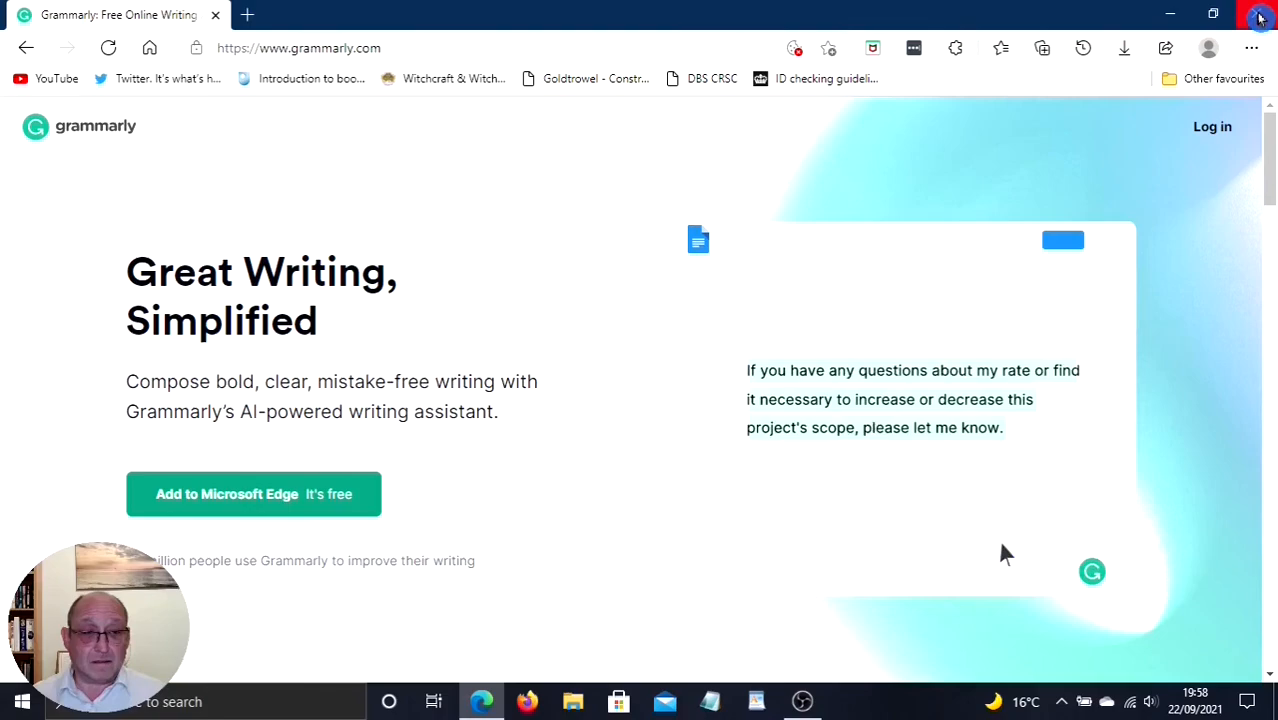